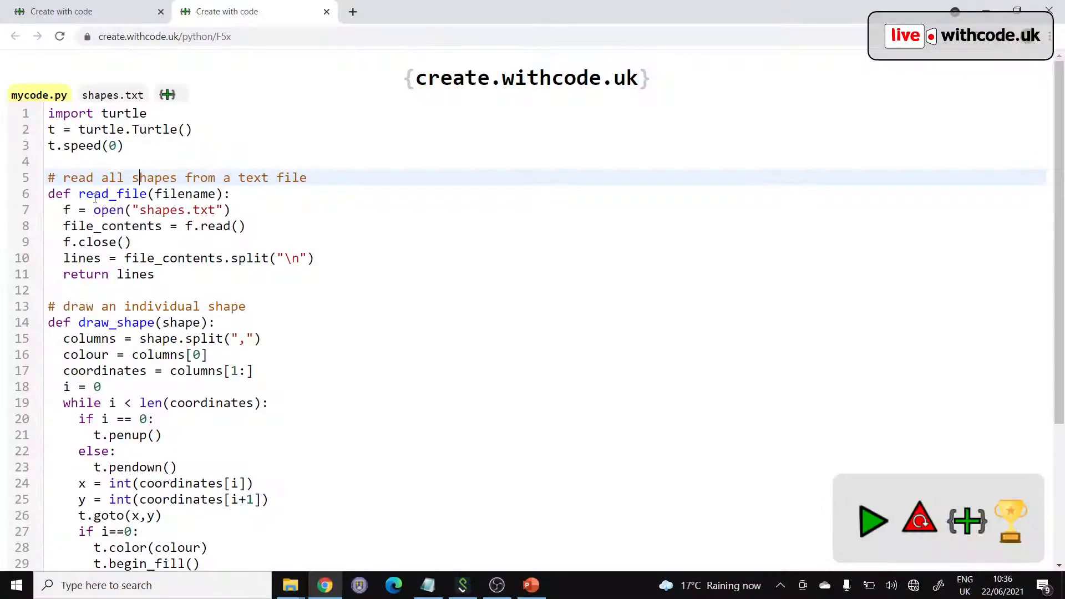
Step: Run mycode.py to draw the road scene, then view the shapes.txt data file
click(875, 521)
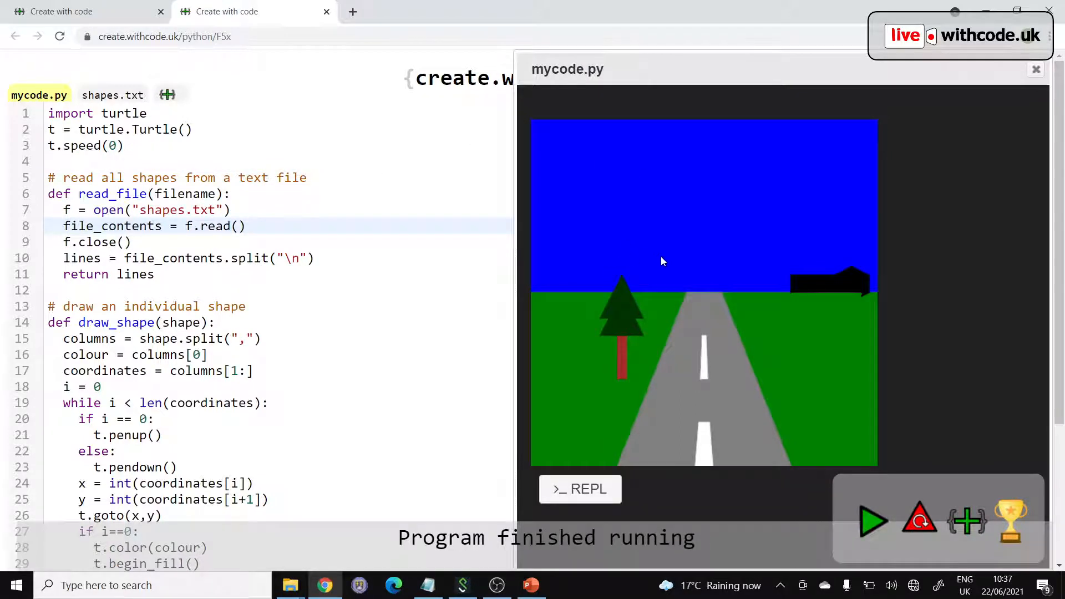
mouse_move(672, 262)
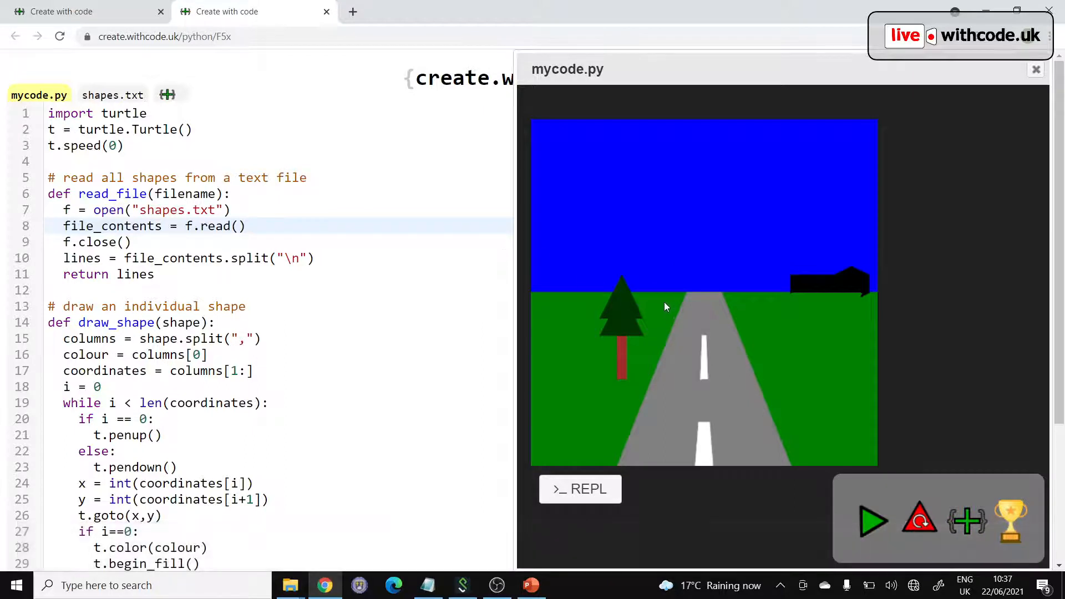
click(112, 94)
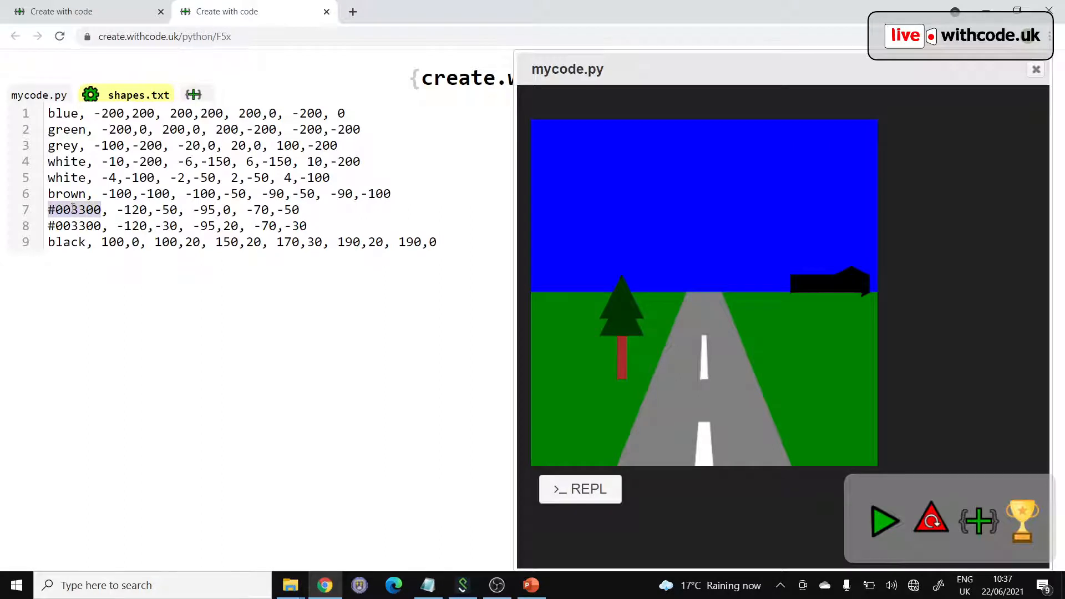
Step: Test the tree layer colour #ff3300 instead of #003300, then restore it and rerun
text(ff)
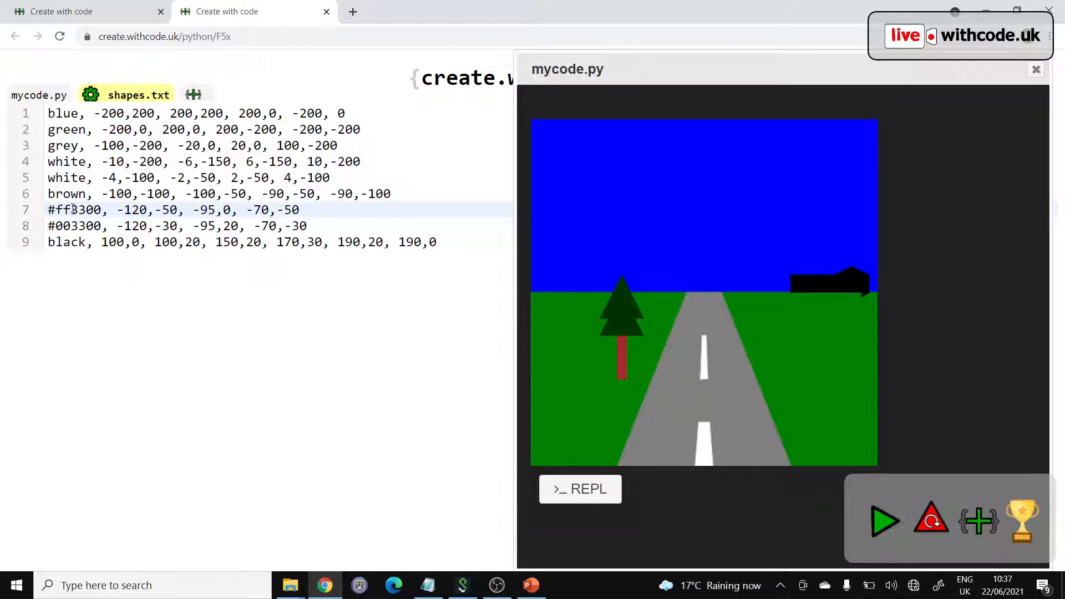
click(884, 521)
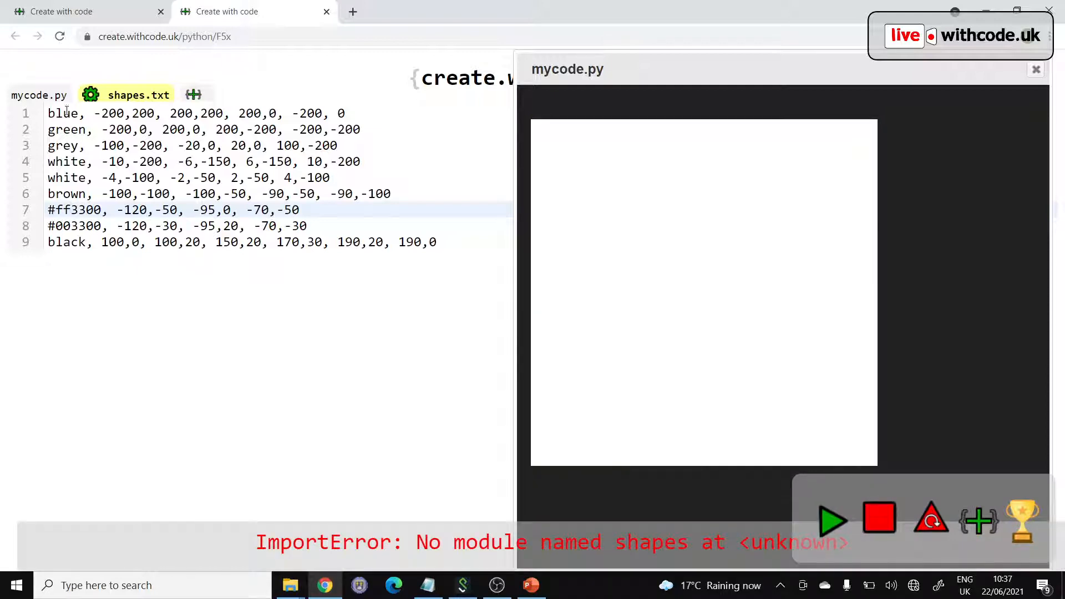
click(39, 95)
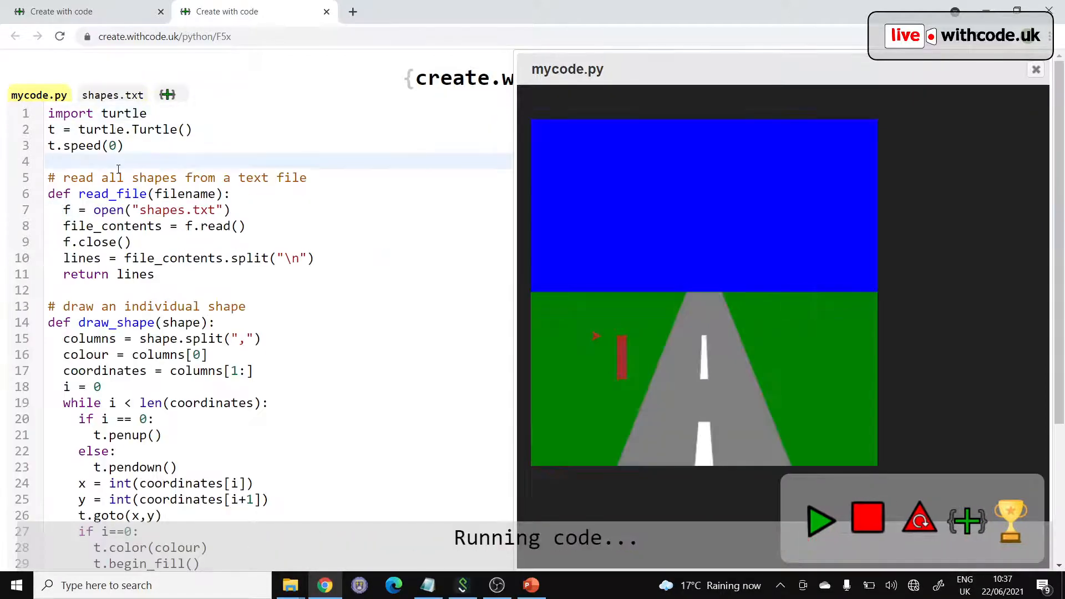
click(113, 94)
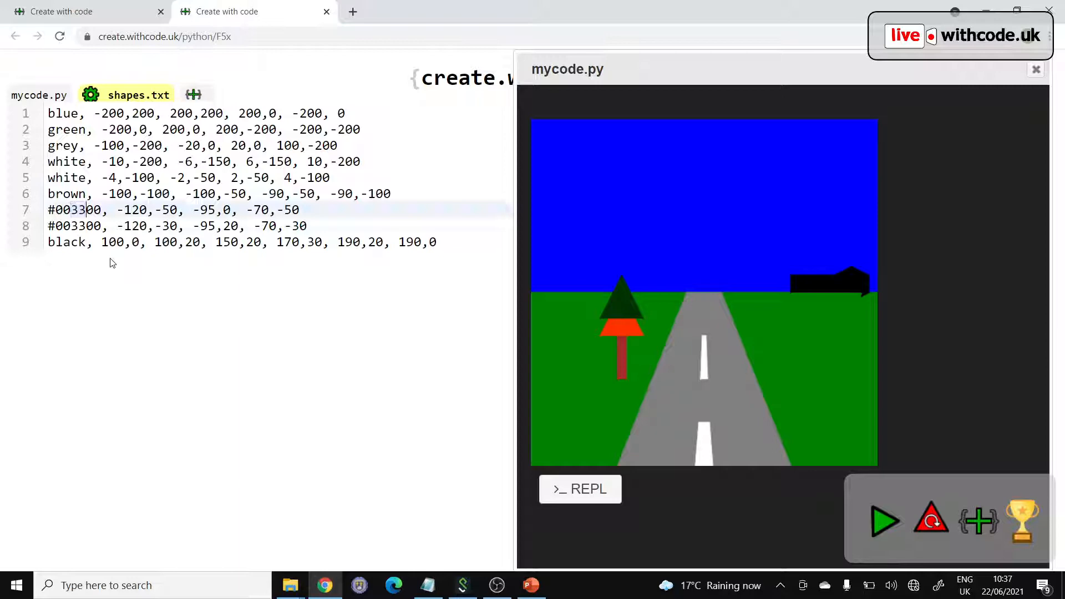
click(39, 94)
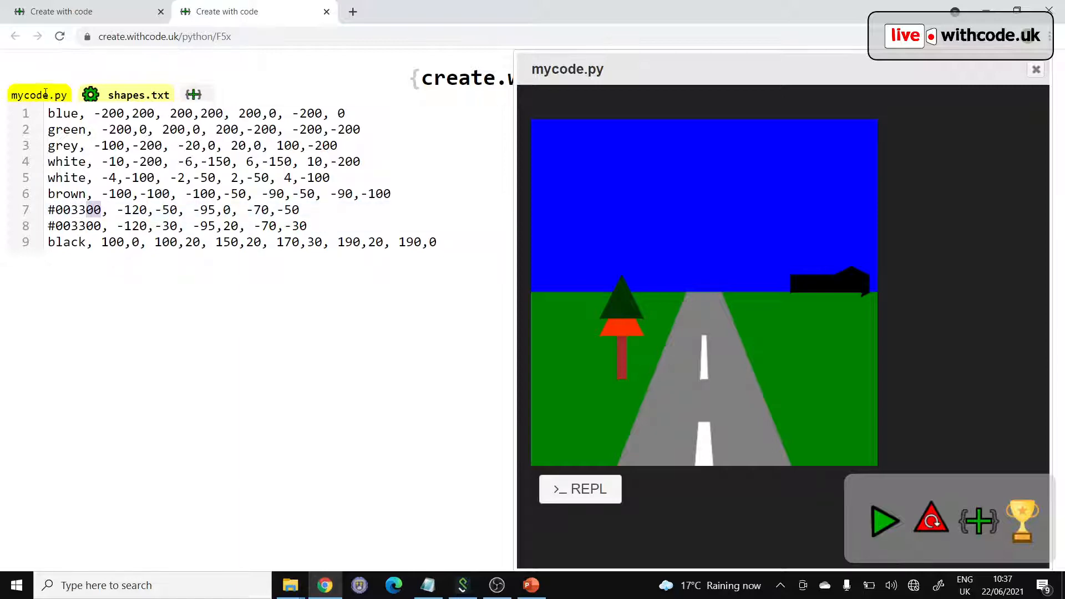
click(39, 94)
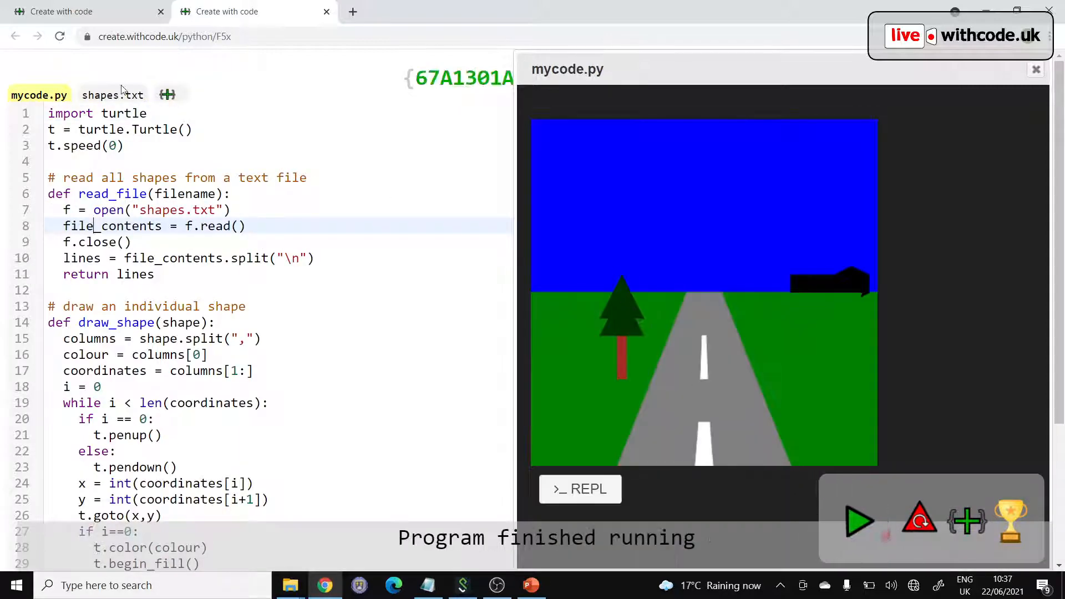
Step: Review coordinates in shapes.txt, then delete everything in mycode.py except import turtle
click(113, 95)
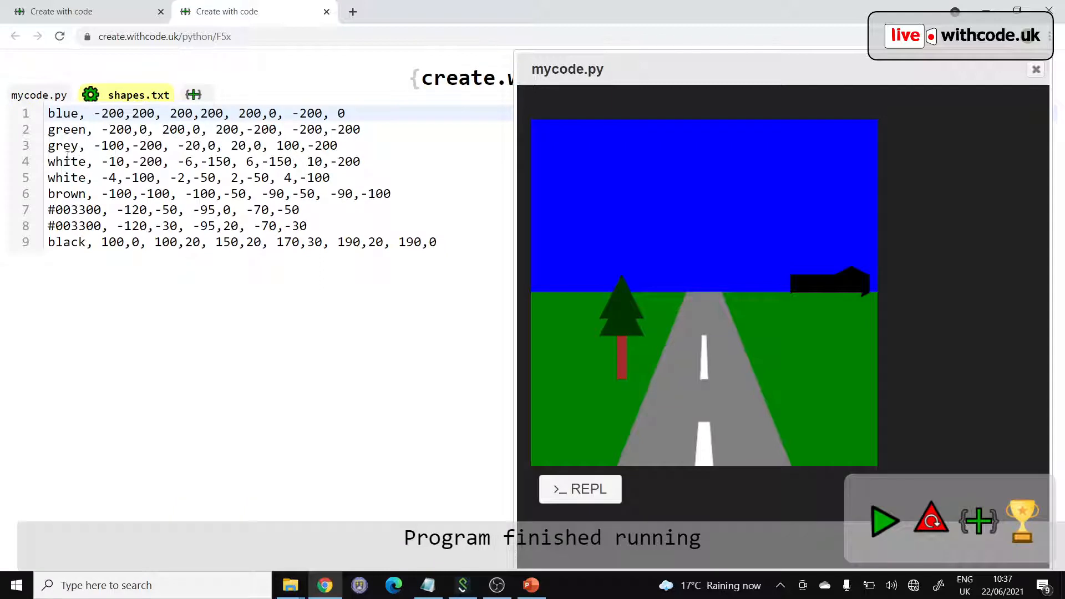
click(88, 162)
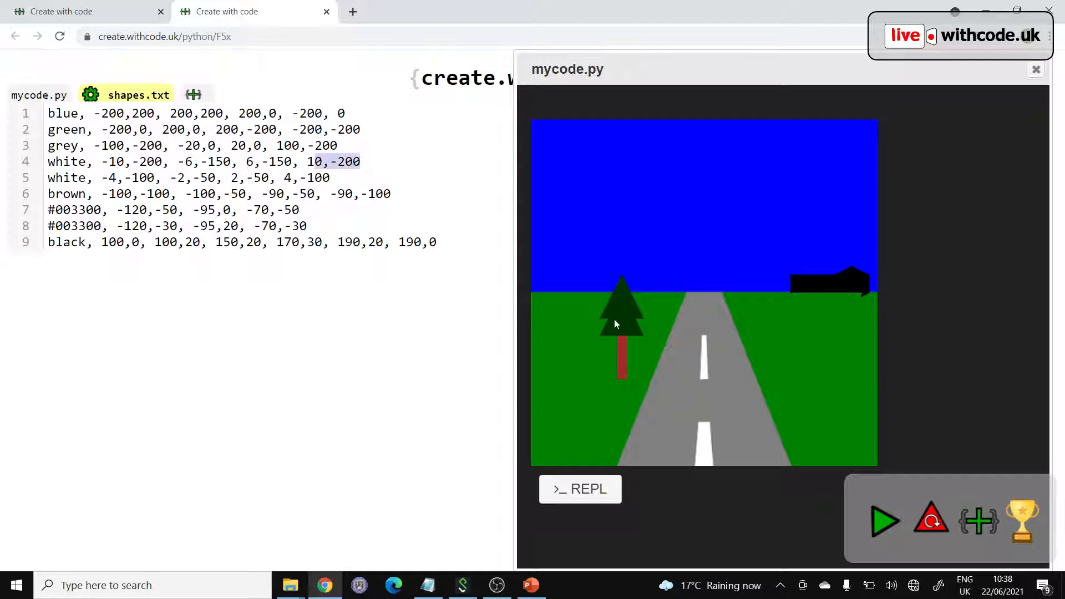
mouse_move(795, 306)
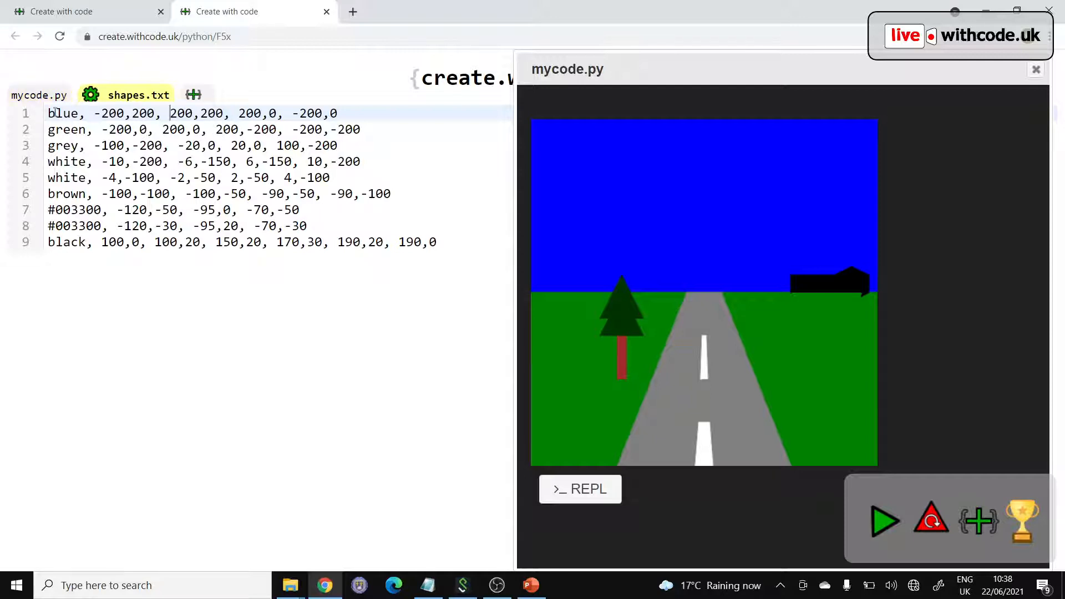
click(39, 95)
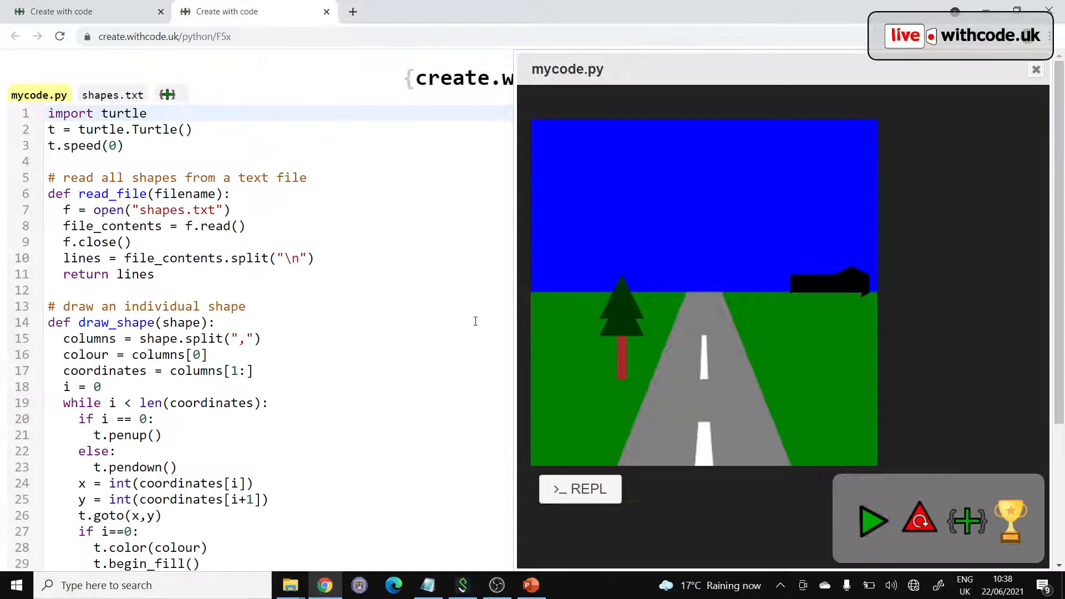
click(1036, 69)
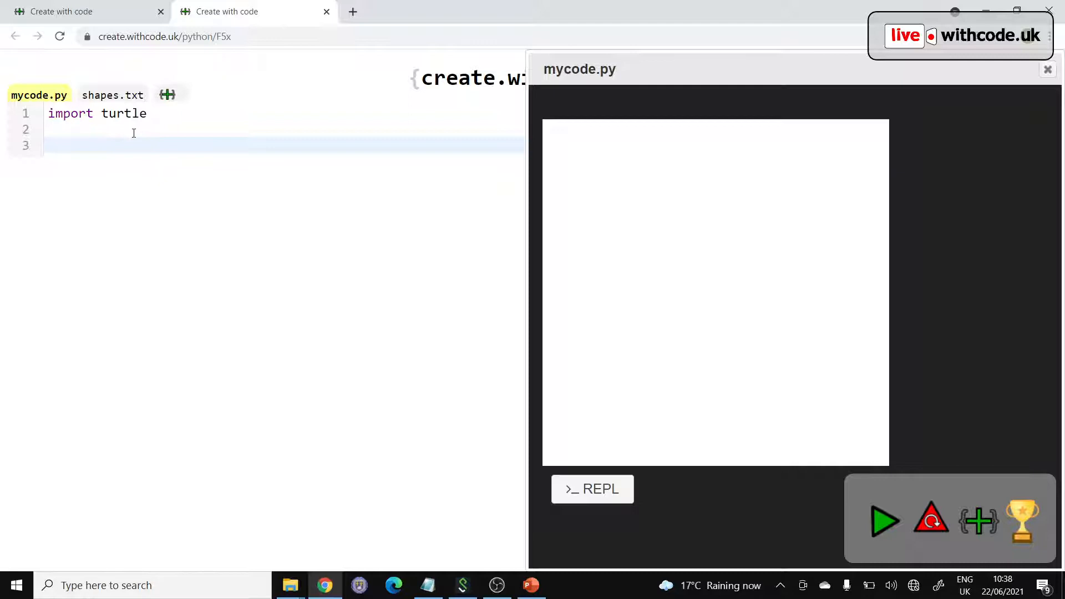
Step: Write load_image(filename) with f = open(filename), f.read() and f.close(), then view shapes.txt
text(def)
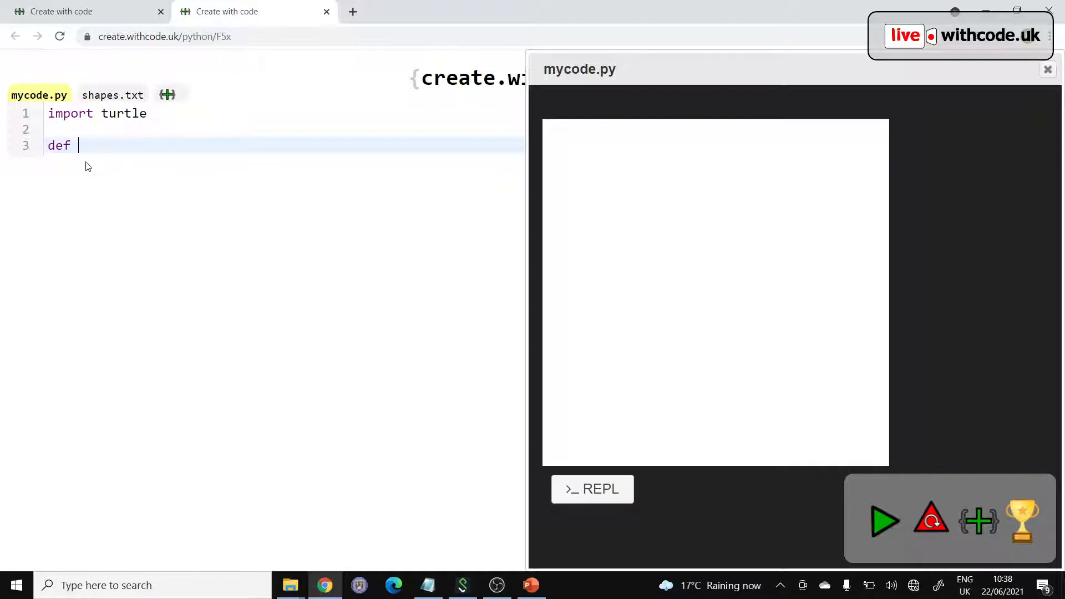
text(load)
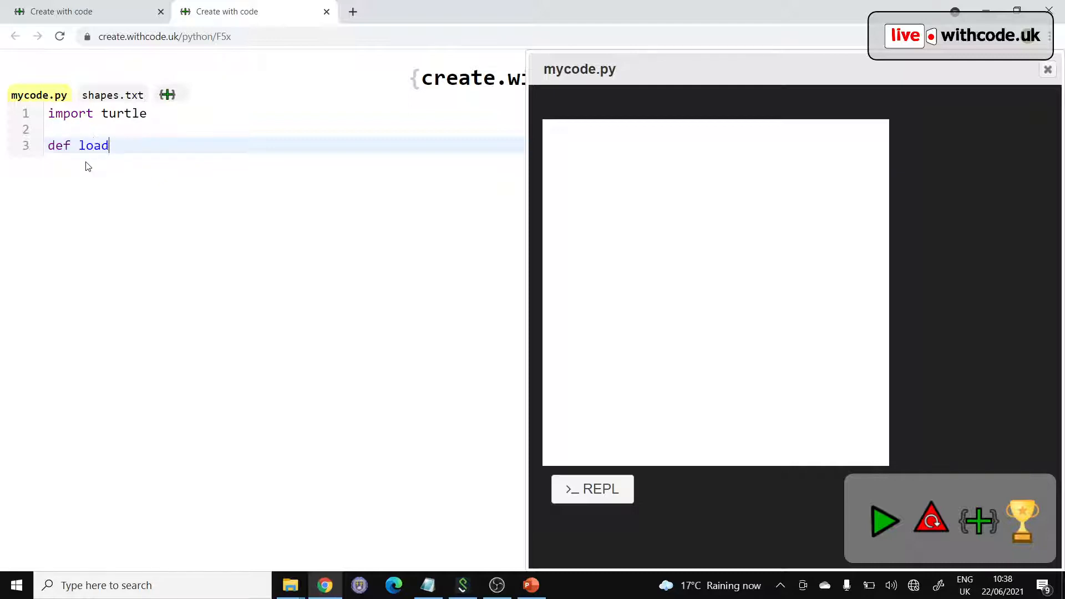
text(_)
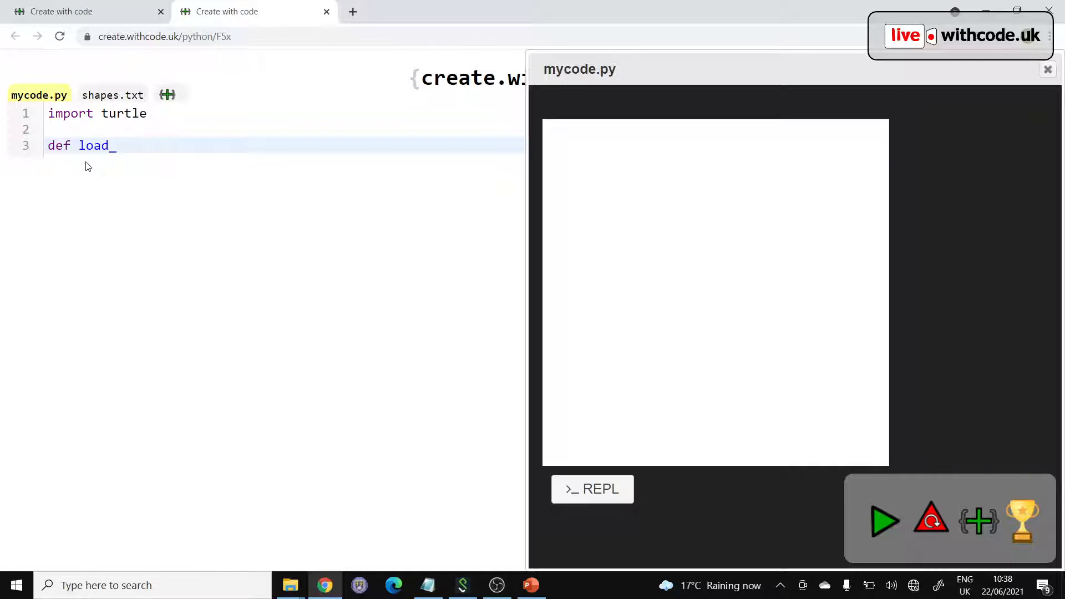
text(image())
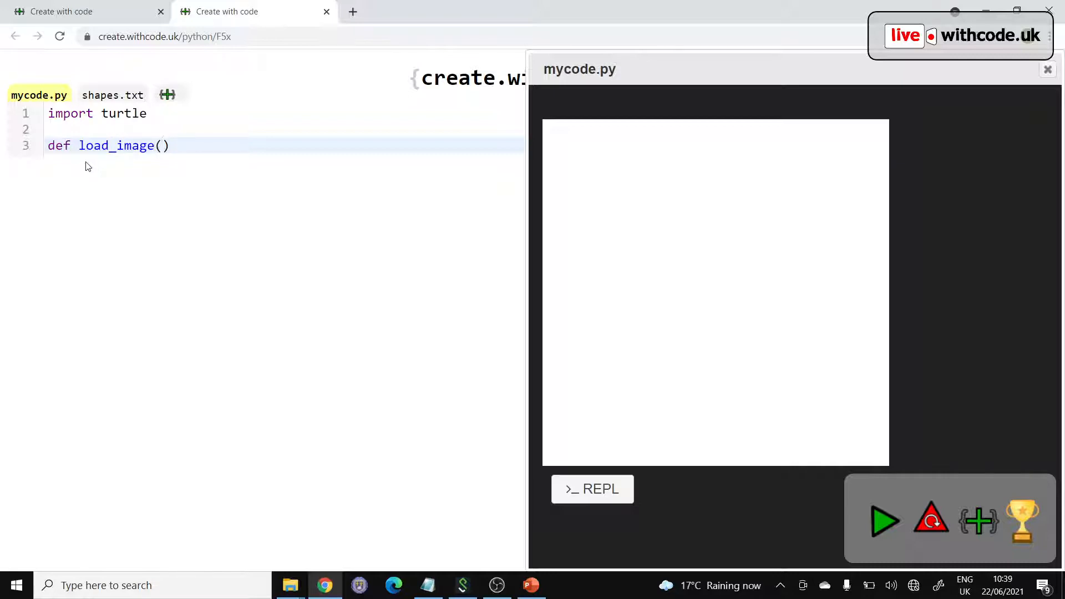
text(filen)
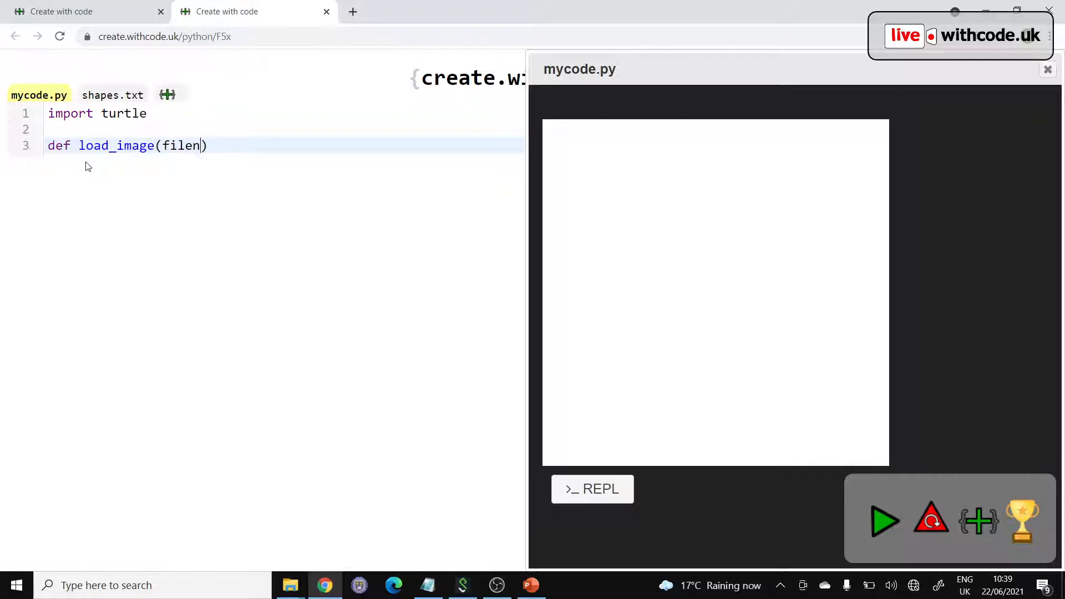
text(ame):)
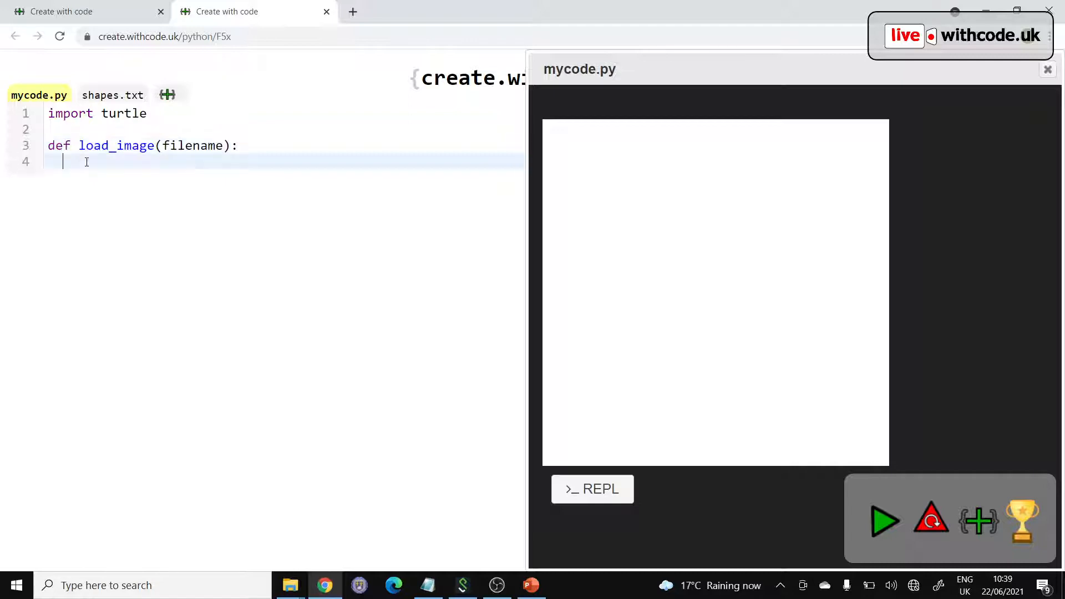
text(open()
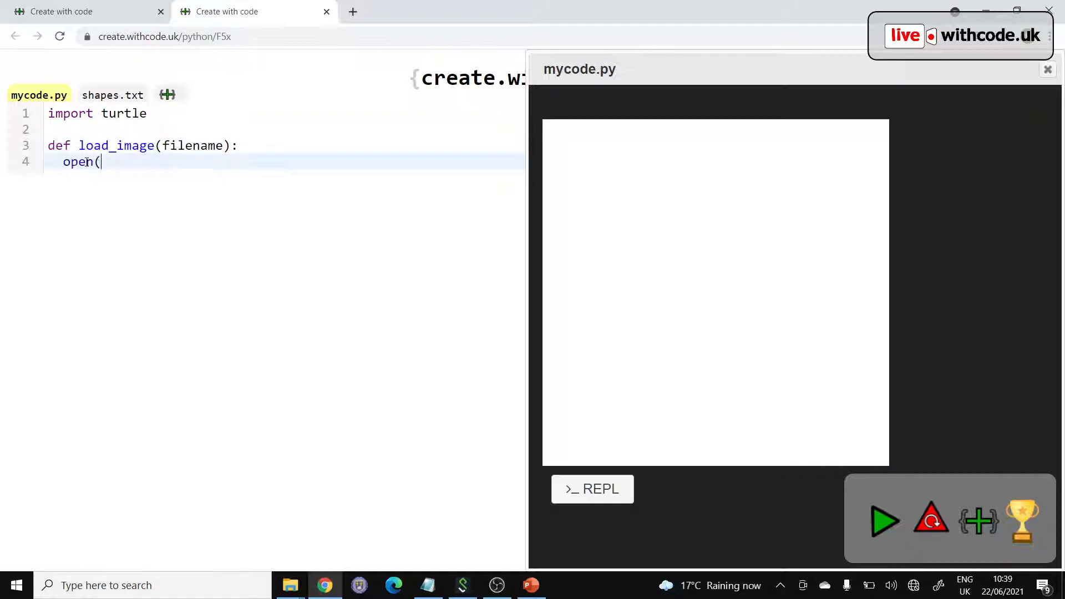
text(filename))
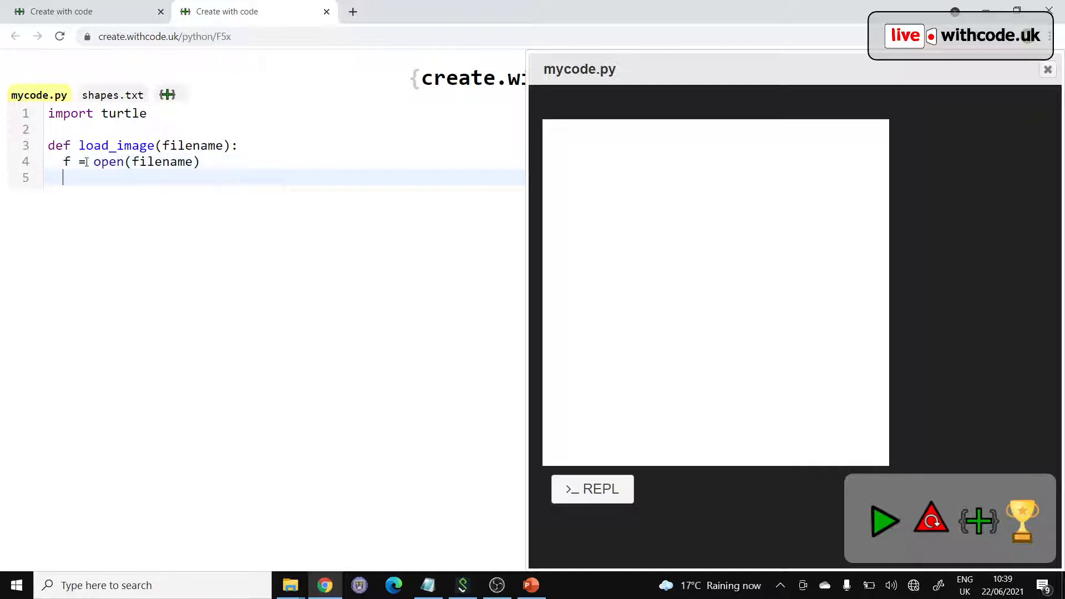
text(f.close9))
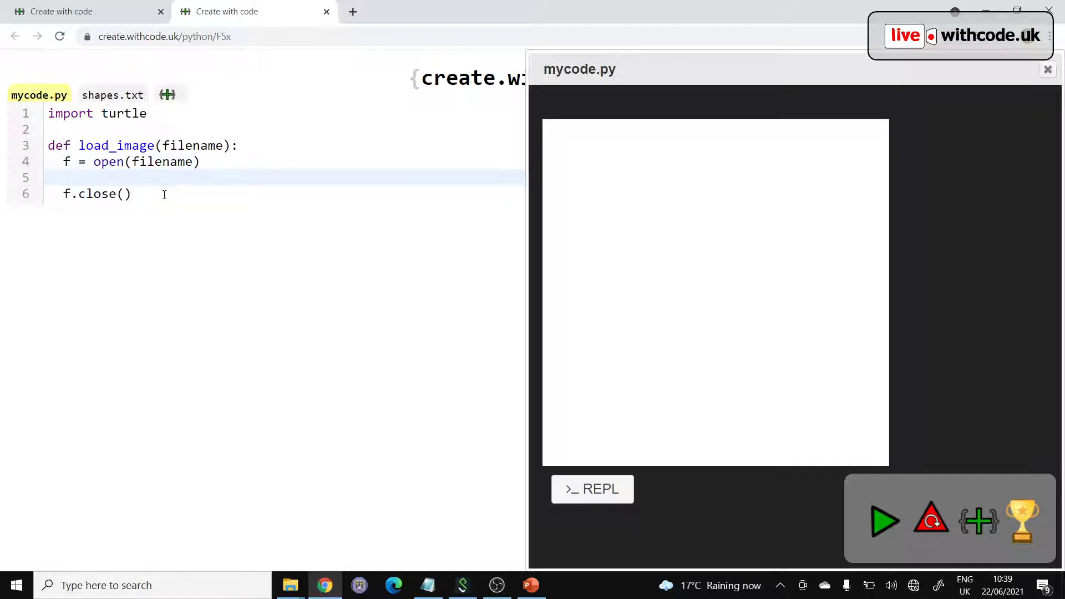
text(f)
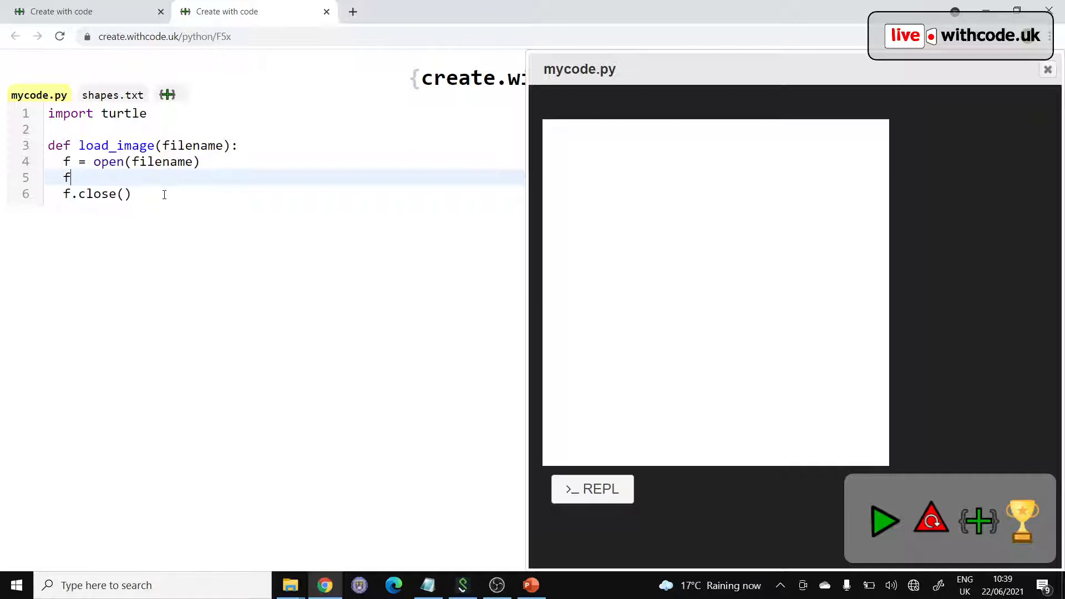
text(.read())
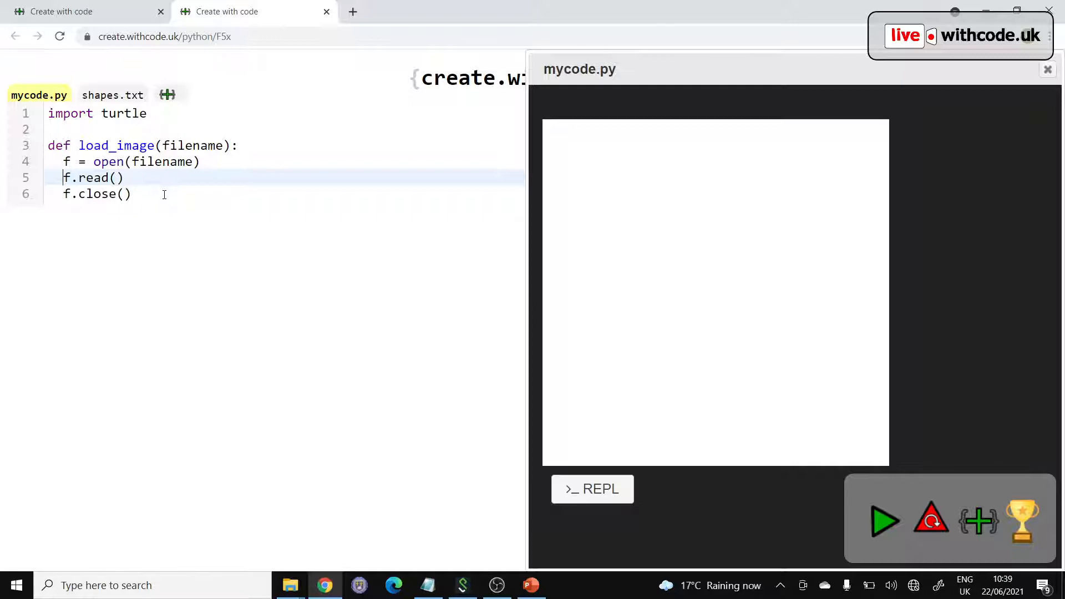
click(112, 95)
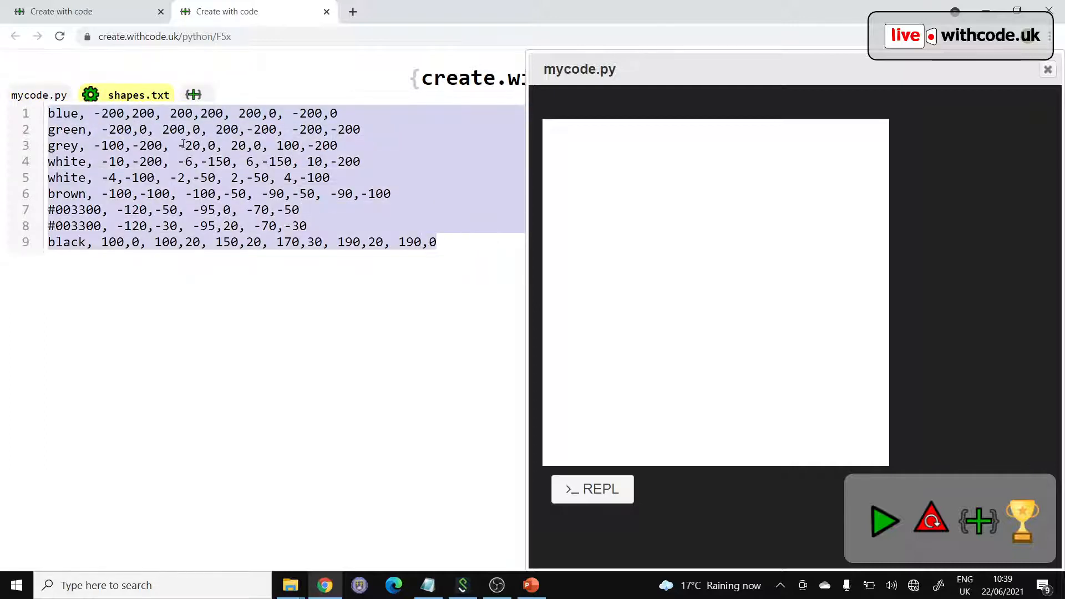
Step: Add a '# read' comment and lines = file_contents.split("\n") to load_image
click(39, 95)
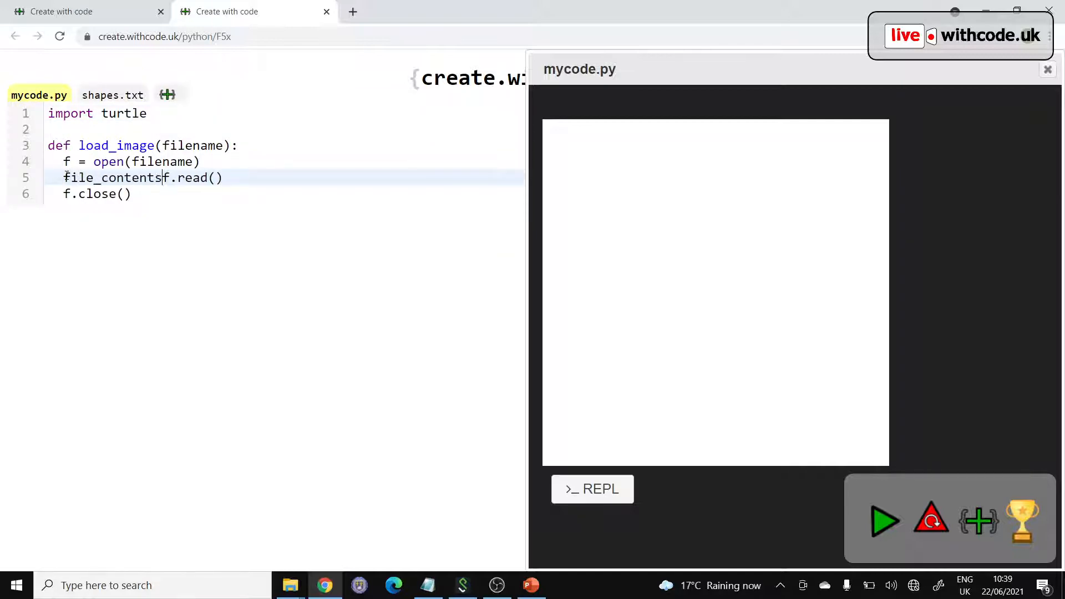
click(113, 95)
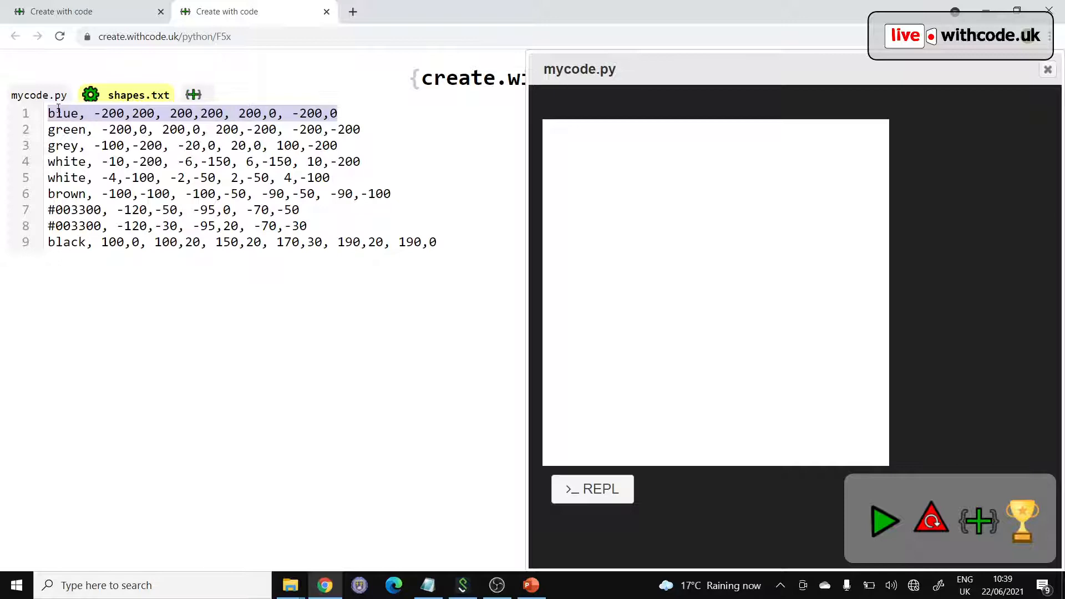
click(39, 94)
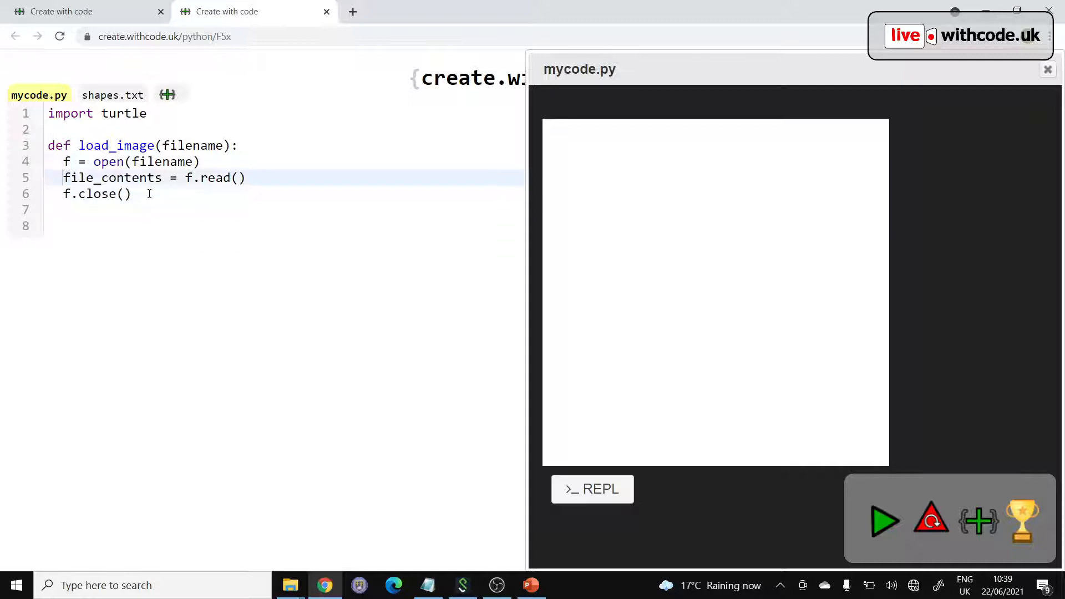
text(# read file)
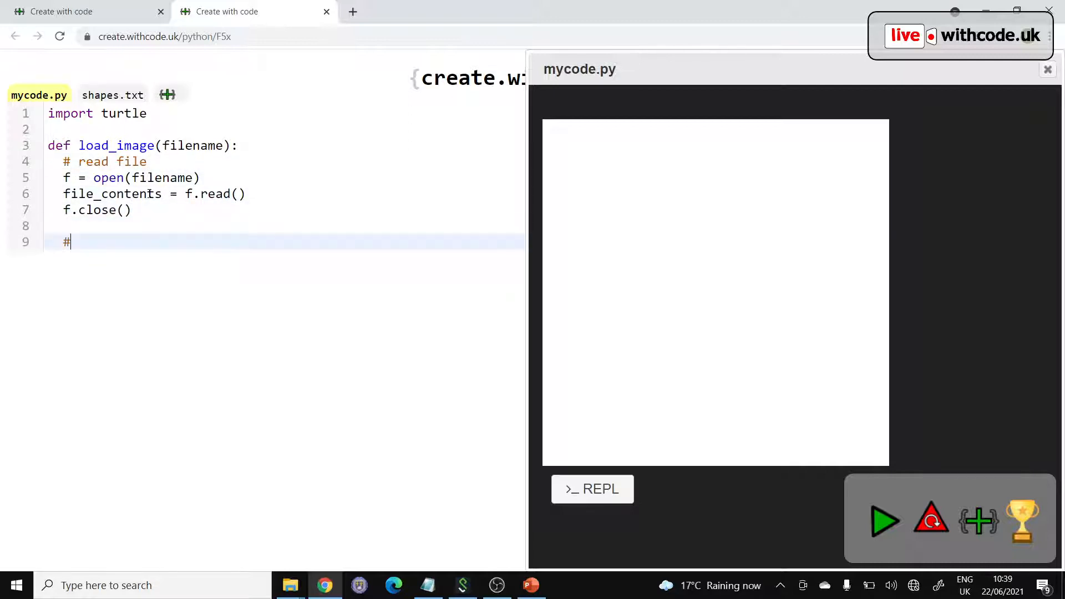
text(break up into lin)
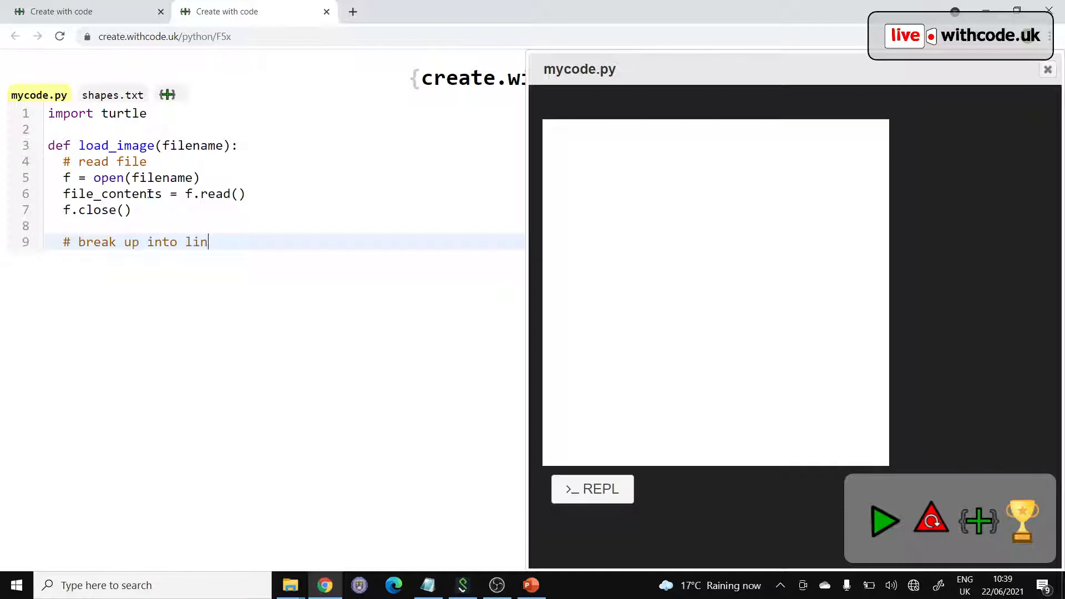
text(es)
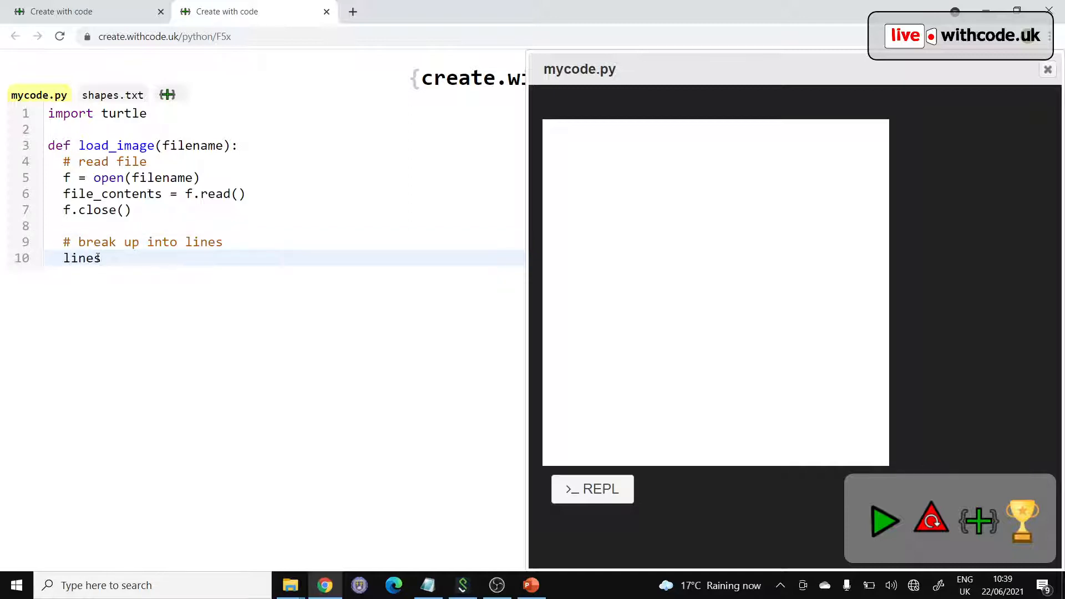
text(=)
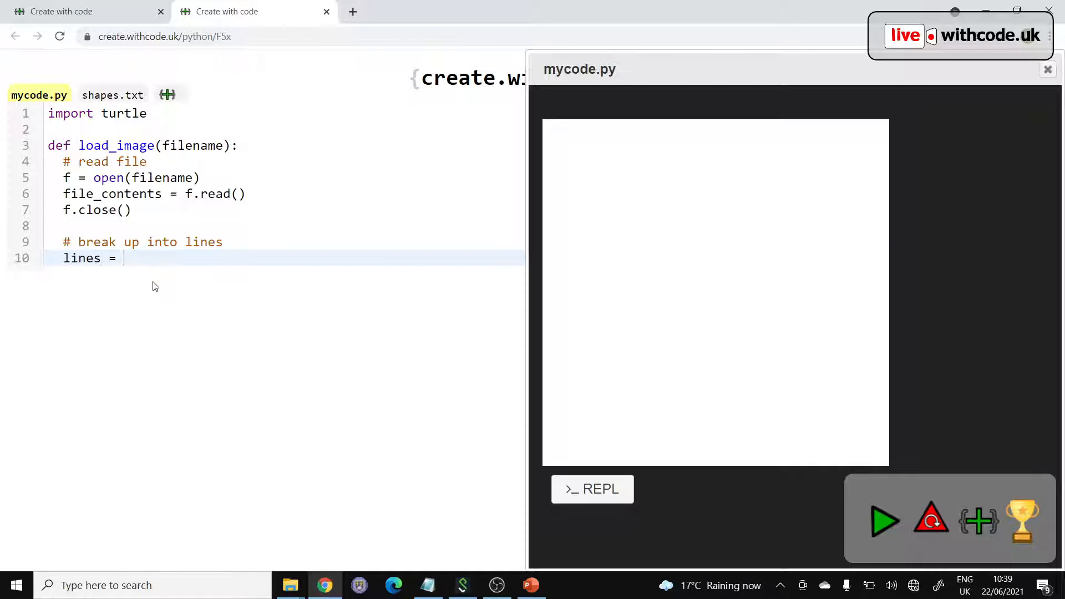
text(file_contents)
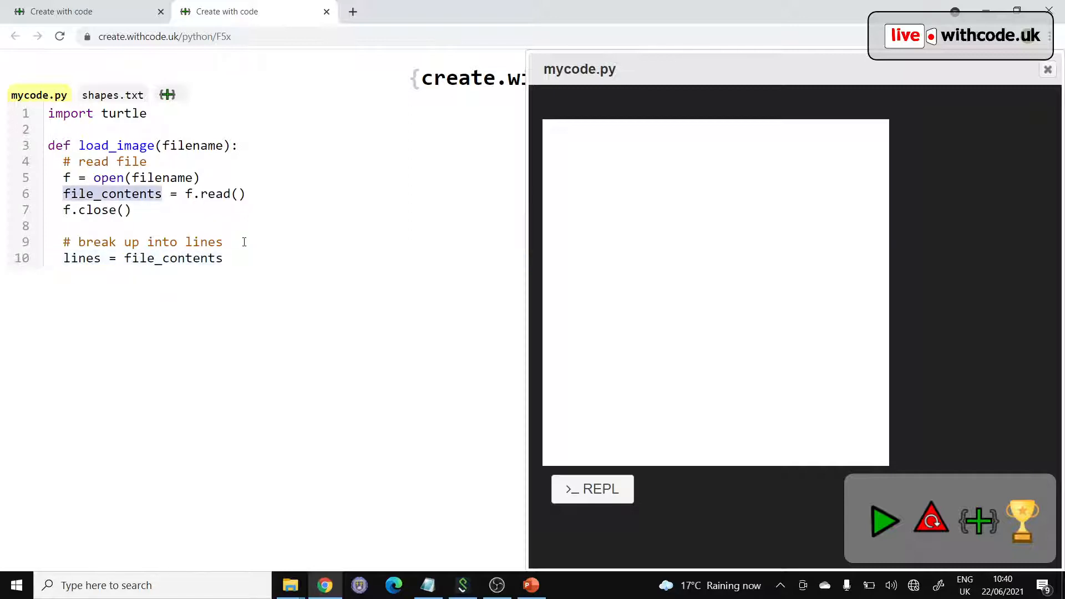
text(.spl)
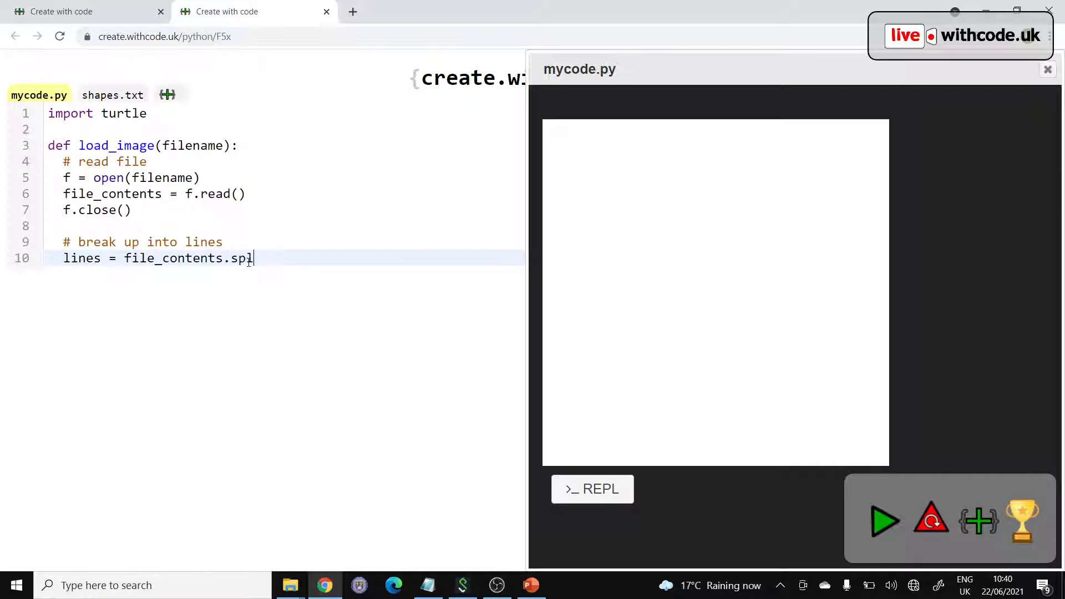
text(it("\n"))
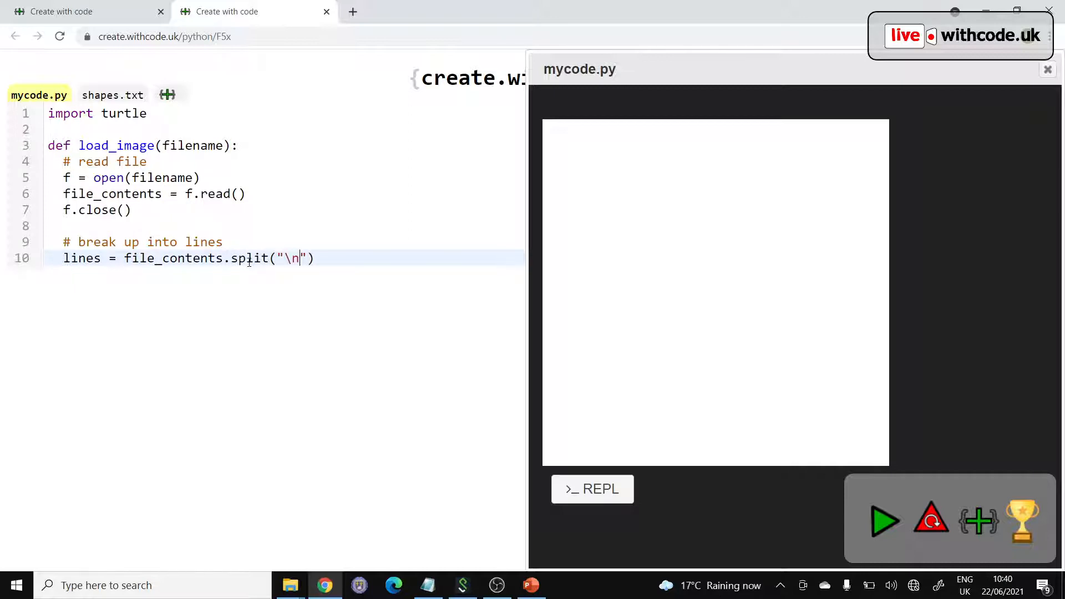
Step: Make load_image return lines
click(113, 95)
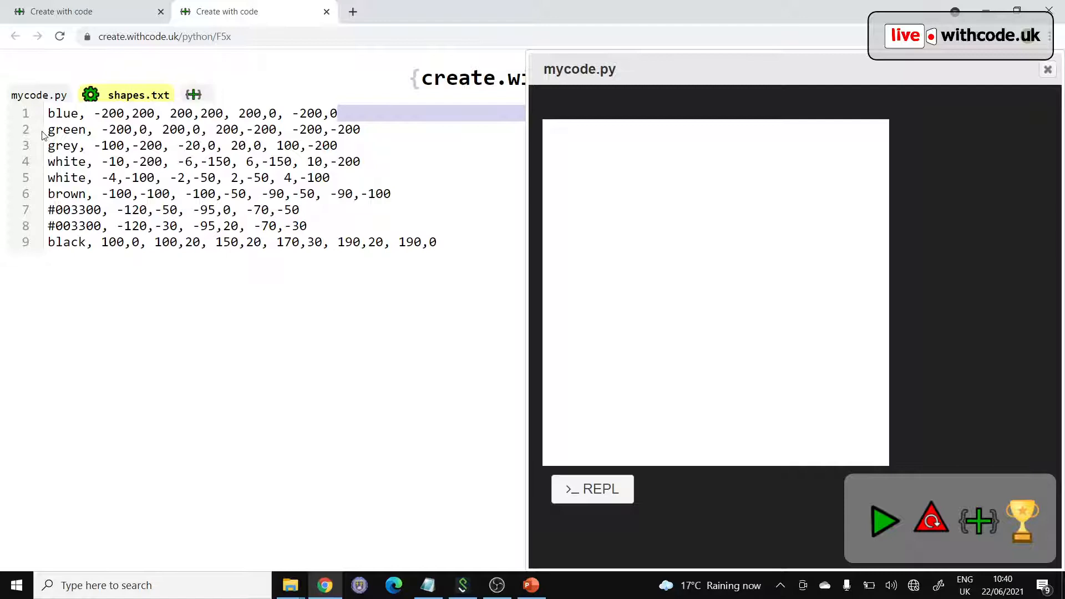
click(39, 94)
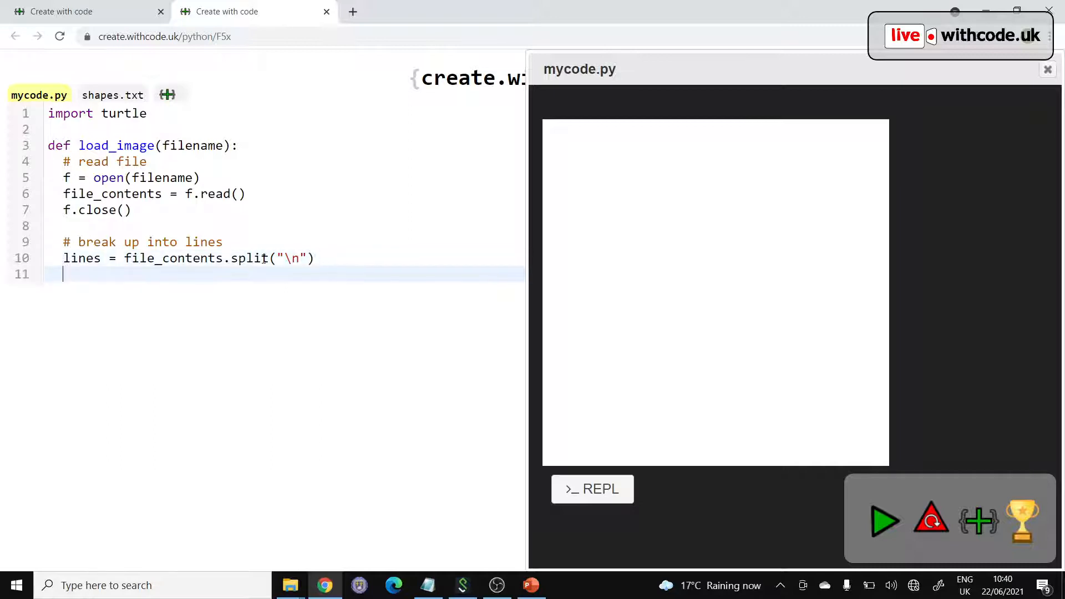
text(retu)
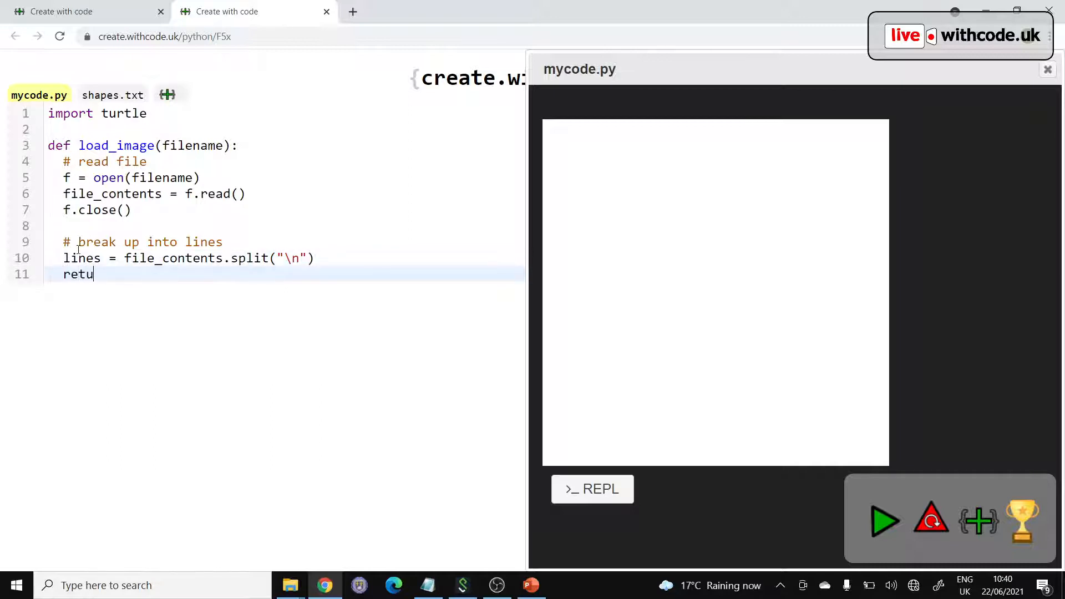
text(rn)
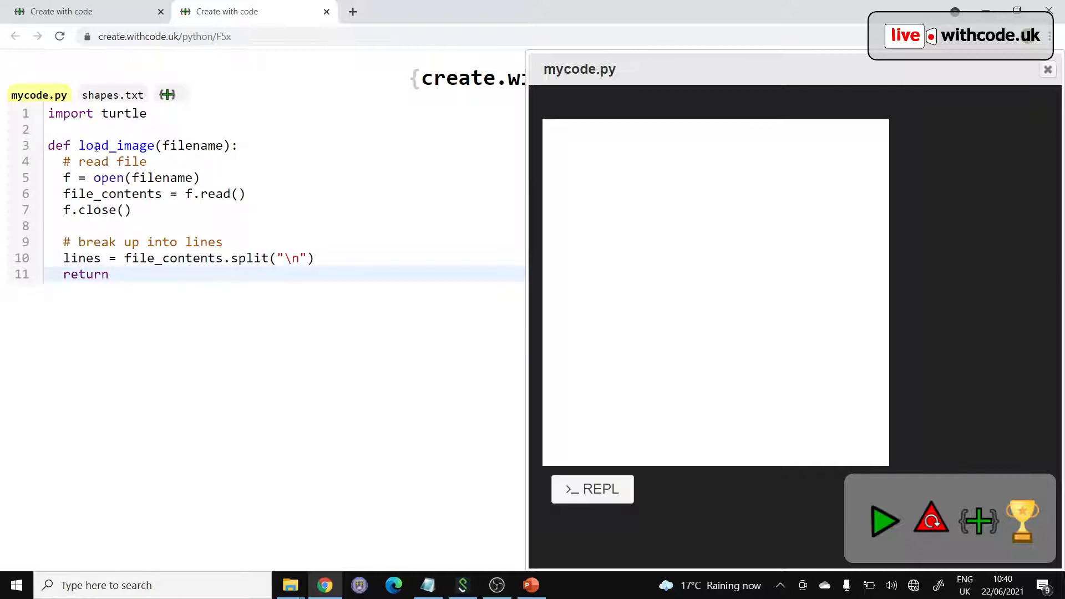
text(lines)
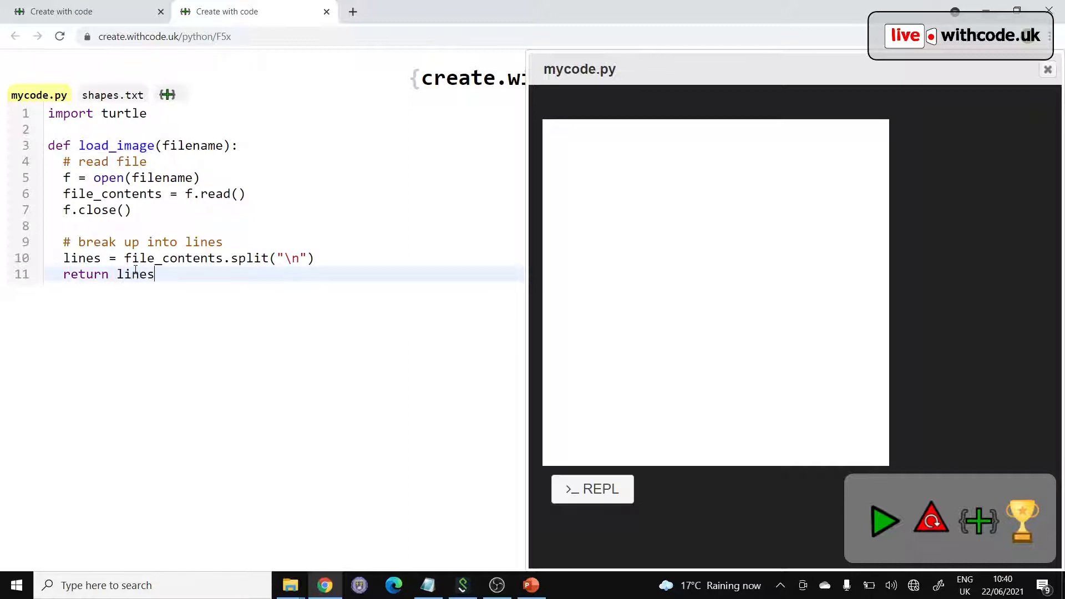
Step: Under '# main program', call load_image("shapes.txt") and run it to test the output
text(#)
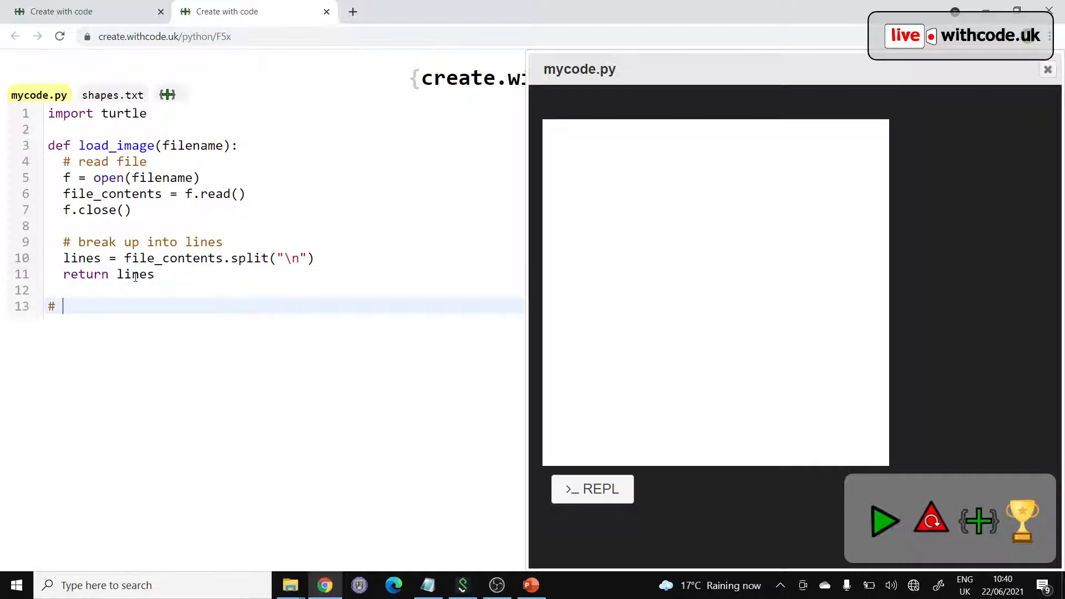
text(main program)
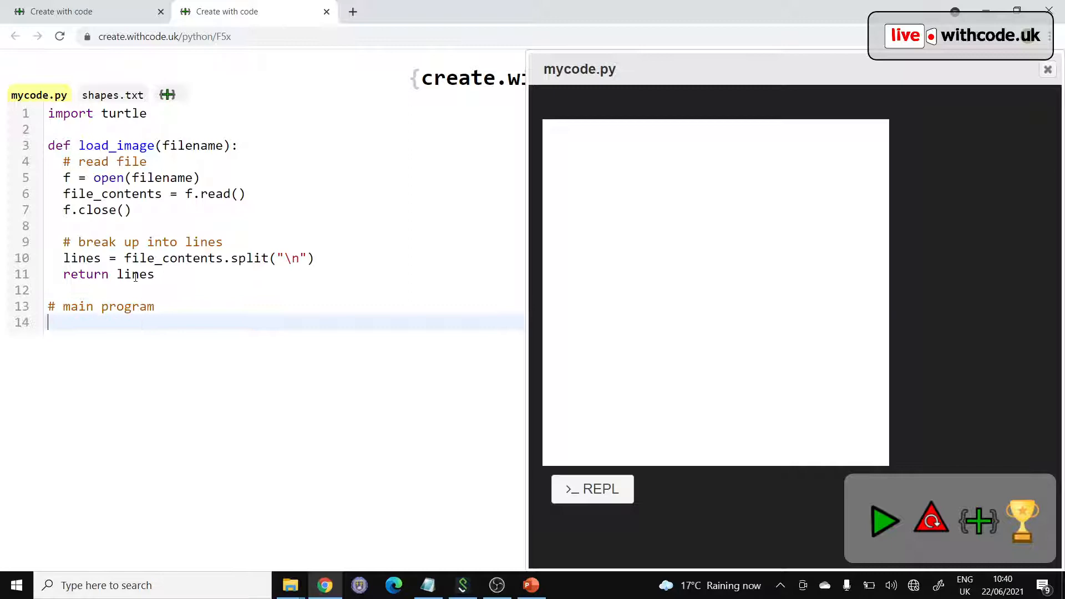
text(load_image())
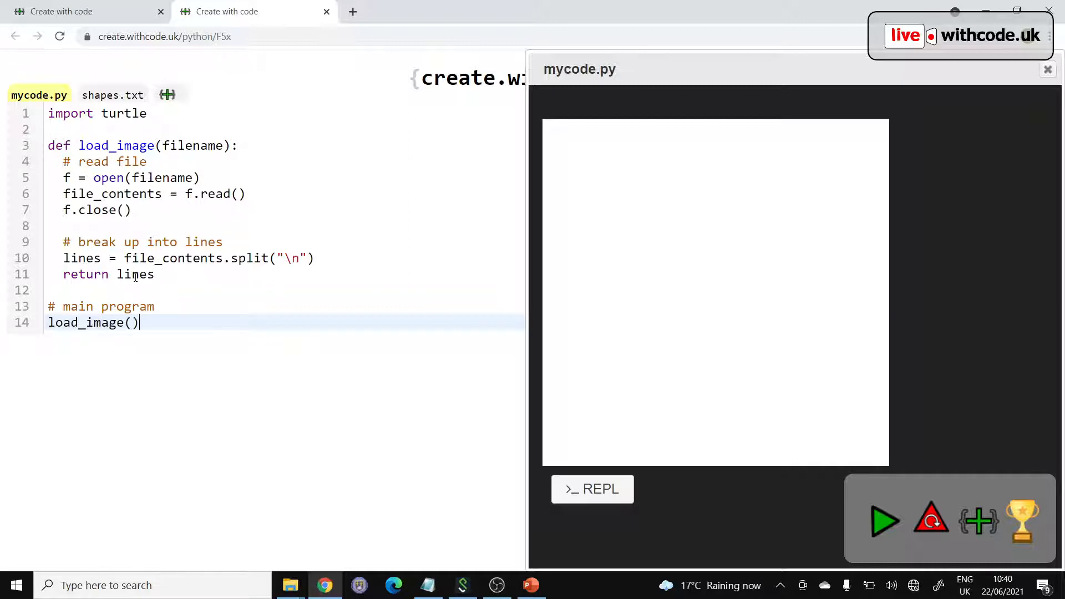
text("")
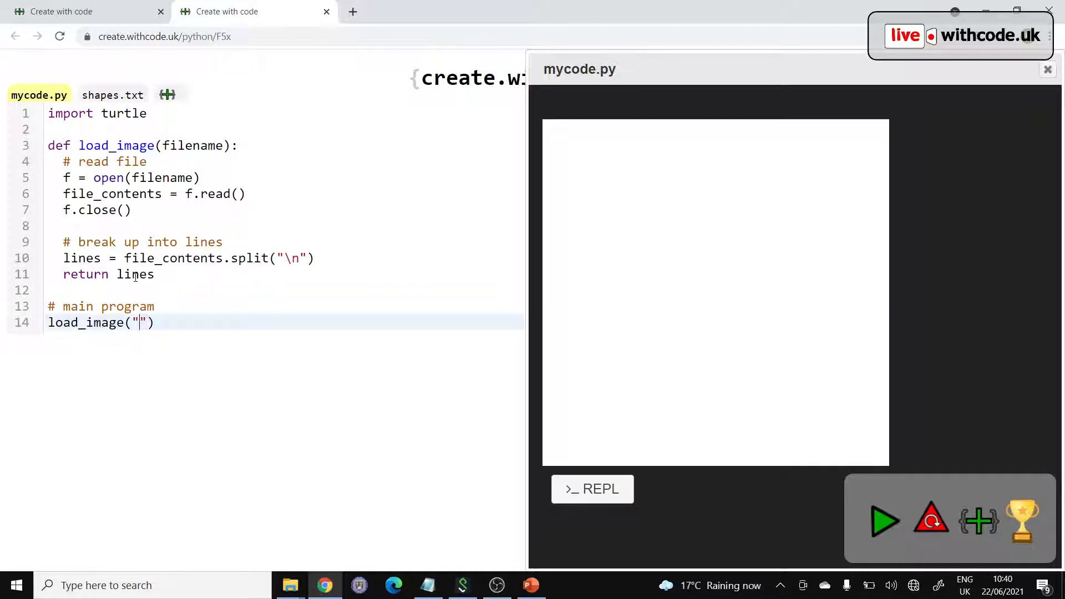
text(shapes.txt)
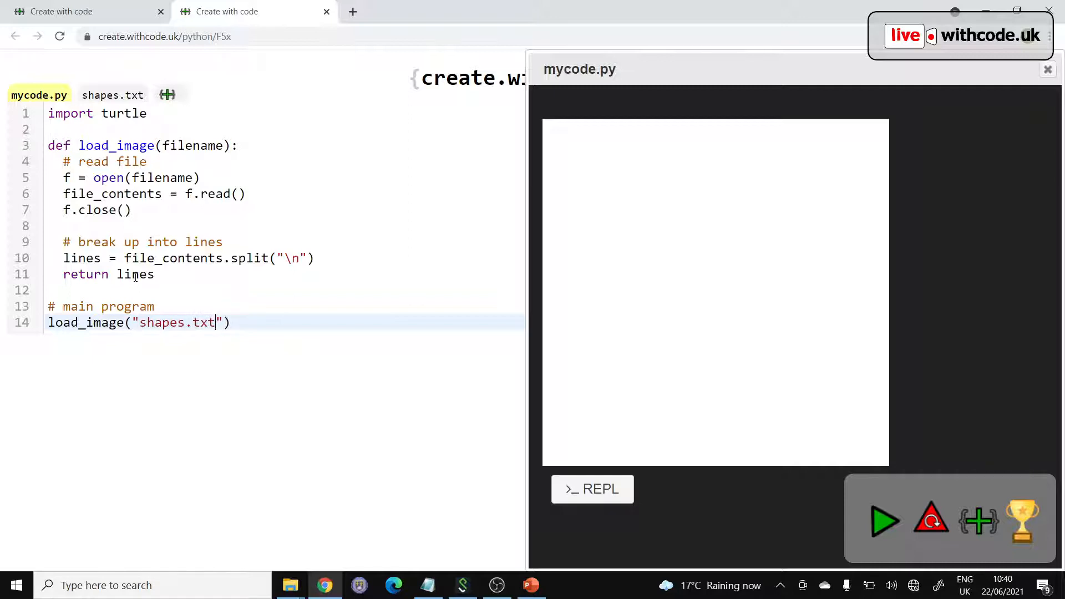
click(884, 521)
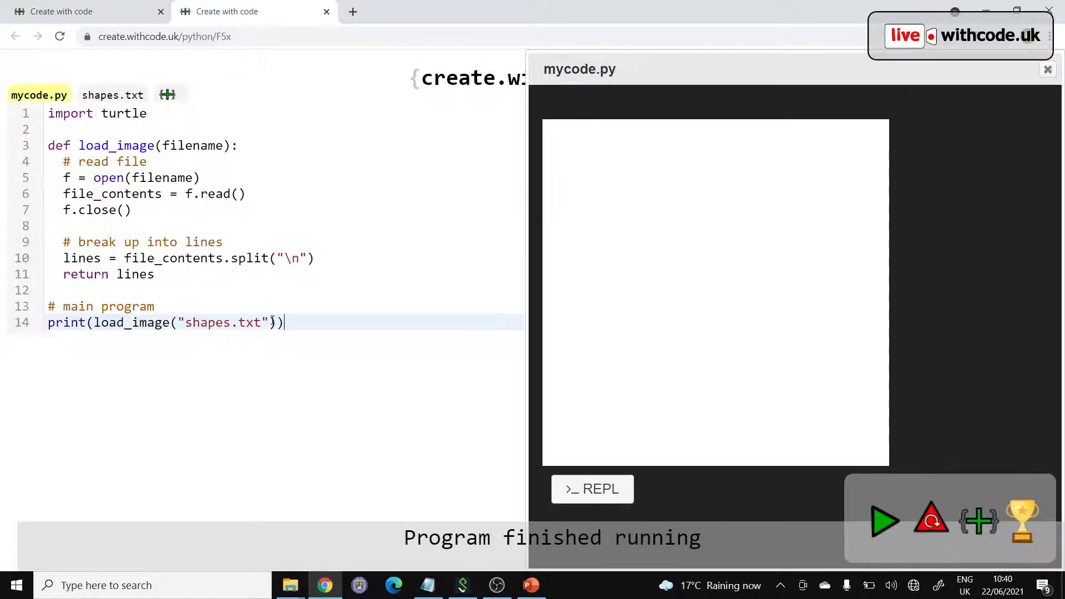
click(885, 521)
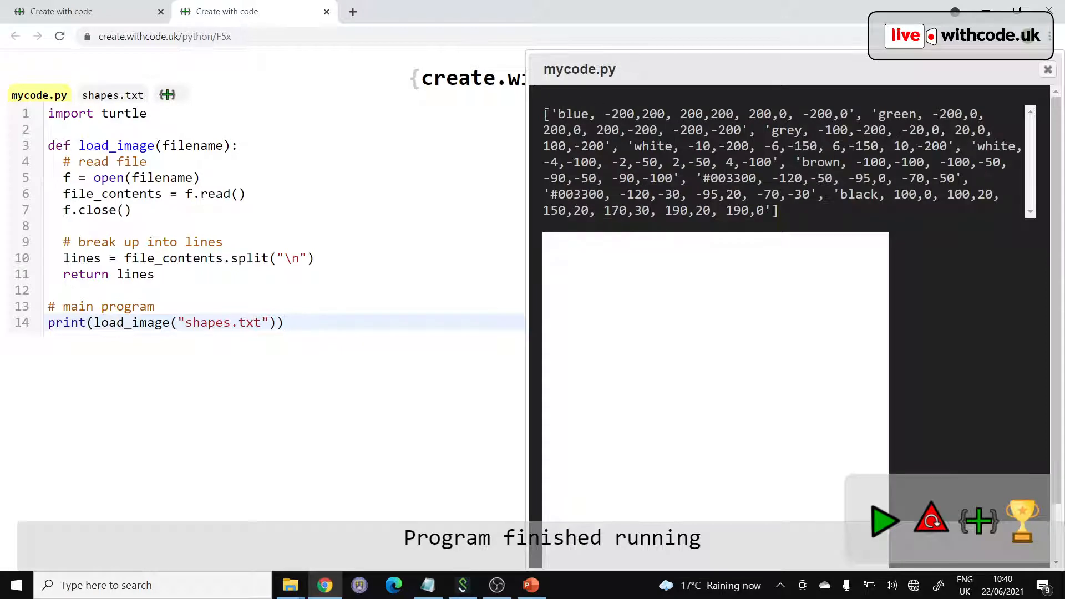
click(1047, 69)
text(shapes = )
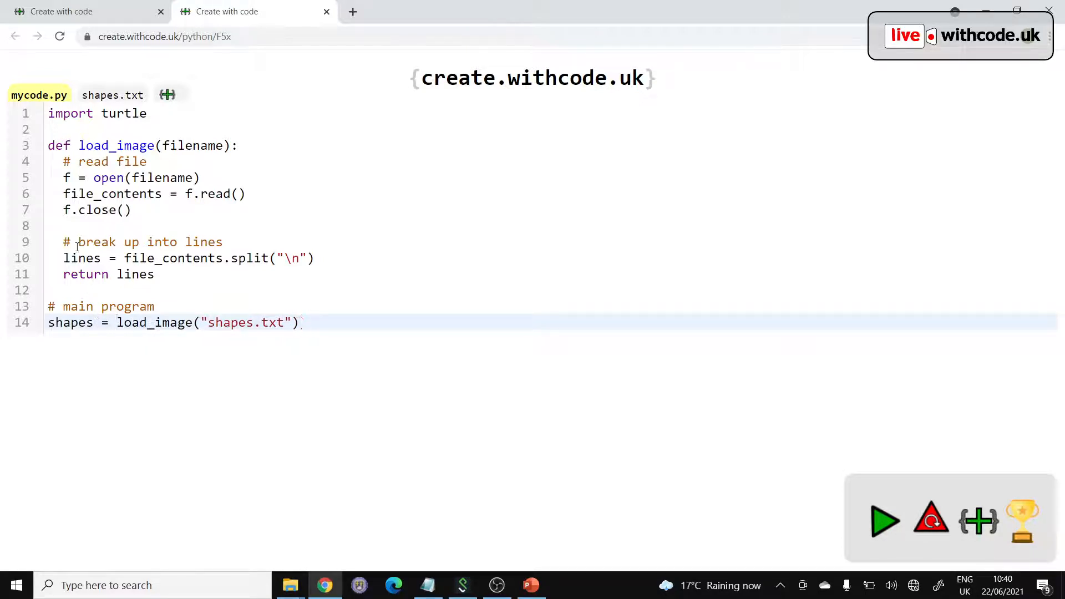
Step: Add a '# load a text file' comment to the main program
text('#)
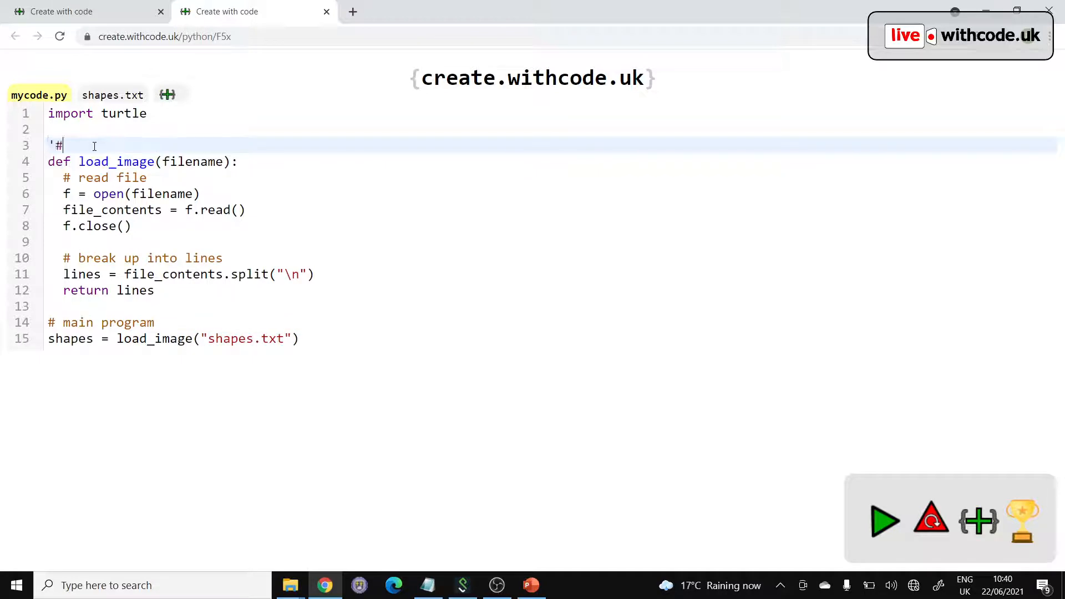
text(# load)
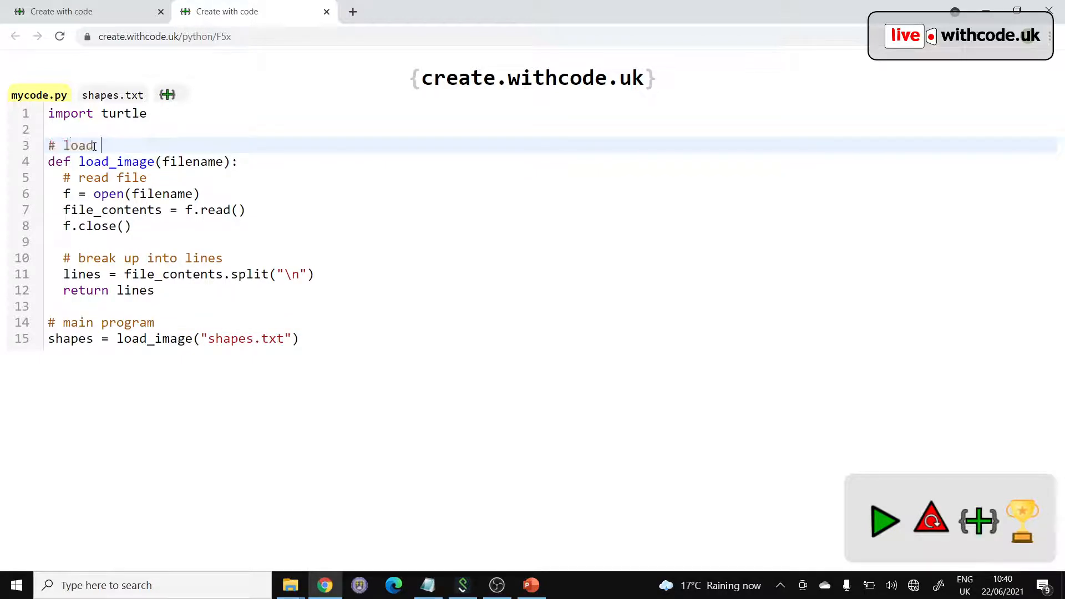
text(an image from a t)
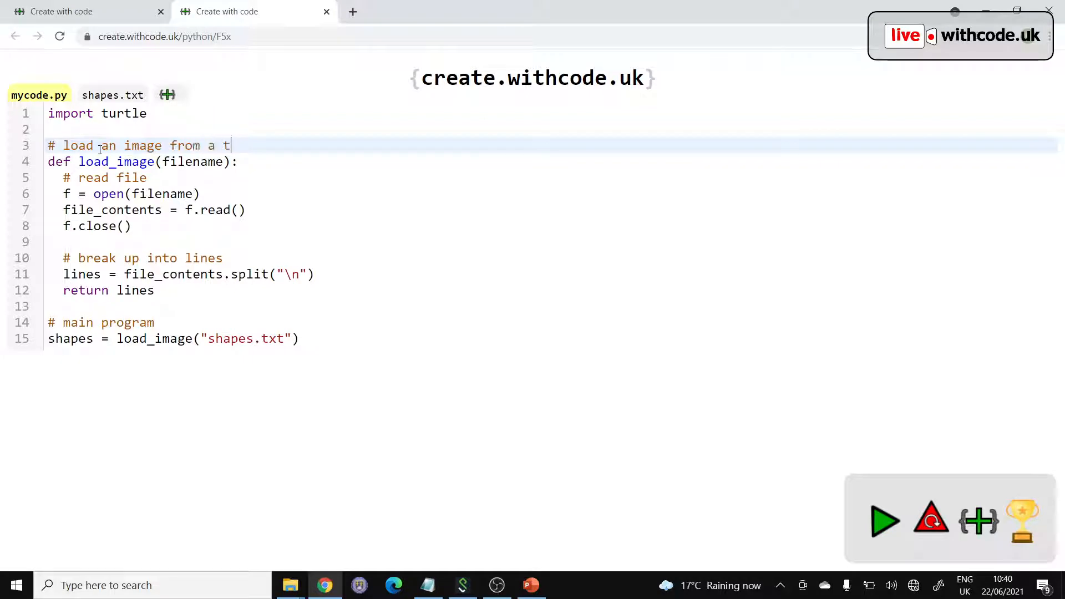
text(ext file)
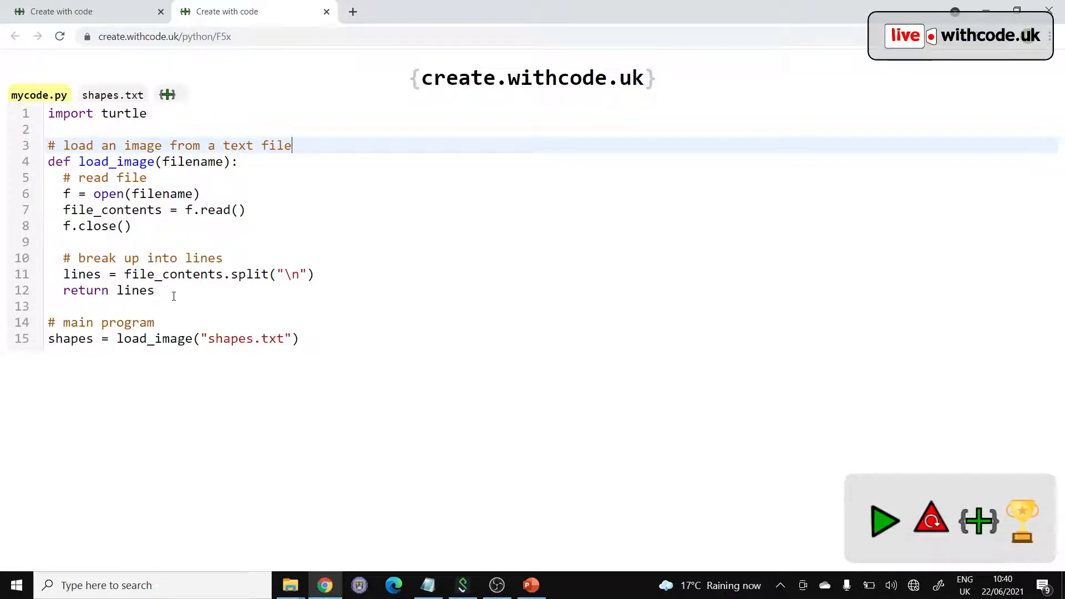
double_click(70, 339)
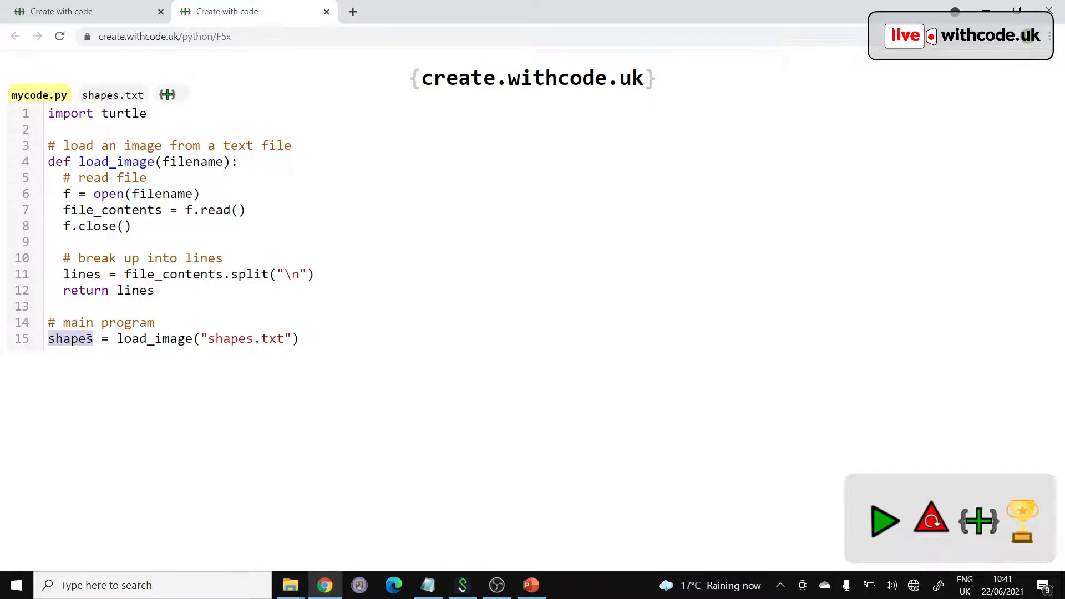
Step: Add 'for shape in shapes:' calling draw_shape(shape), and run the program
text(for ha)
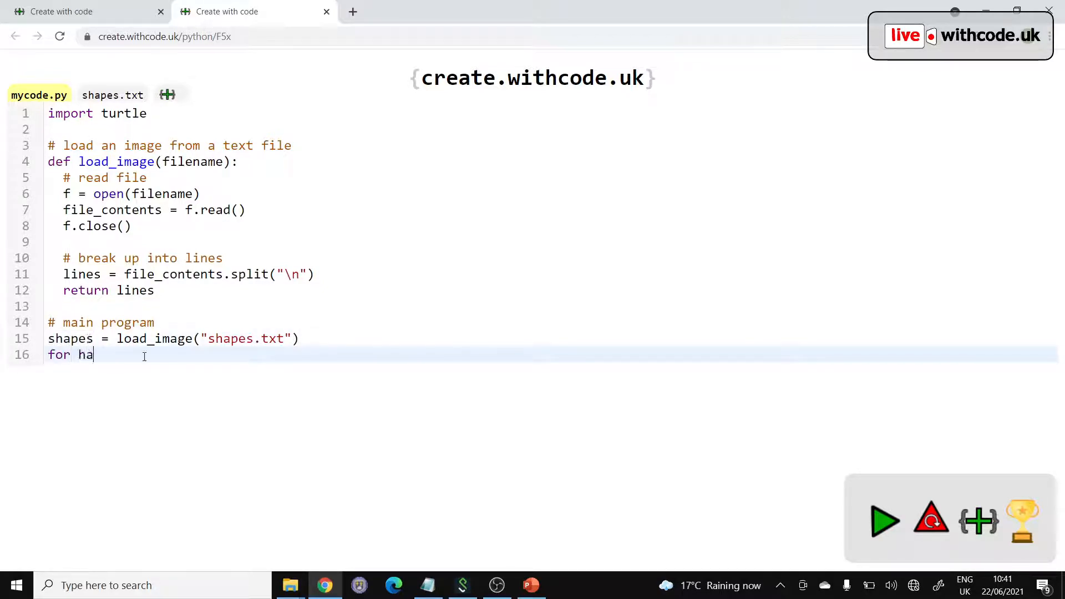
text(shape i)
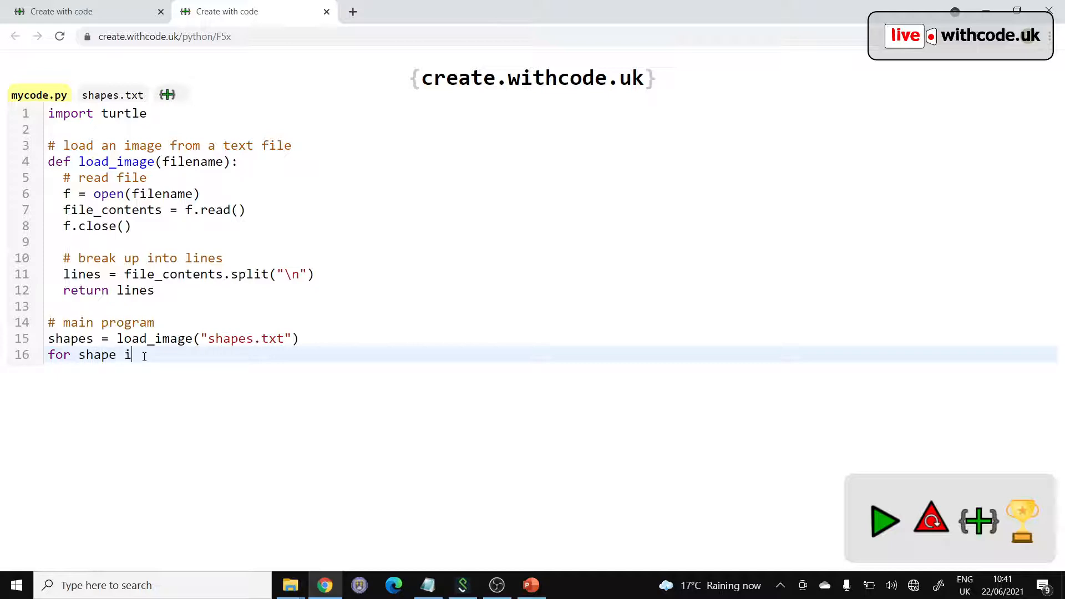
text(n shapes:)
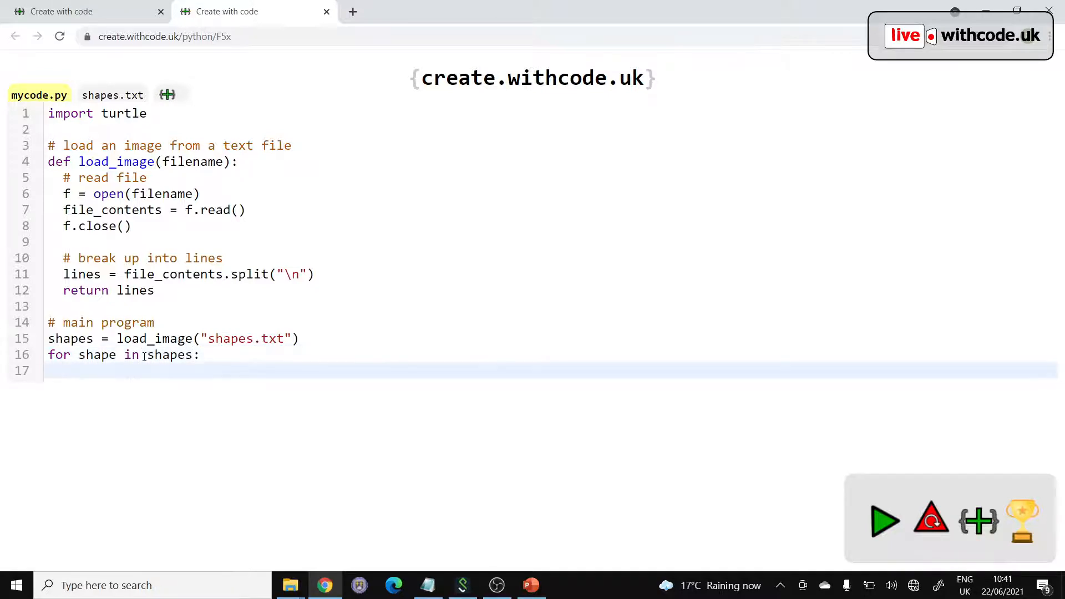
text(draw)
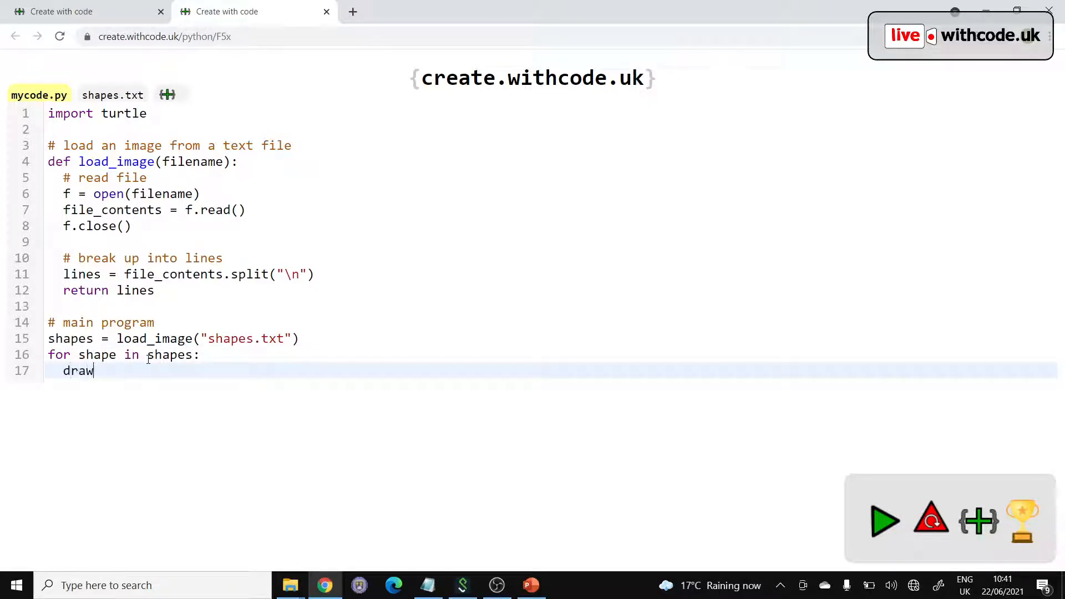
text(_shape)
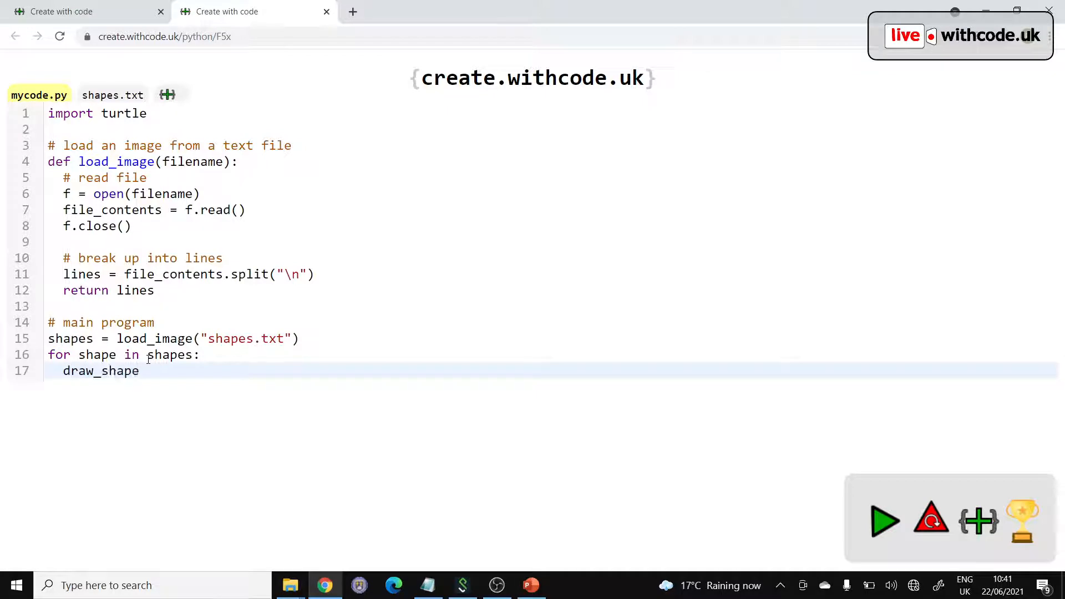
text((shape))
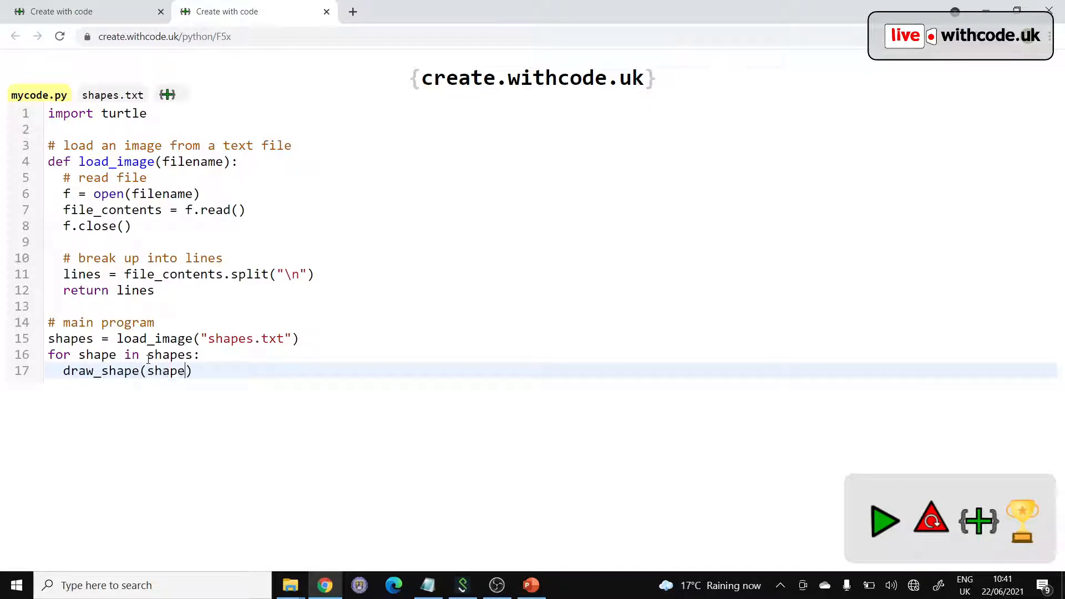
click(885, 521)
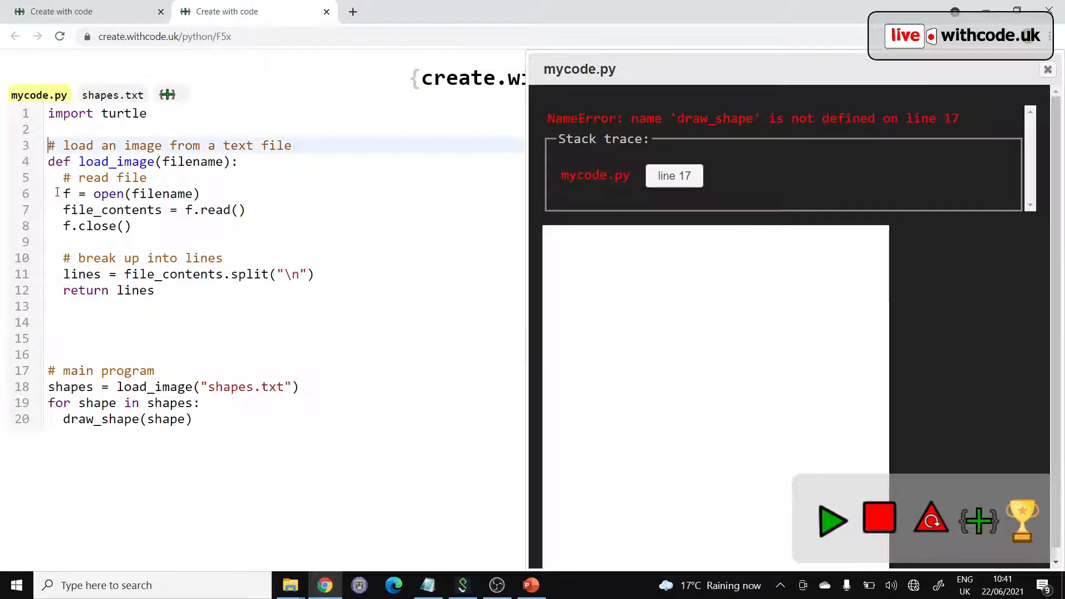
Step: Define def draw_shape(shape): above the main program and begin a columns line
text(def)
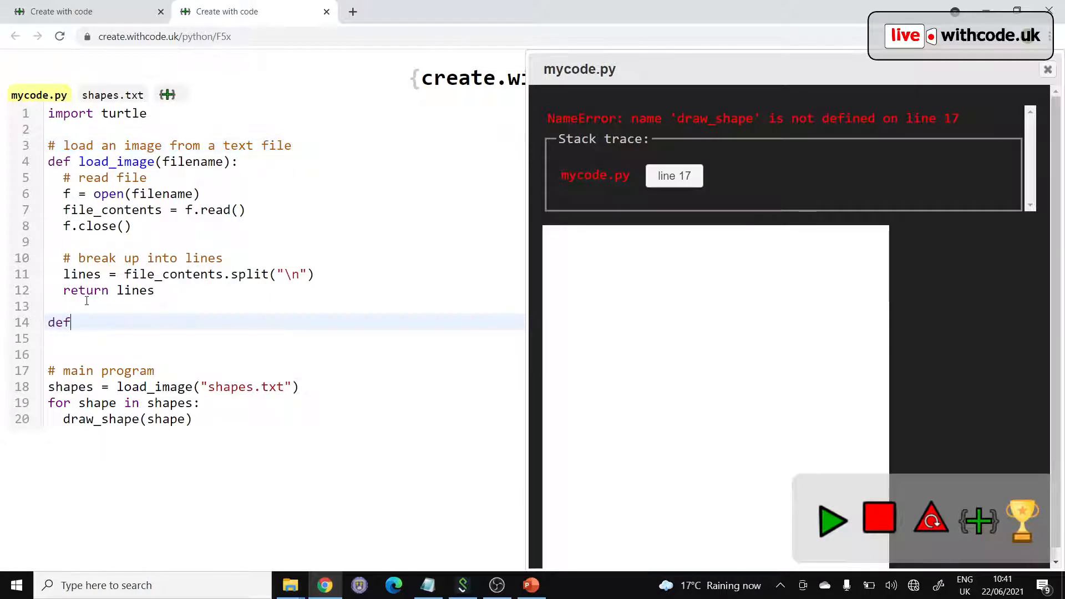
text(draaw_sha)
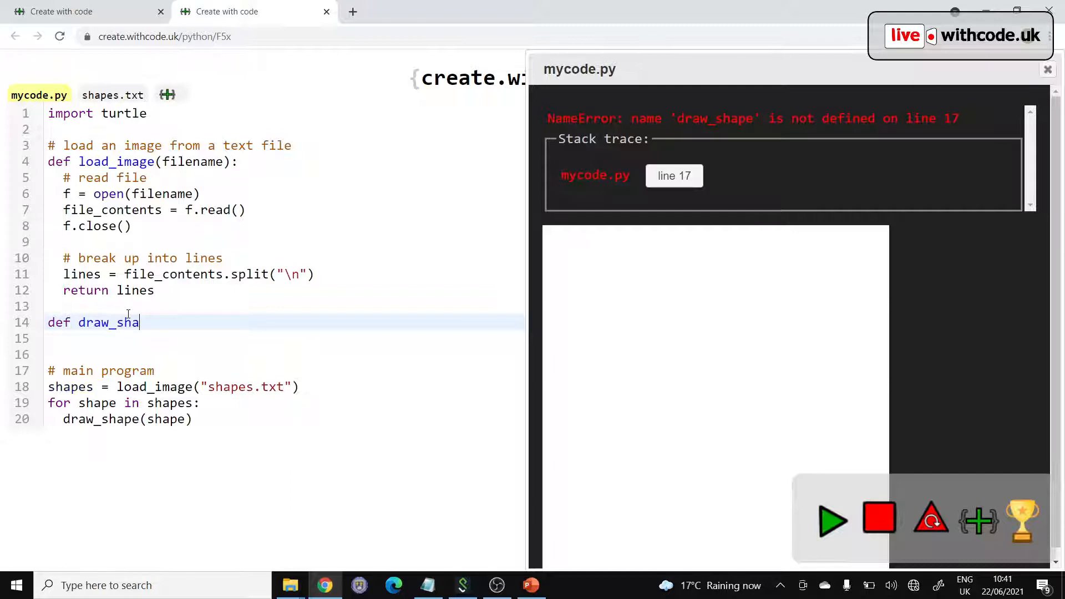
text(pe())
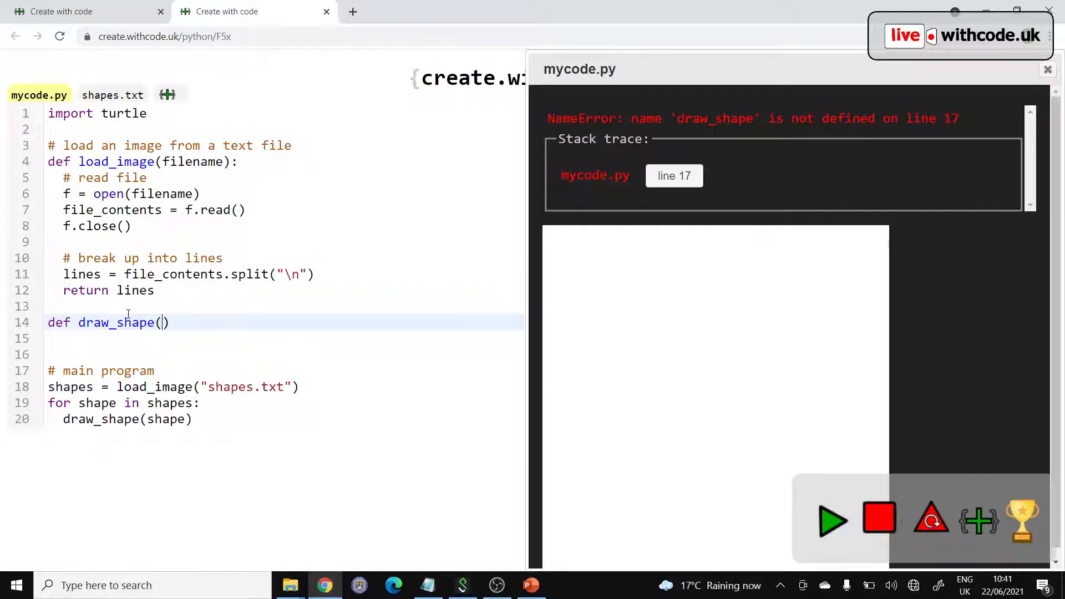
text(shape)
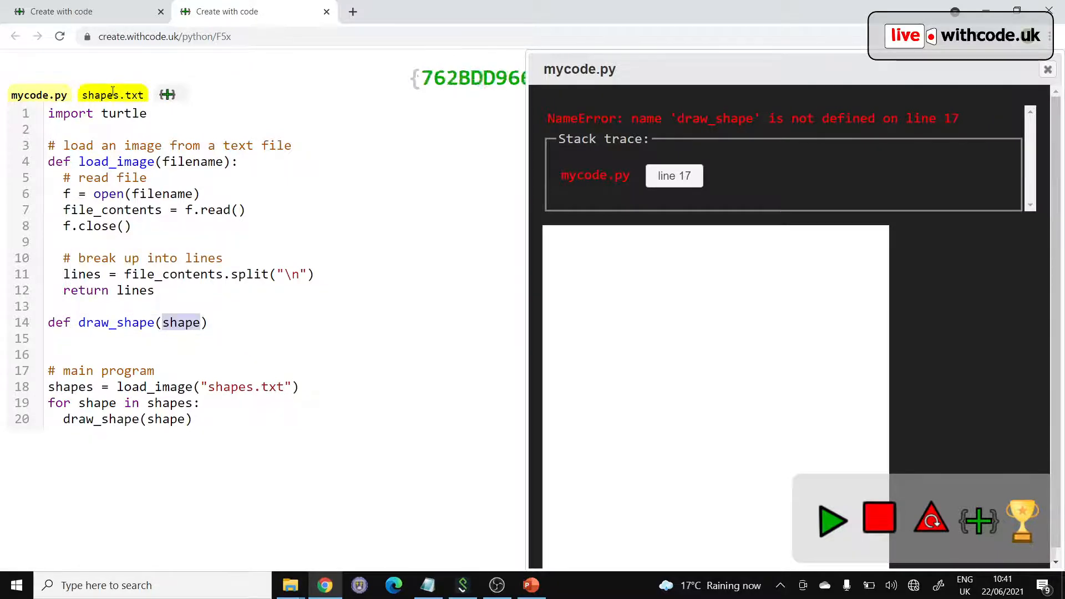
click(113, 94)
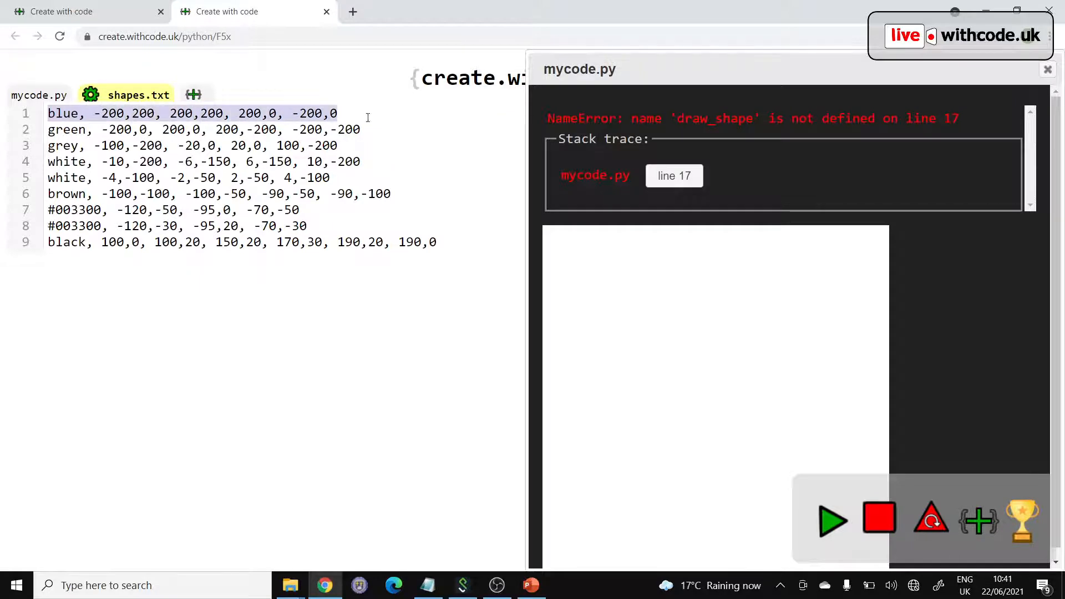
click(39, 95)
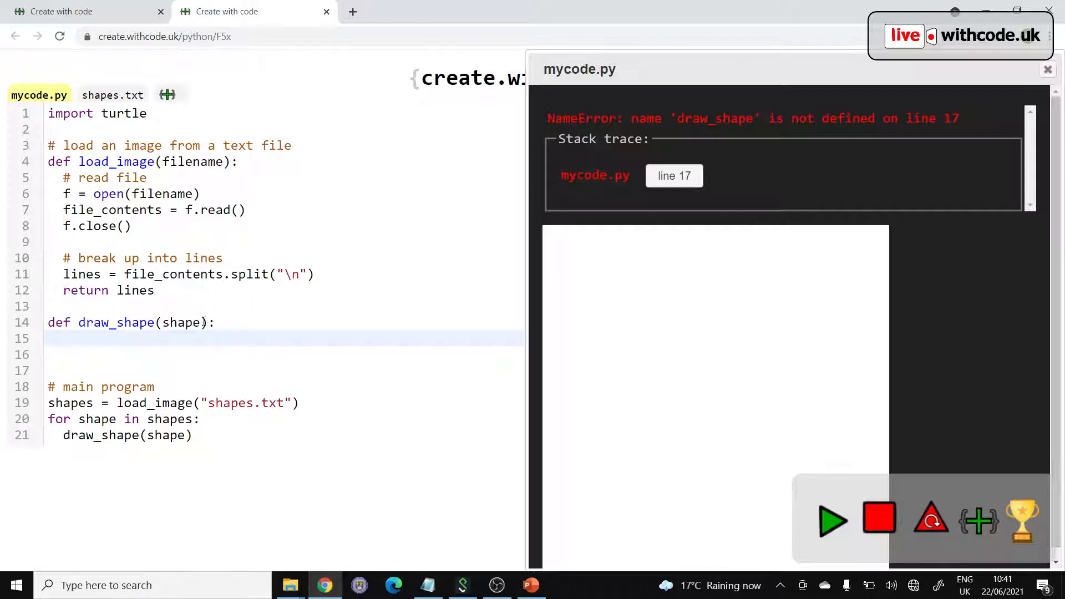
text(columns)
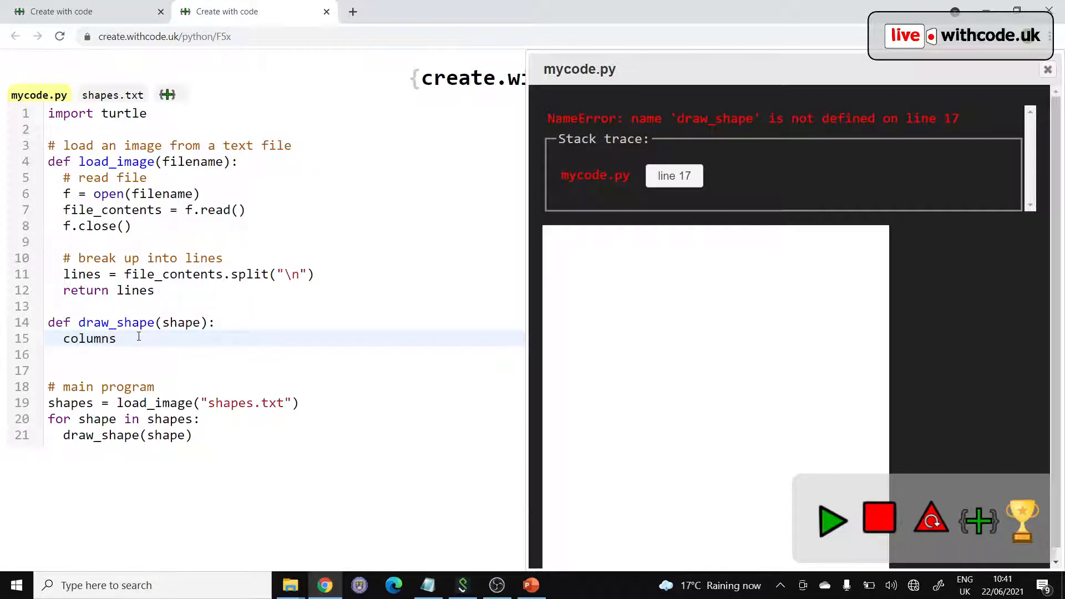
Step: In draw_shape, split each line with columns = shape.split(",")
click(113, 95)
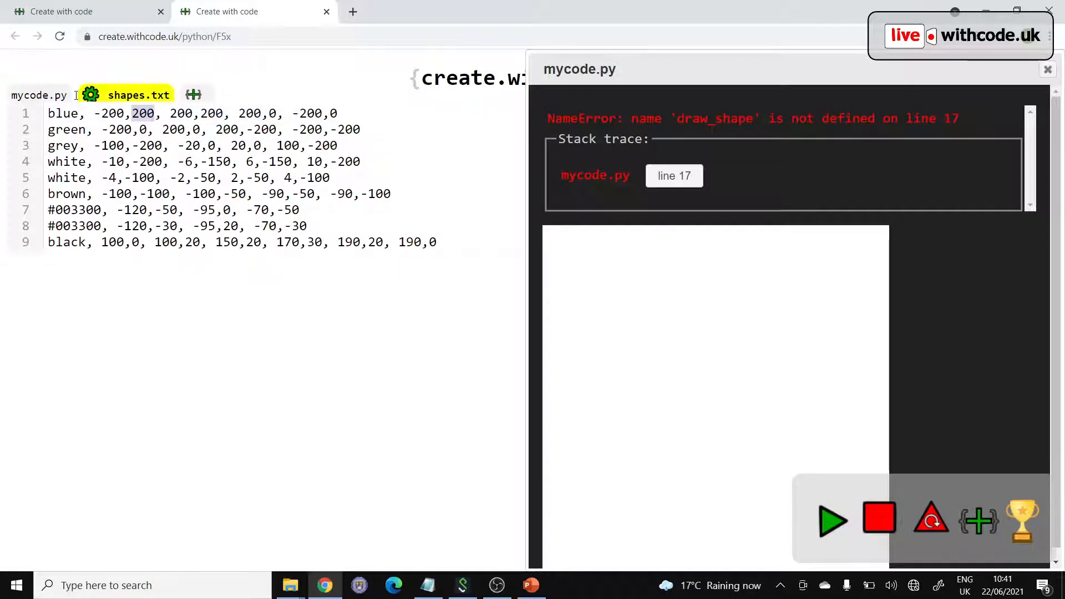
click(39, 95)
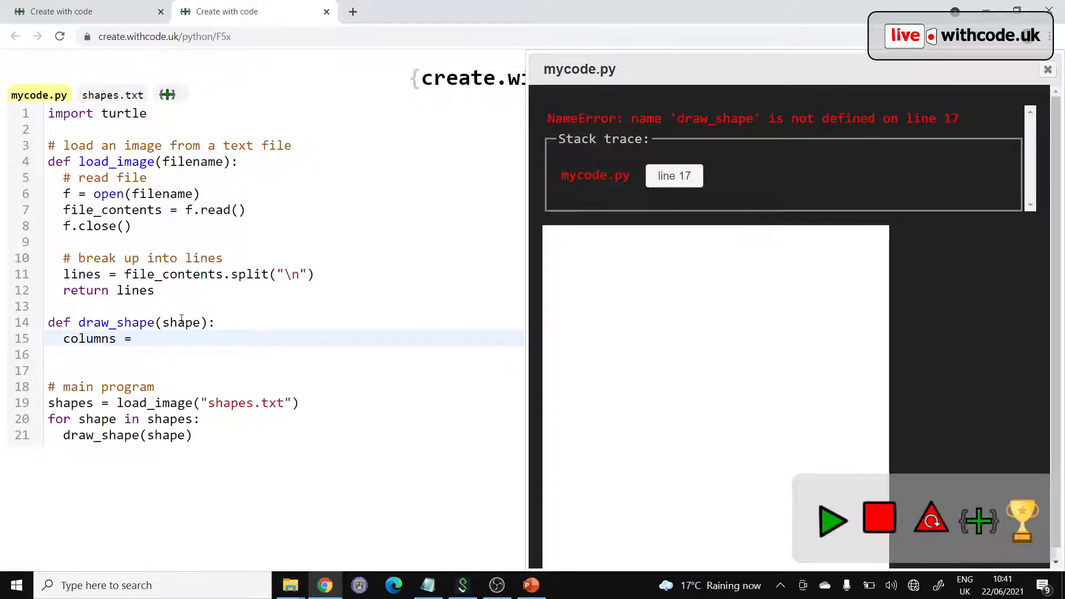
click(140, 339)
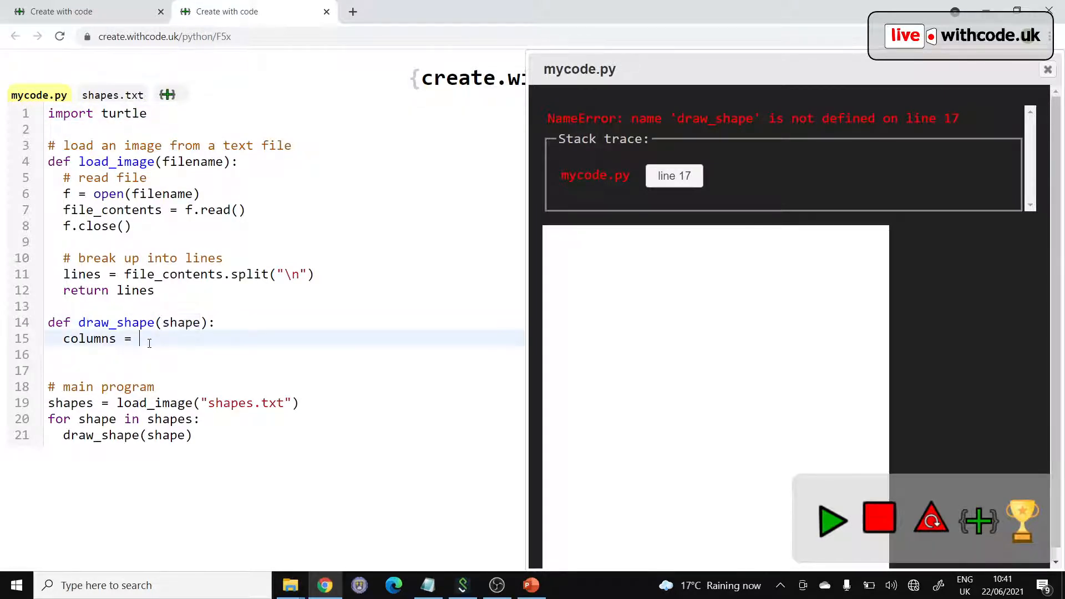
text(shape.split(")
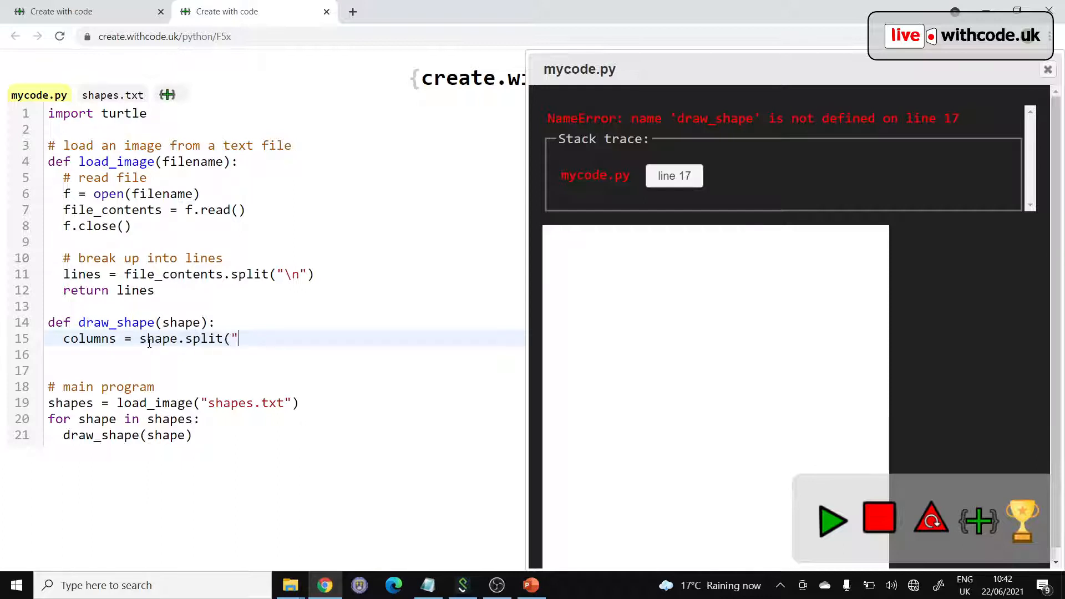
text(,"))
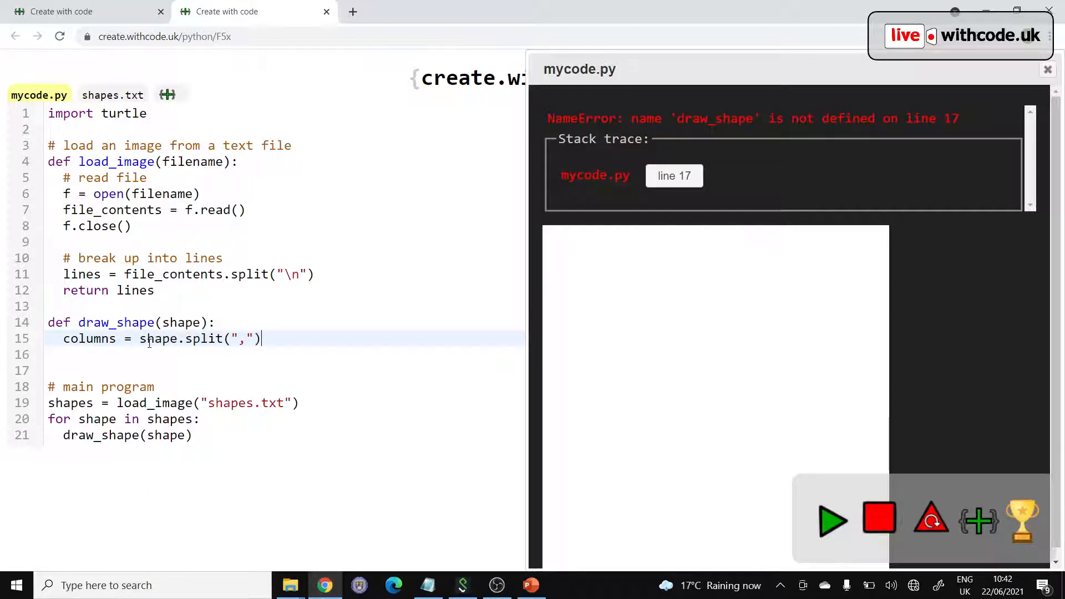
key(enter)
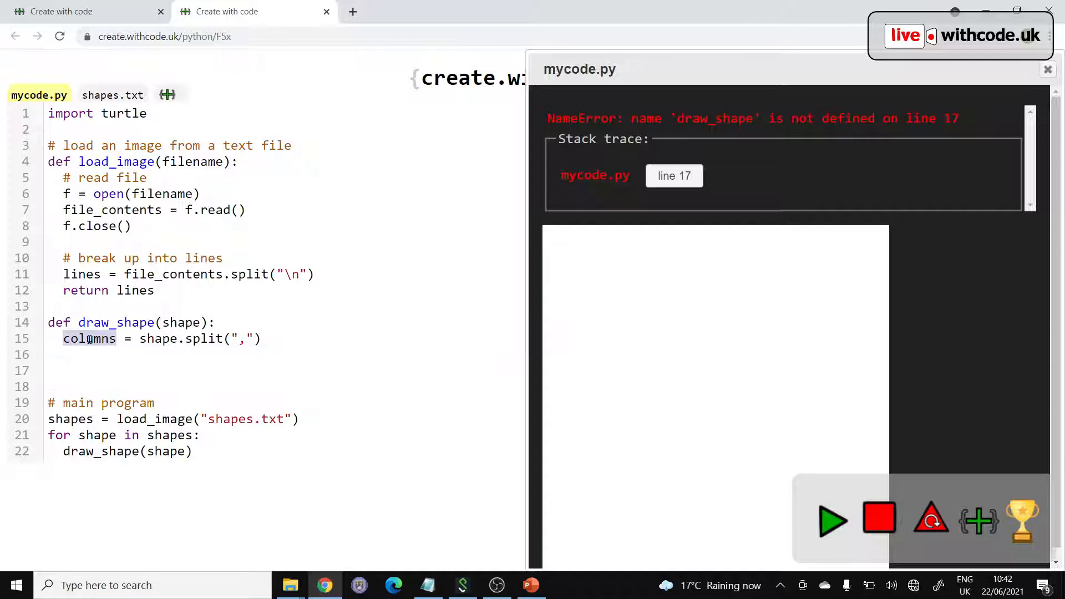
Step: Take the colour from the first column: colour = columns[0]
click(82, 354)
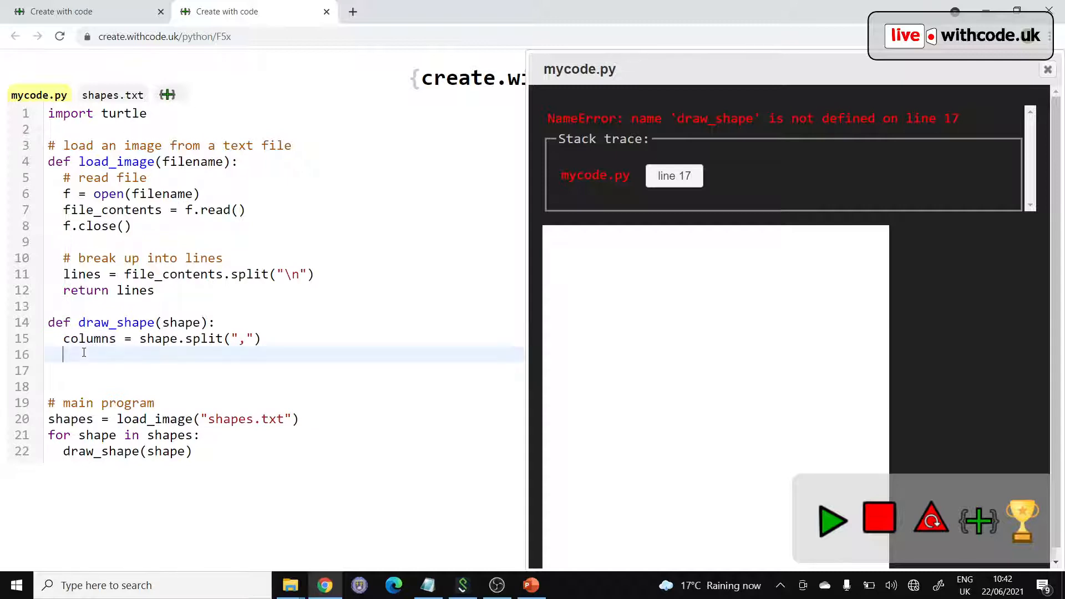
text(colour =)
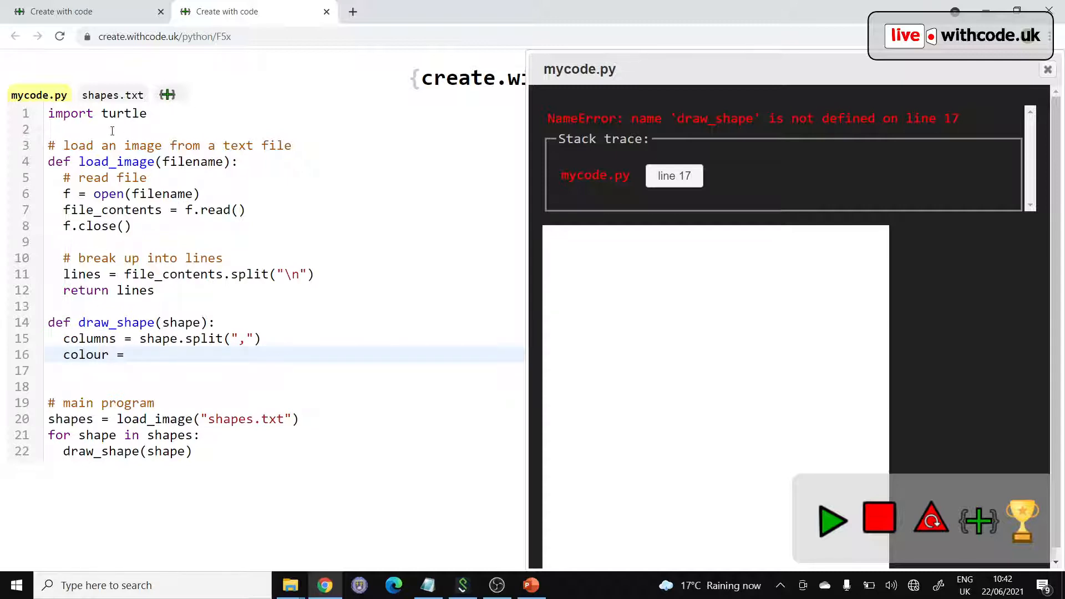
click(112, 95)
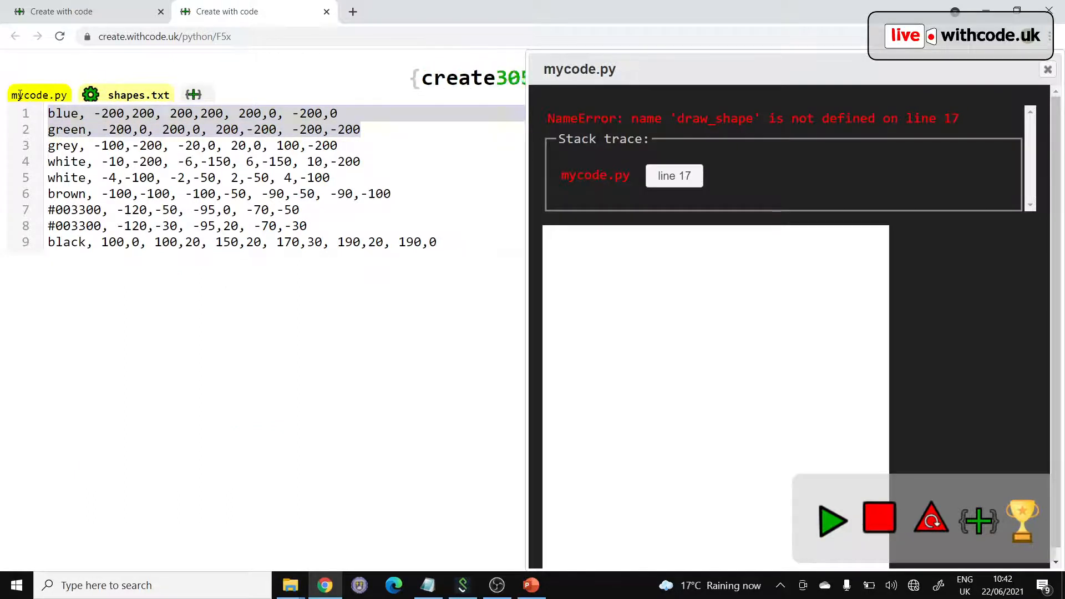
click(39, 94)
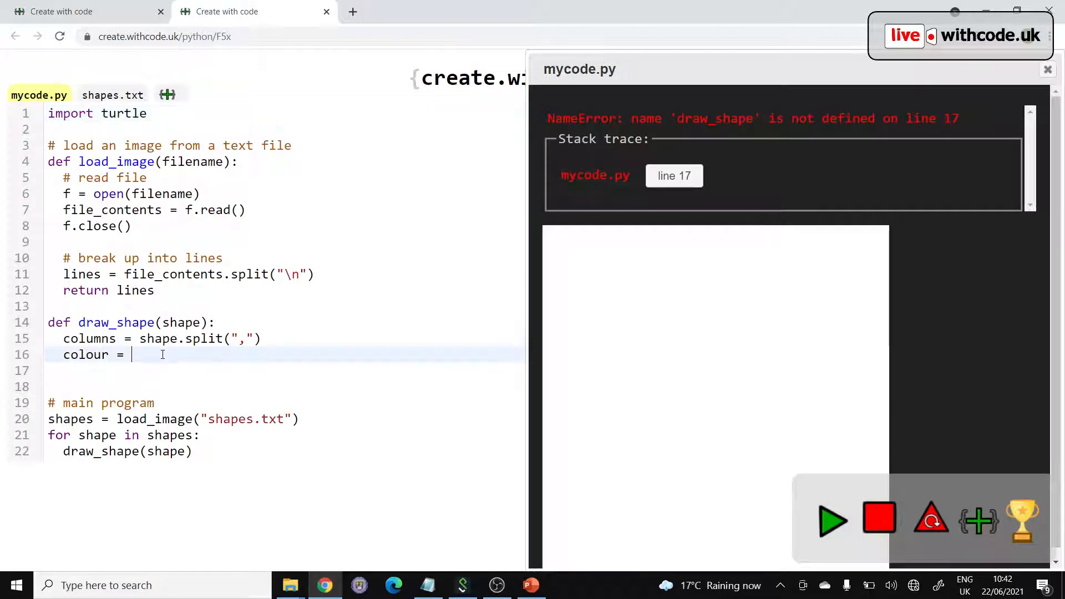
text(columns)
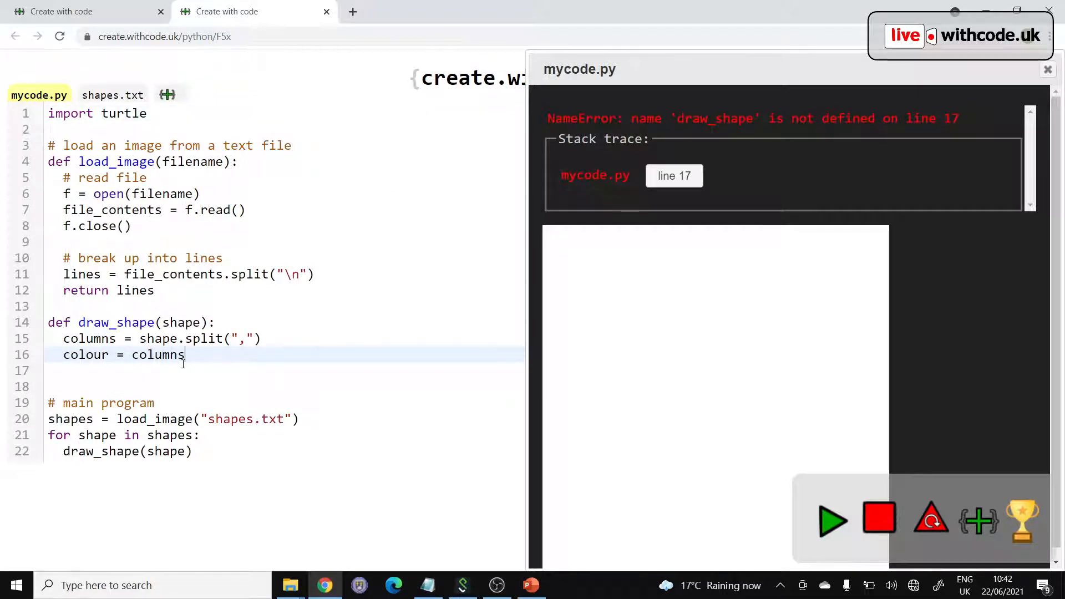
text([0])
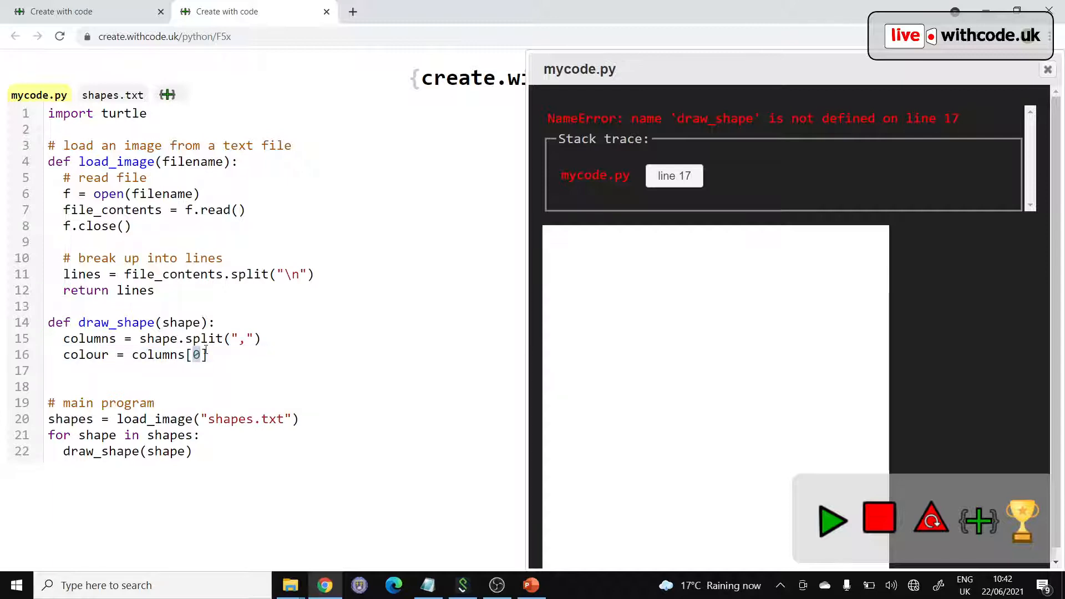
Step: Store the remaining values as coordinates = columns[1:]
text(coordinates =)
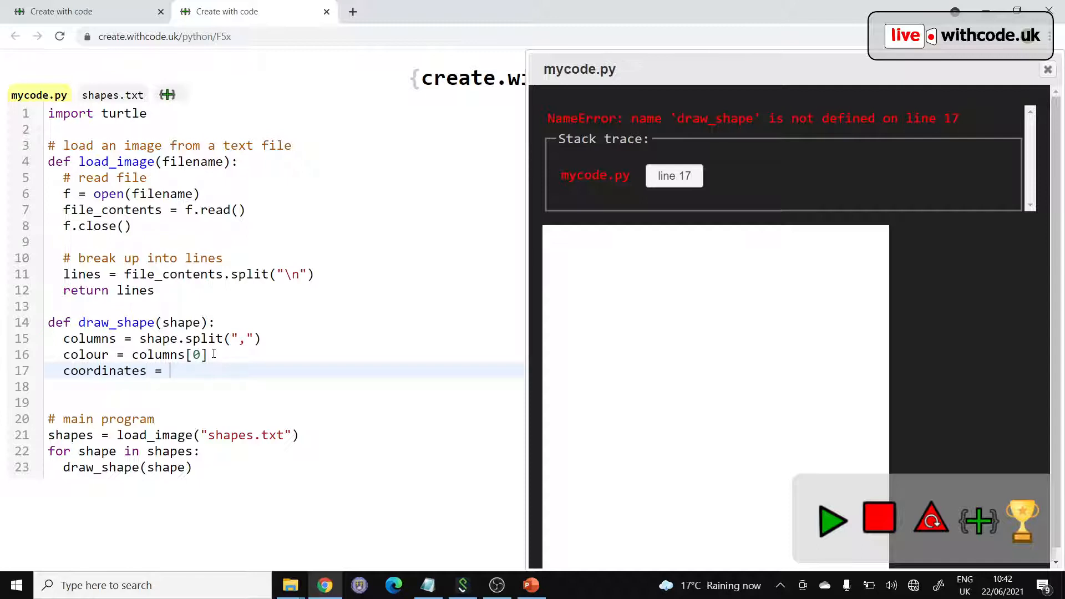
text(columns[])
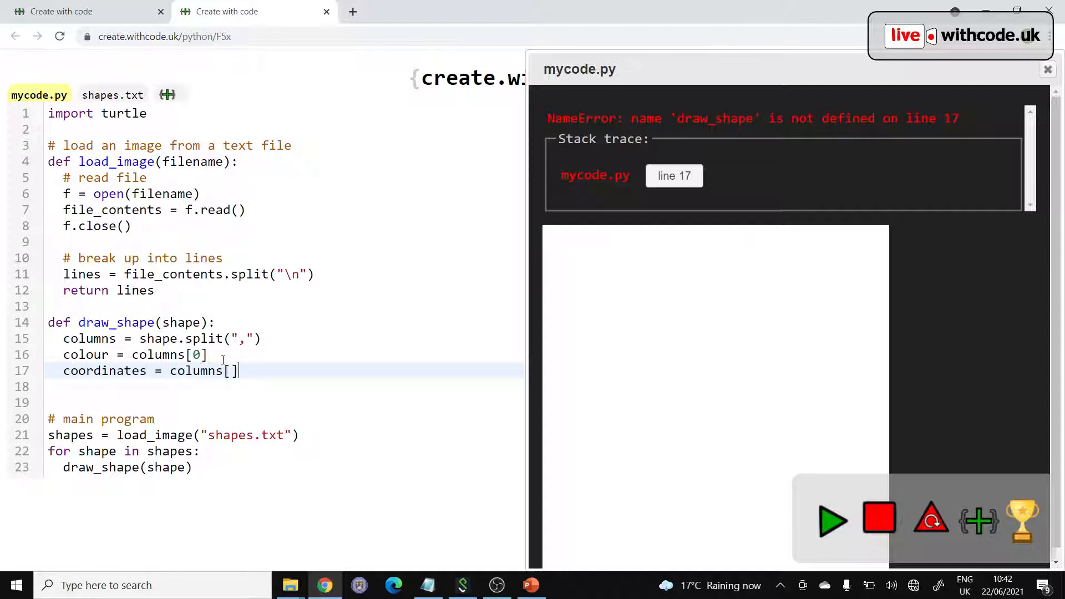
text(1:)
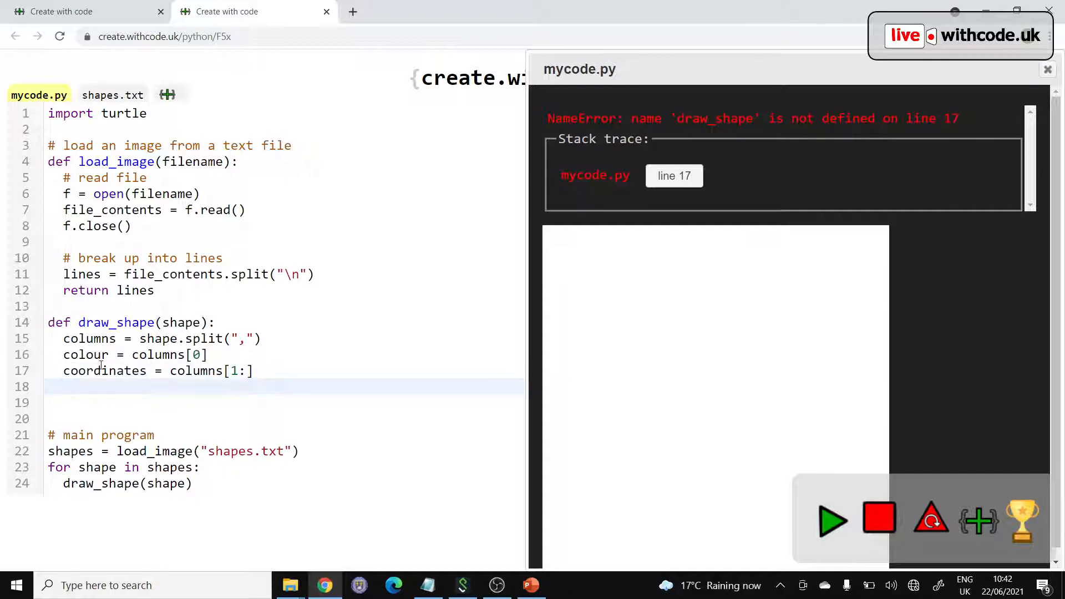
double_click(104, 372)
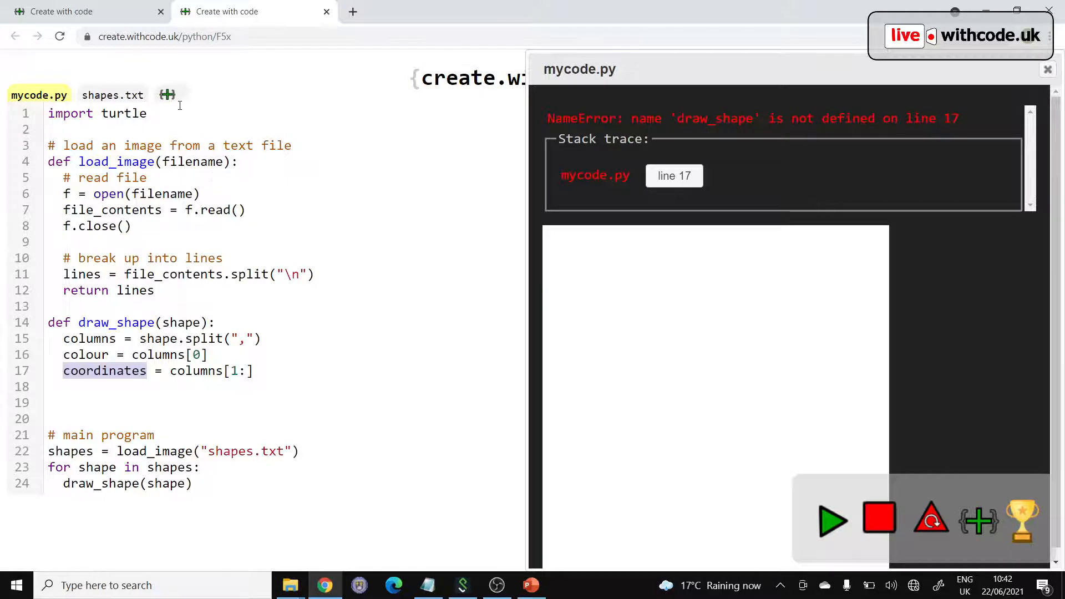
click(146, 113)
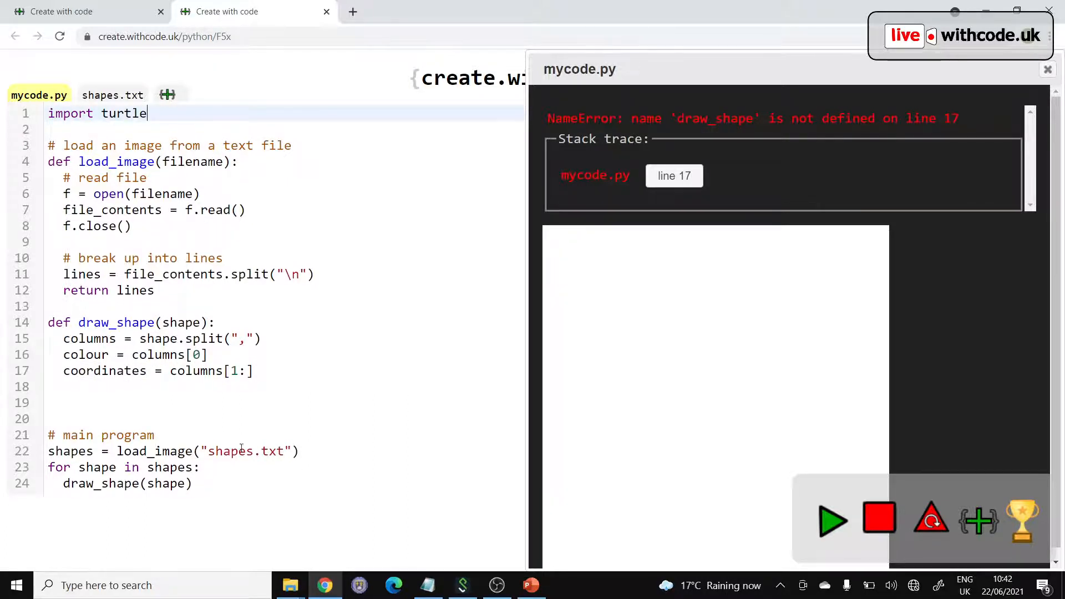
Step: Create the turtle with t = turtle.Turtle() in the main program
text(t = tu)
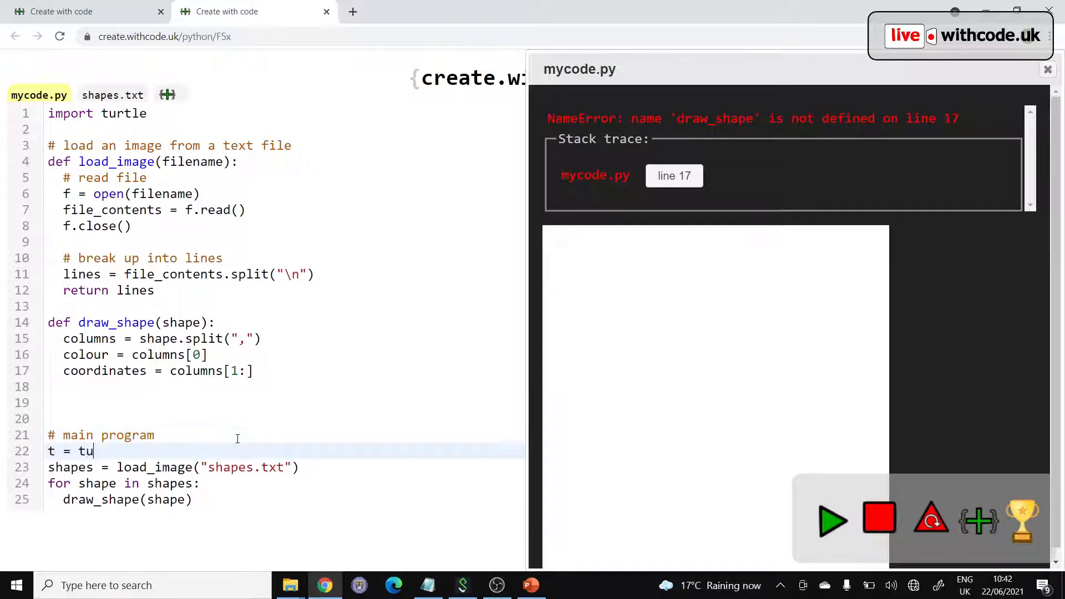
text(rtle.Tur)
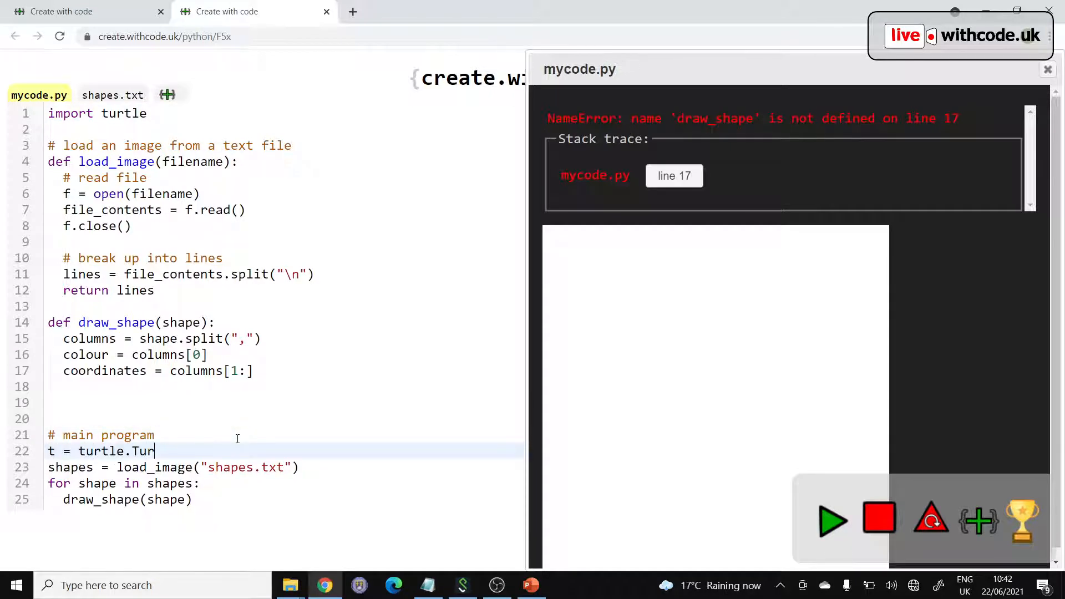
text(tle())
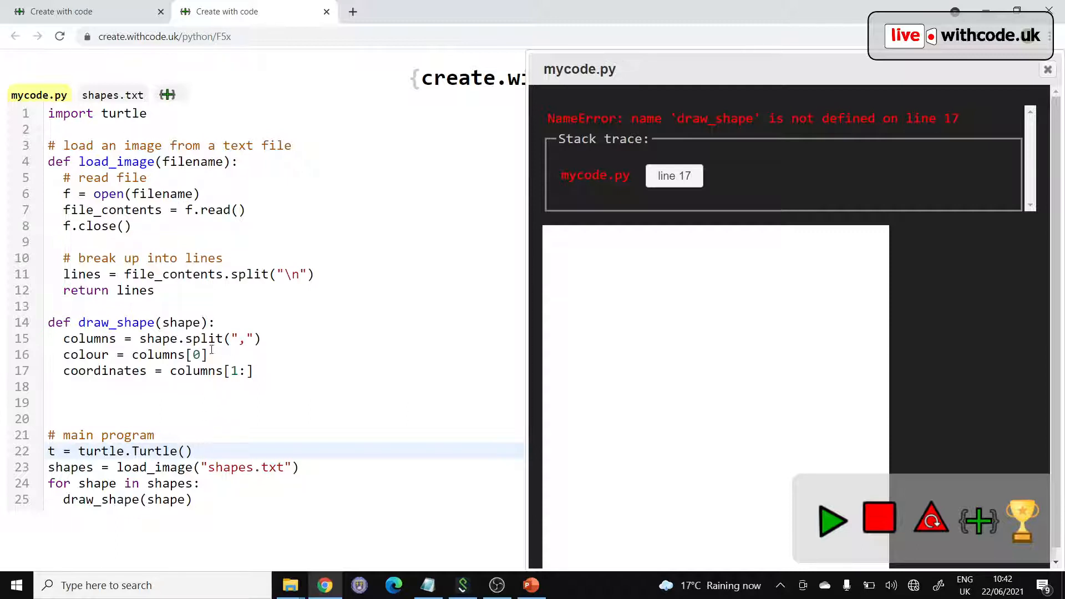
Step: In draw_shape, set x and y from coordinates[0] and [1] and call t.goto(x, y)
click(265, 371)
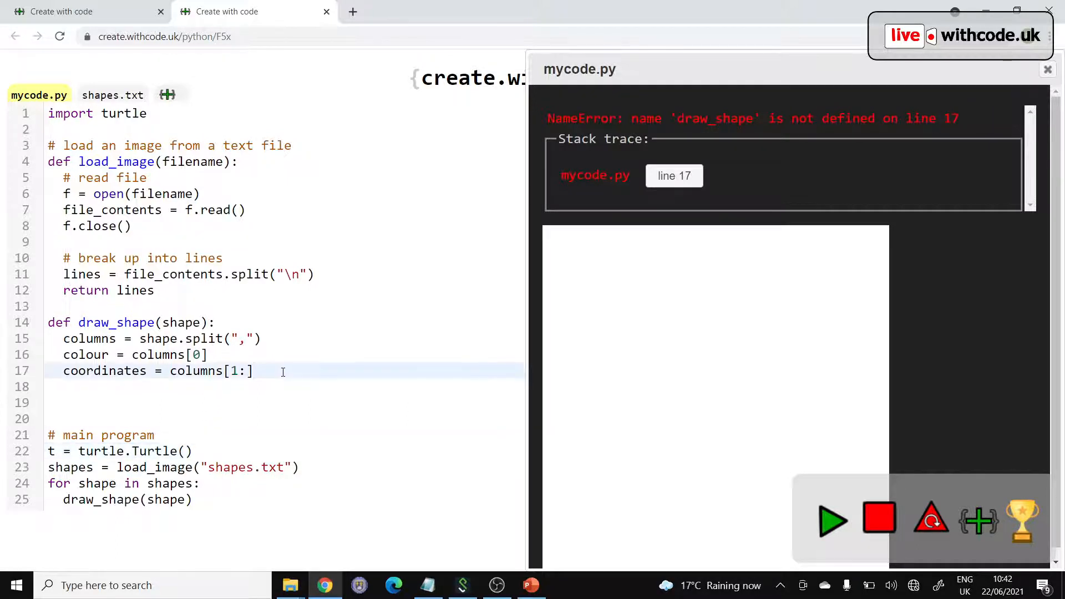
text(t.goto())
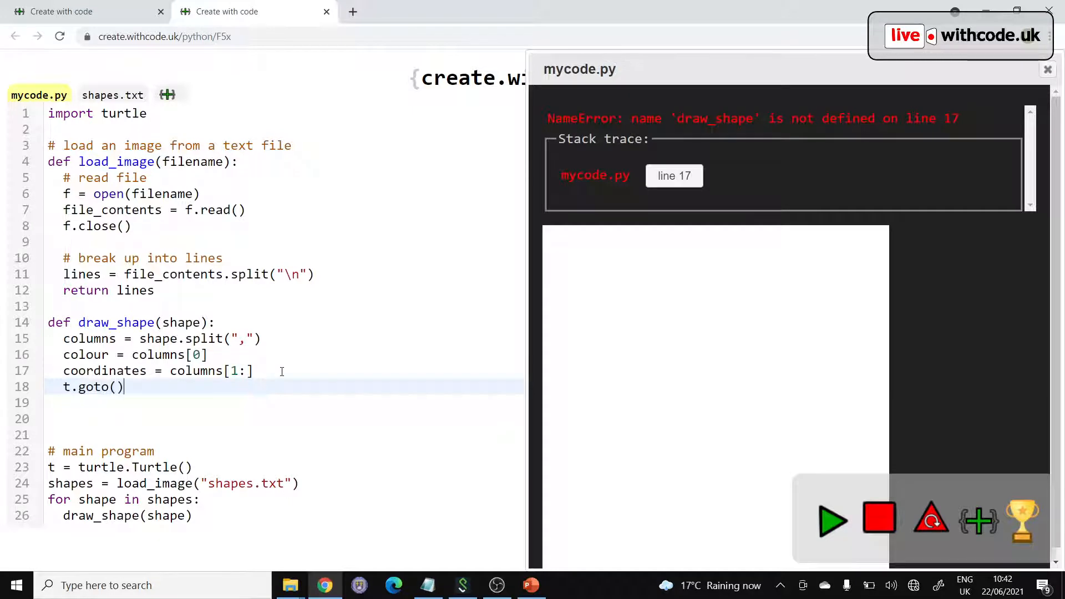
text(x, y)
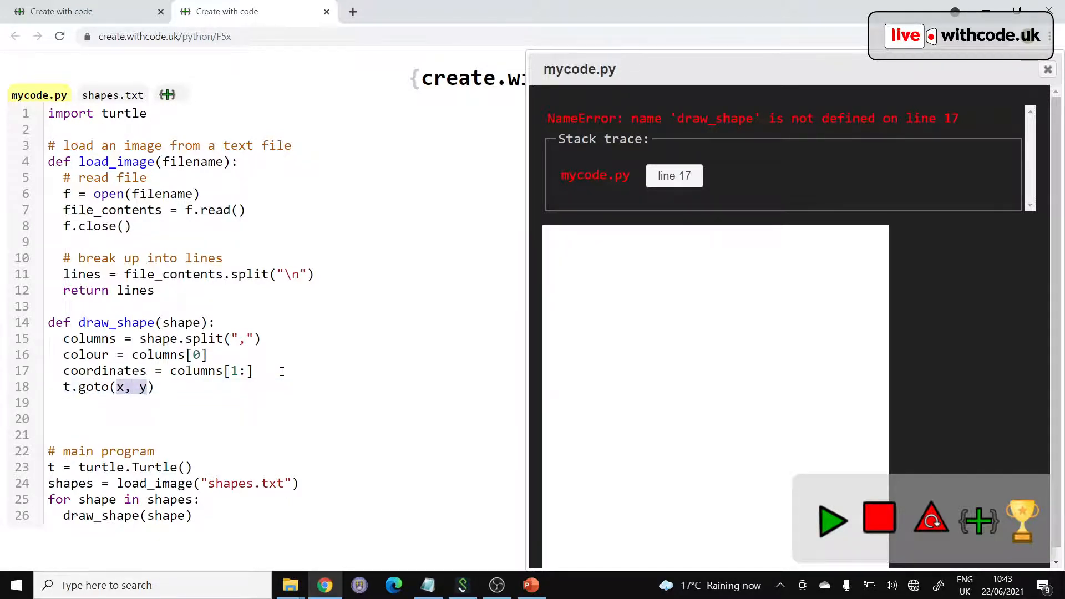
key(Return)
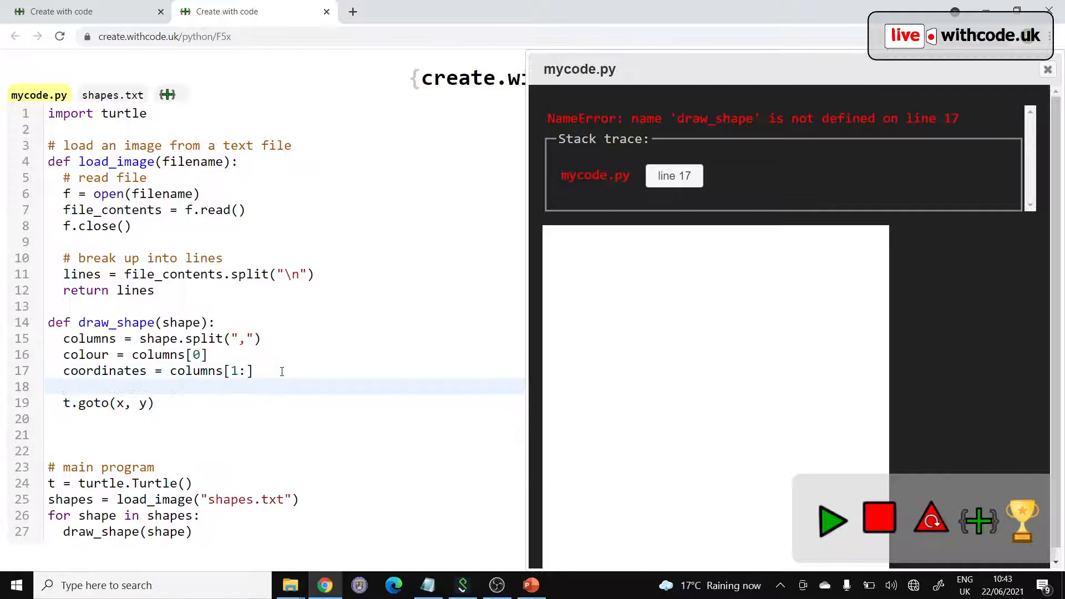
text(x =)
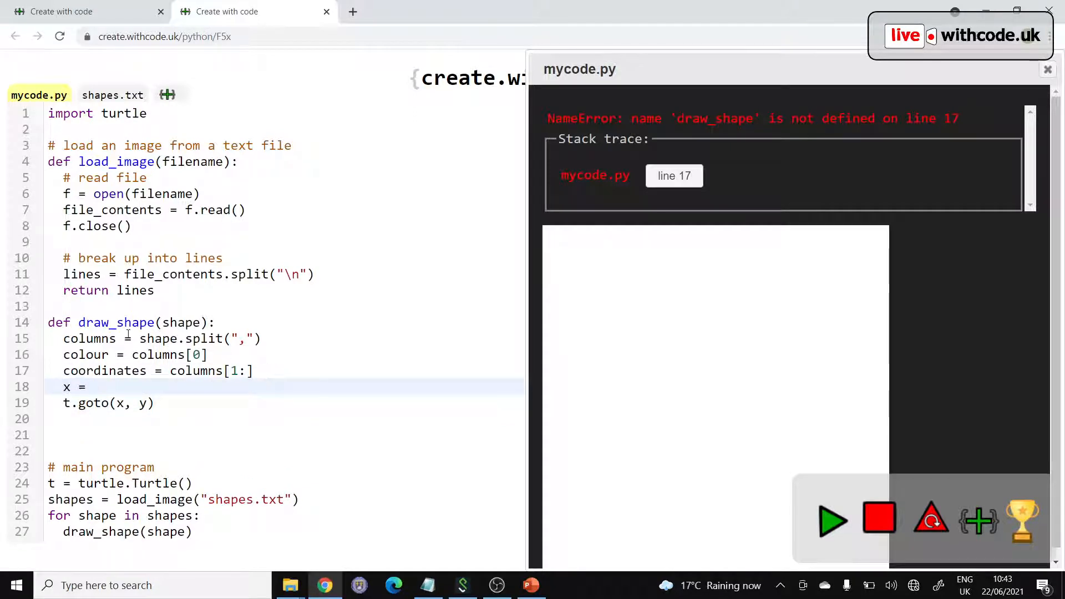
text(coordinates[0)
text(y =)
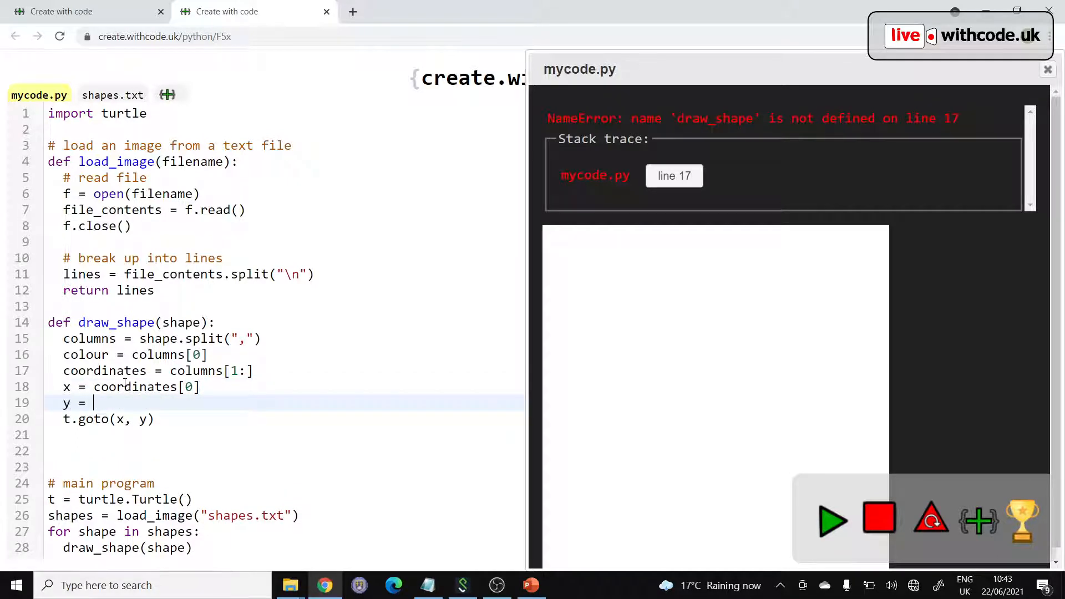
text(coordinates[1])
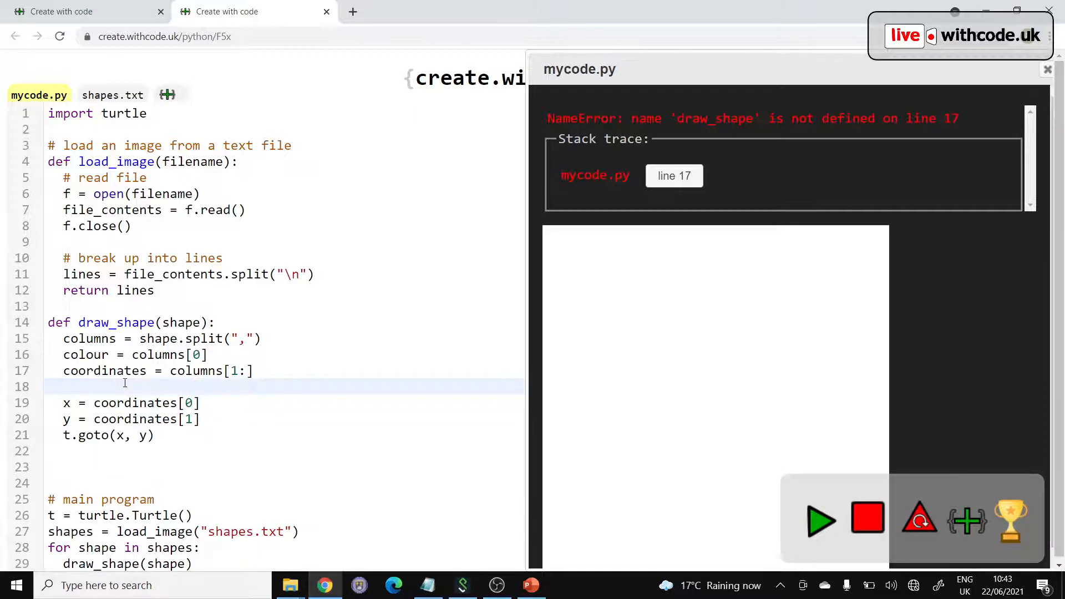
Step: Wrap the goto in 'while i < len(coordinates):' from i = 0, adding i += 2, then view shapes.txt
text(i =)
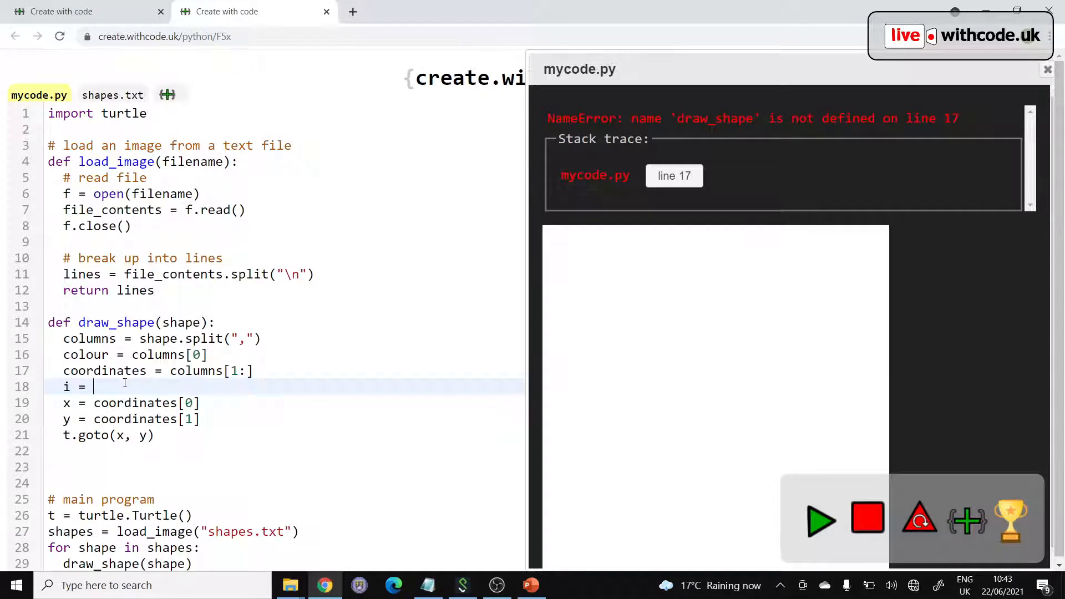
text(0)
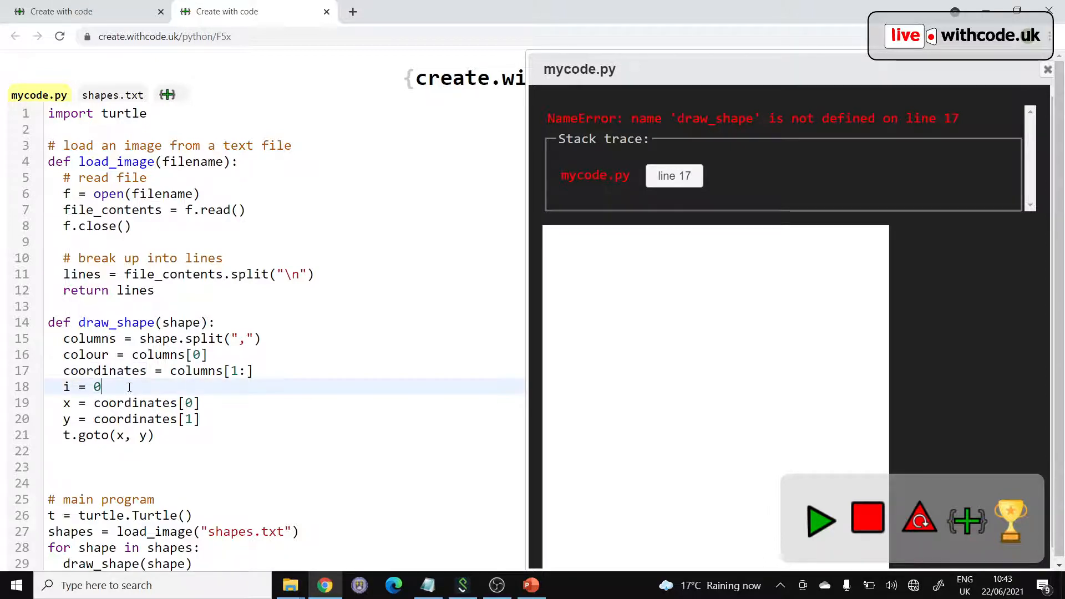
text(while i <)
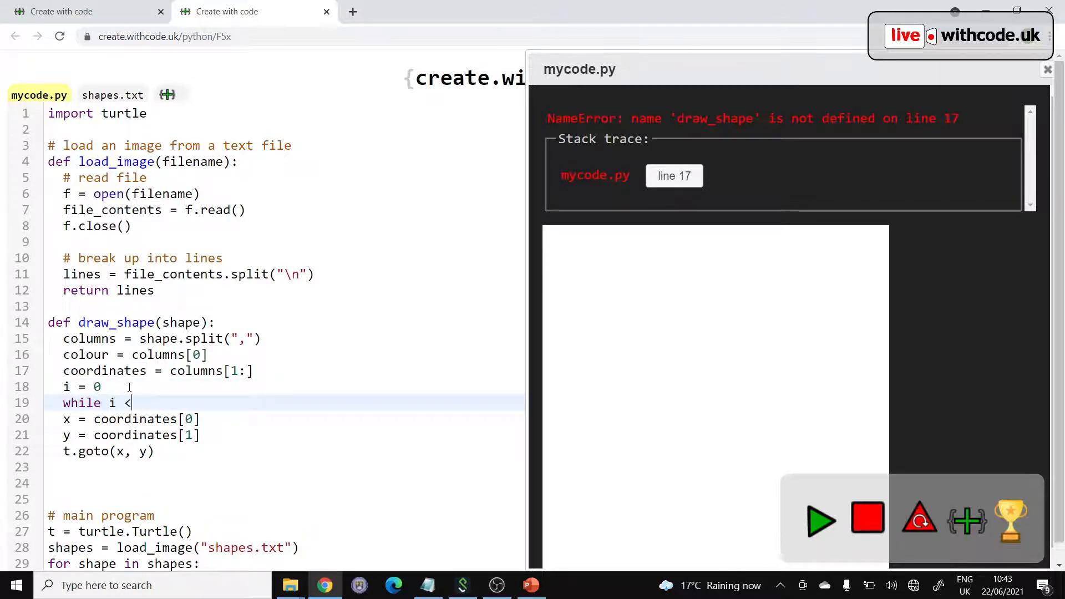
text(len(coordinates):)
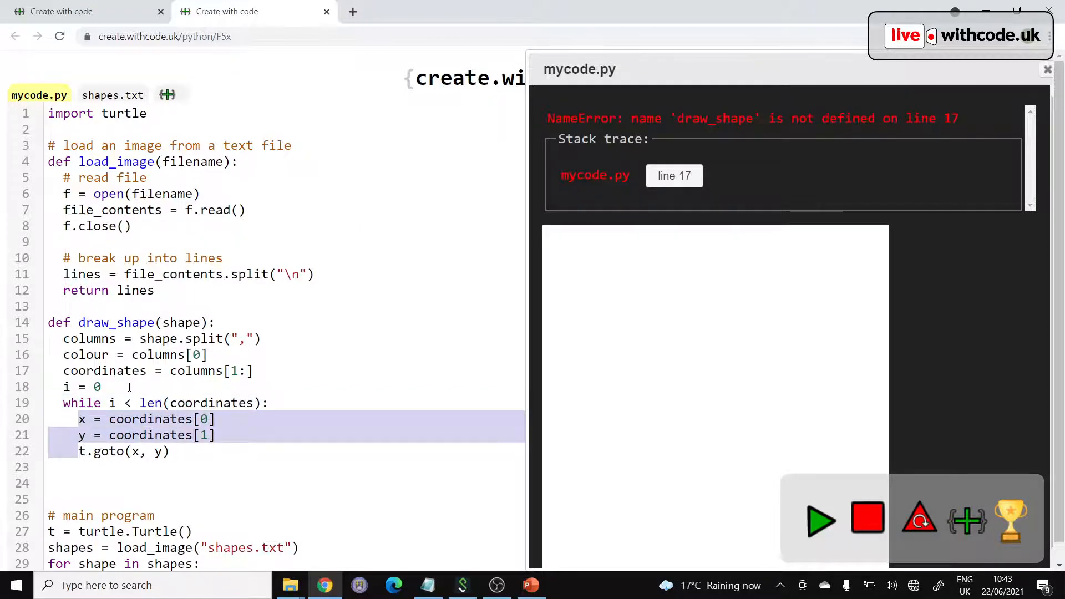
text(i)
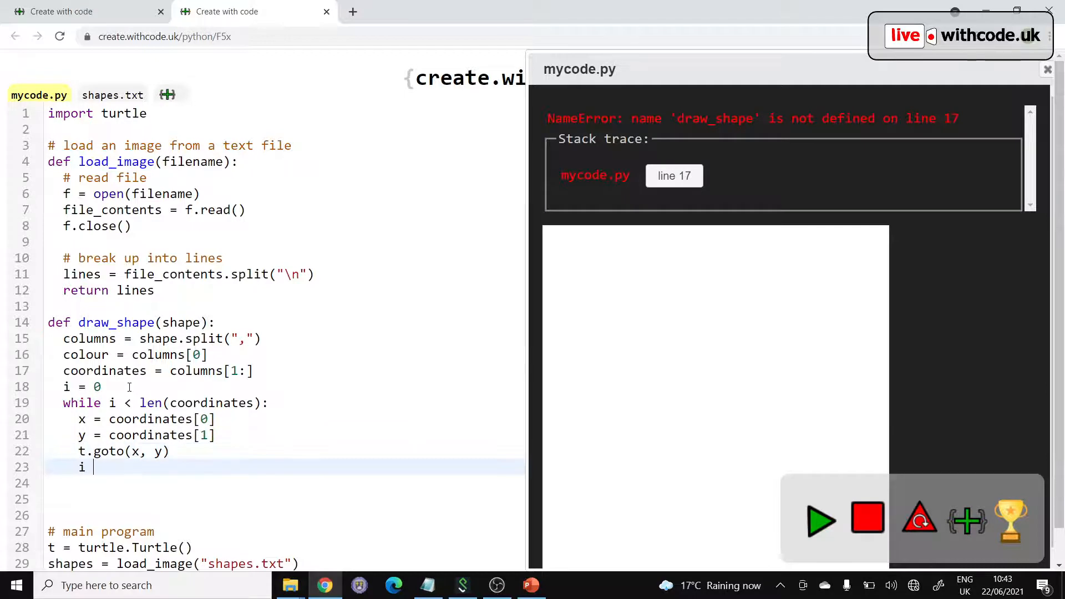
text(+= 2)
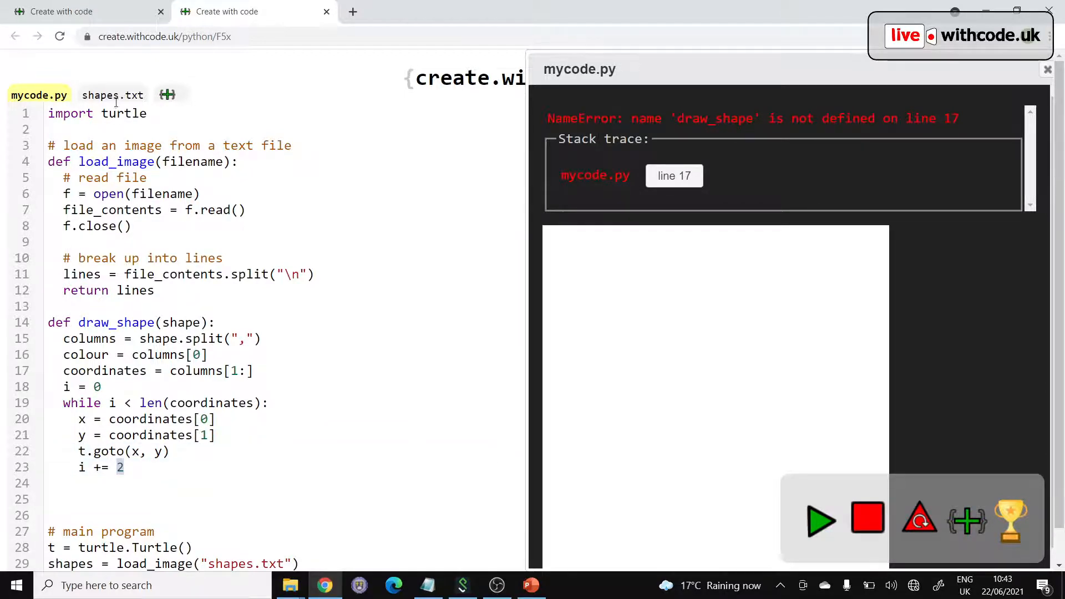
click(113, 94)
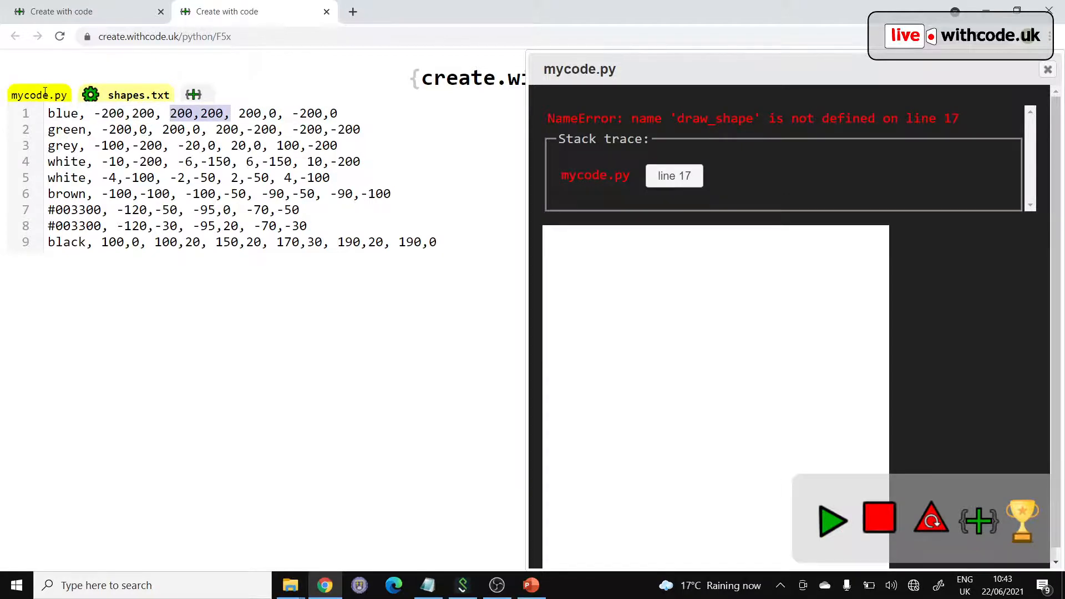
Step: In mycode.py, change the loop to x = int(coordinates[i]) and y = int(coordinates[i+1])
click(39, 94)
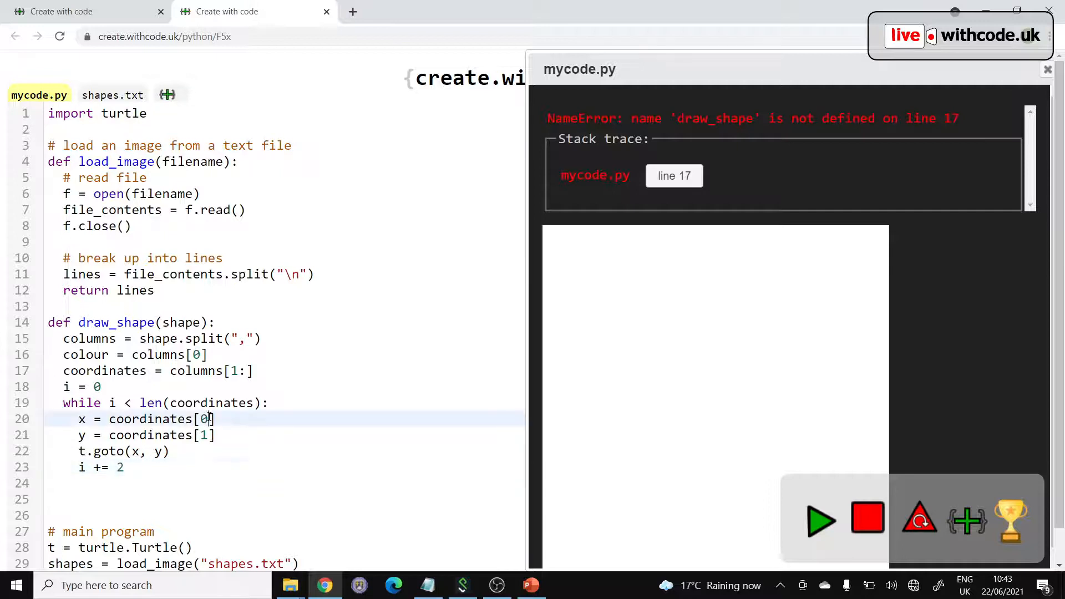
text(i)
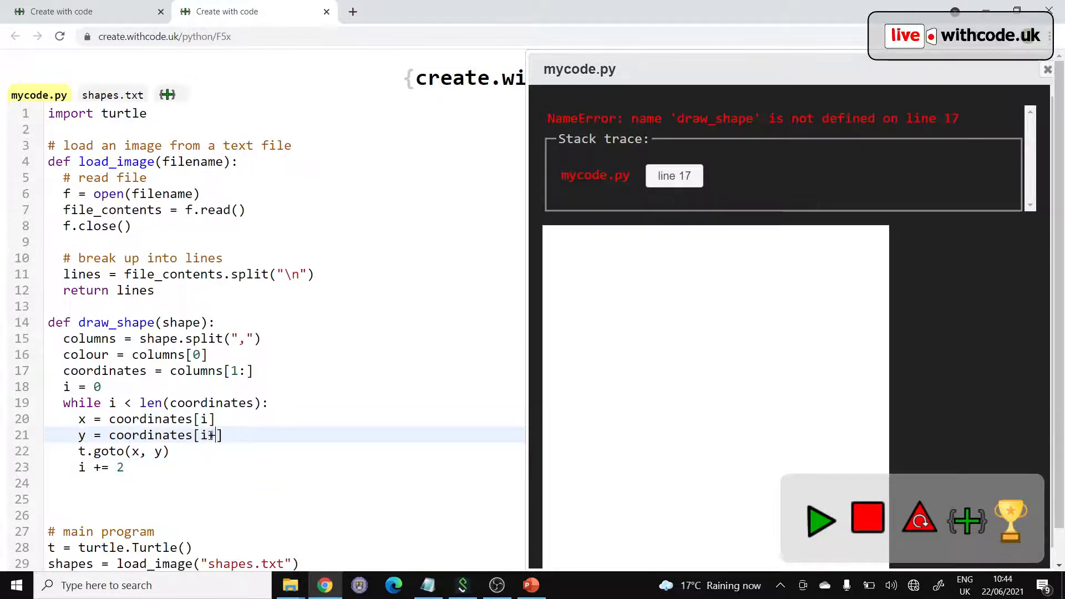
text(+1)
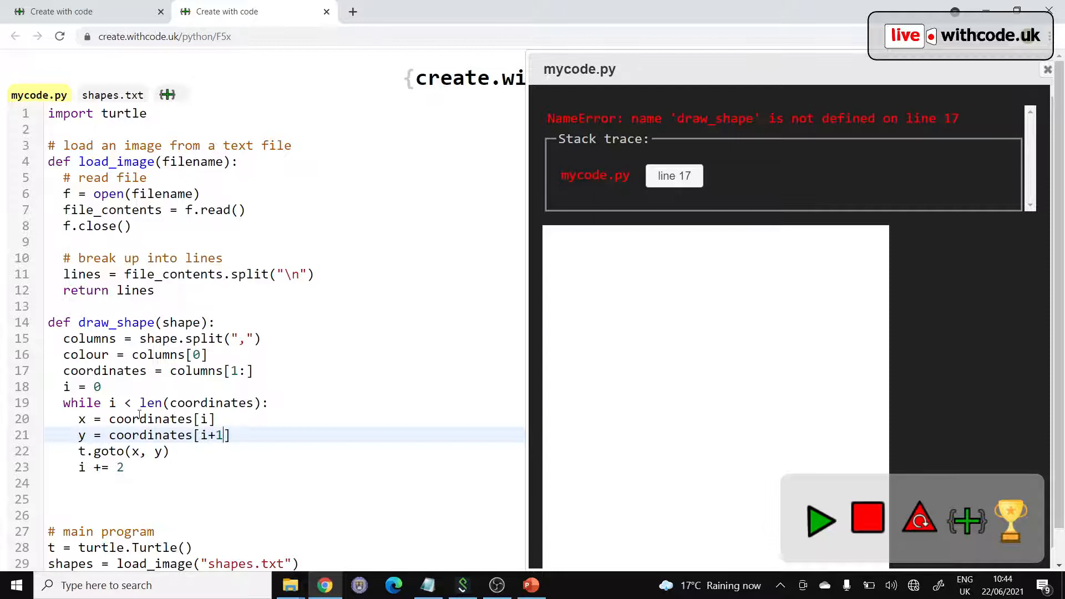
mouse_move(89, 419)
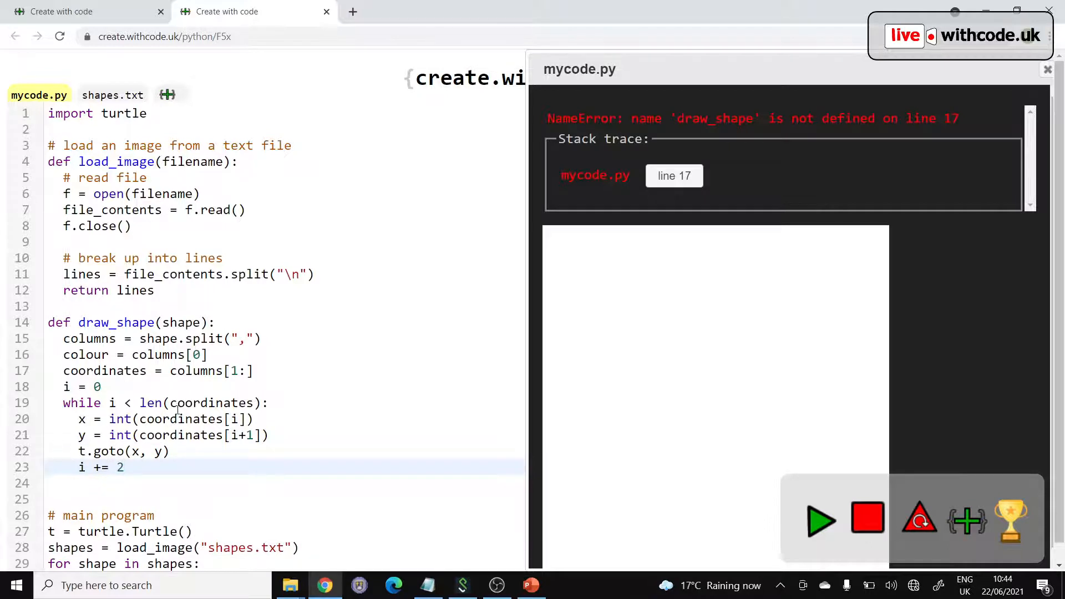
Step: Add t.speed(0) after creating the turtle and begin an 'if i ==' check in the loop
click(822, 521)
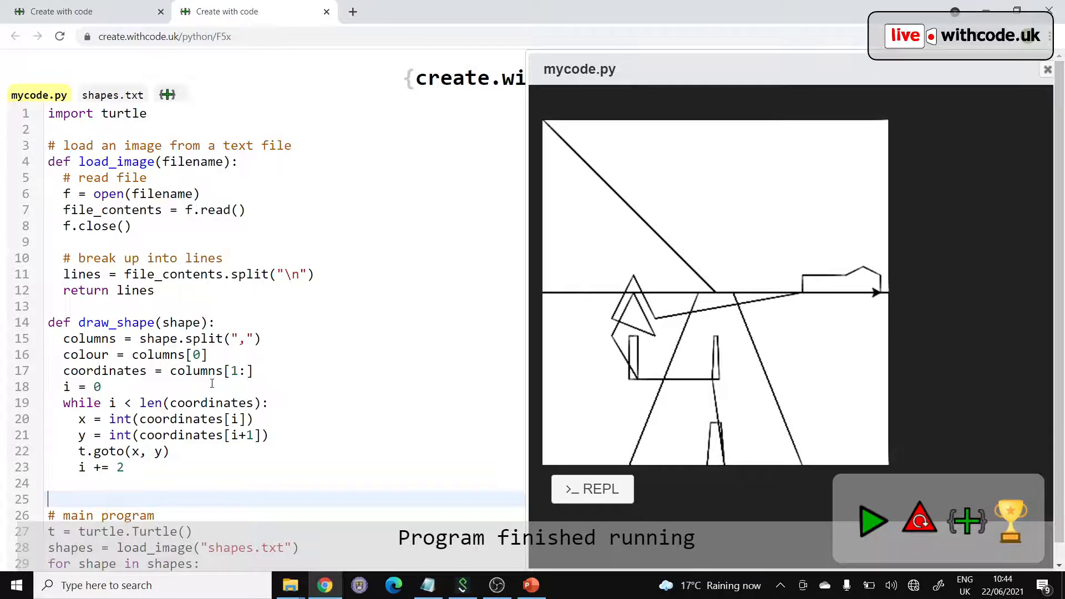
scroll(down, 3)
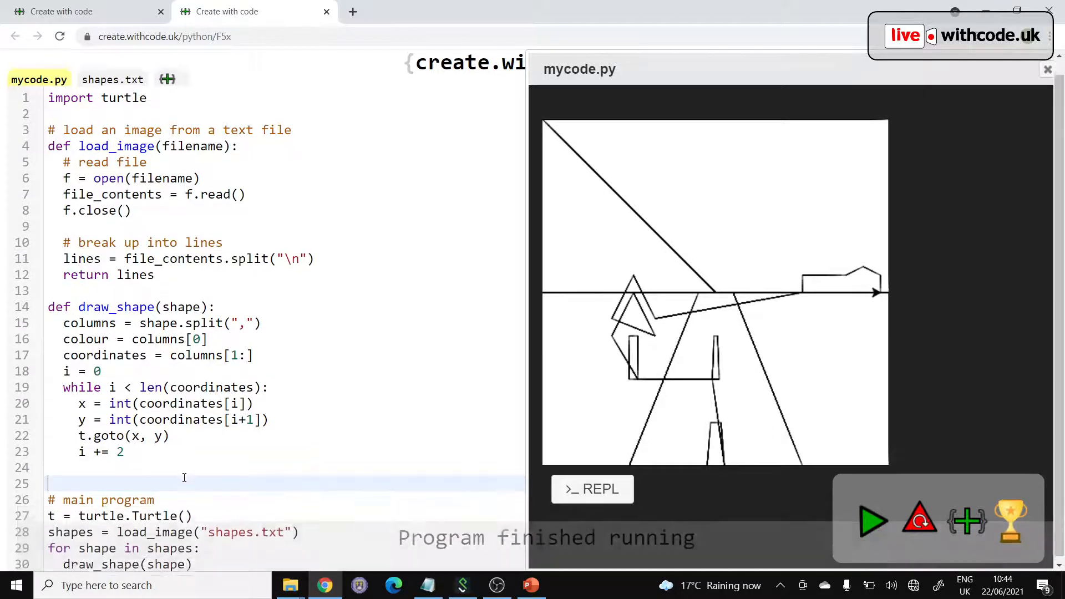
text(t.speed)
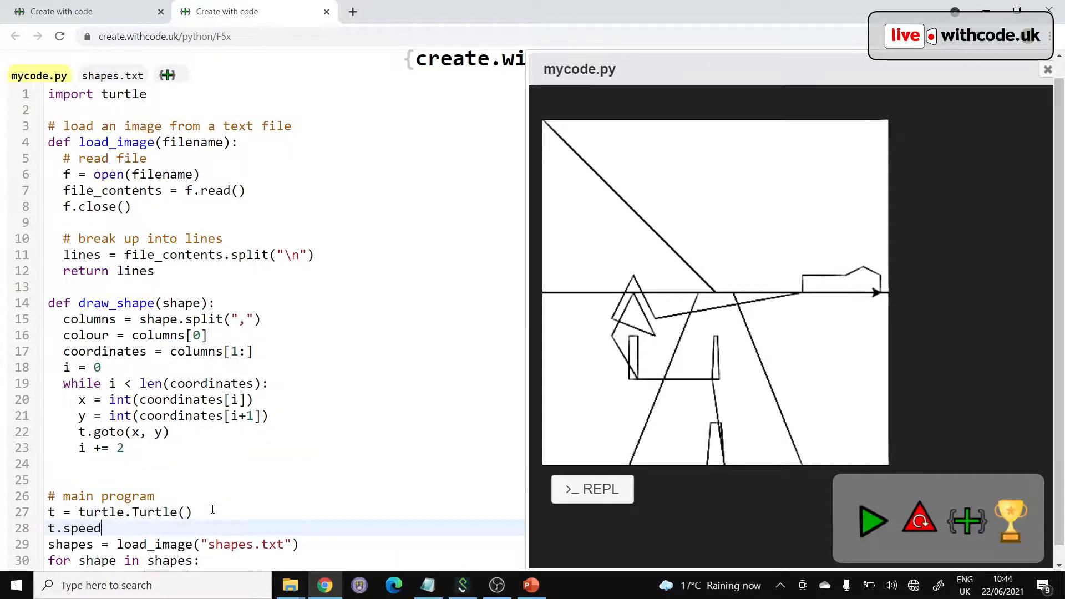
text((0))
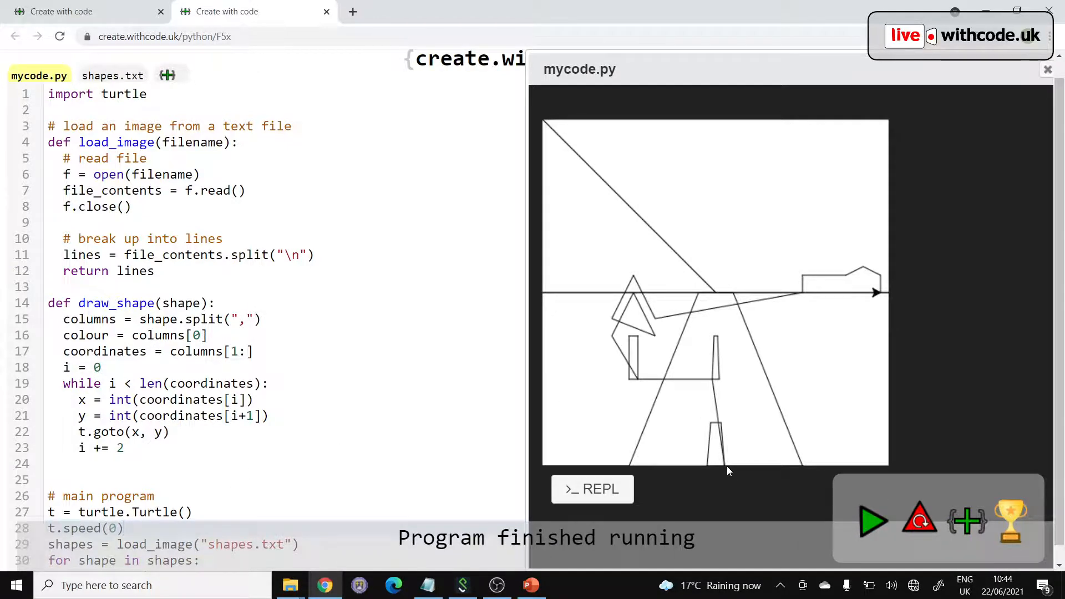
mouse_move(715, 384)
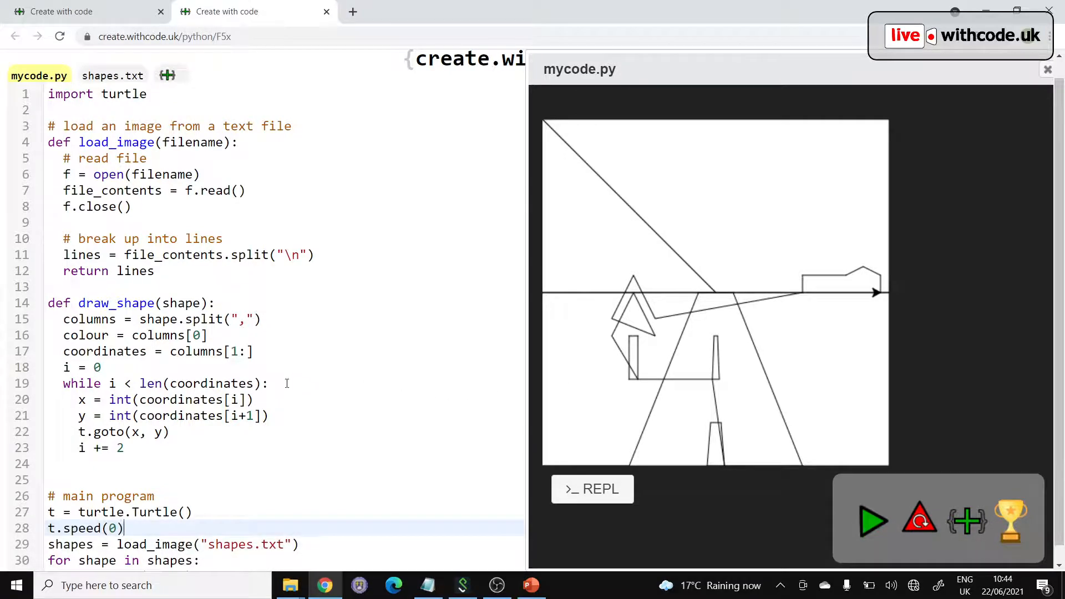
text(if i == 0:)
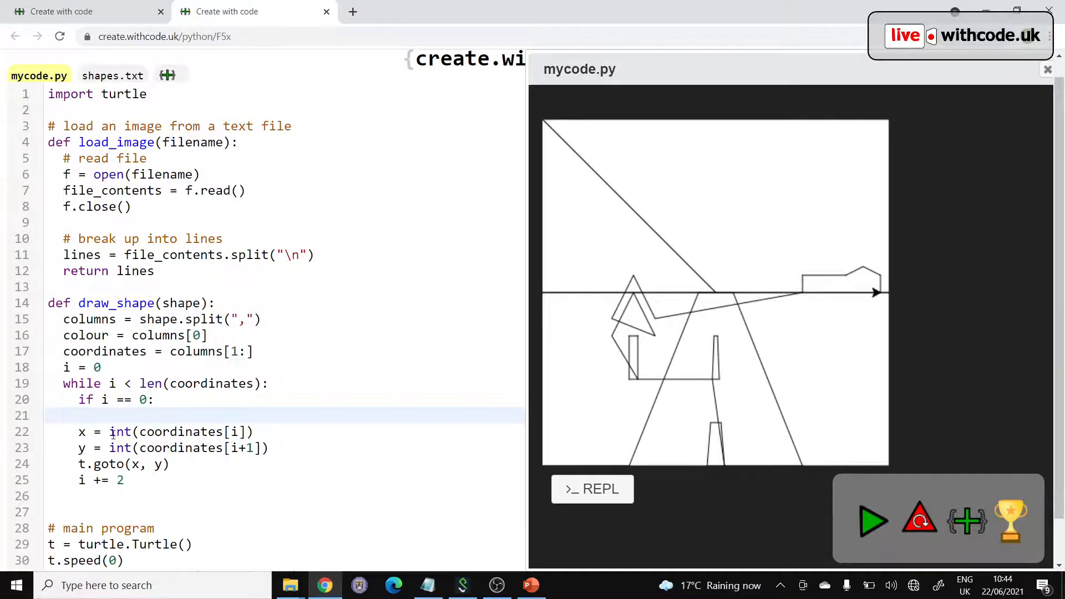
Step: Add t.pu() under 'if i == 0:' and 'else: t.pd()', then rerun the scene
text(t.pu)
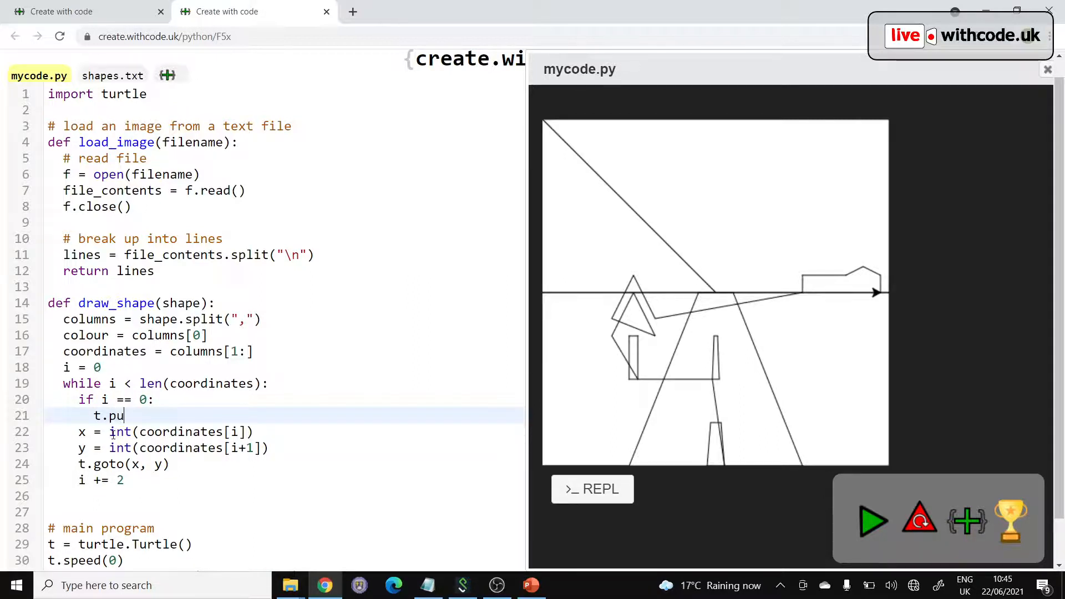
text(())
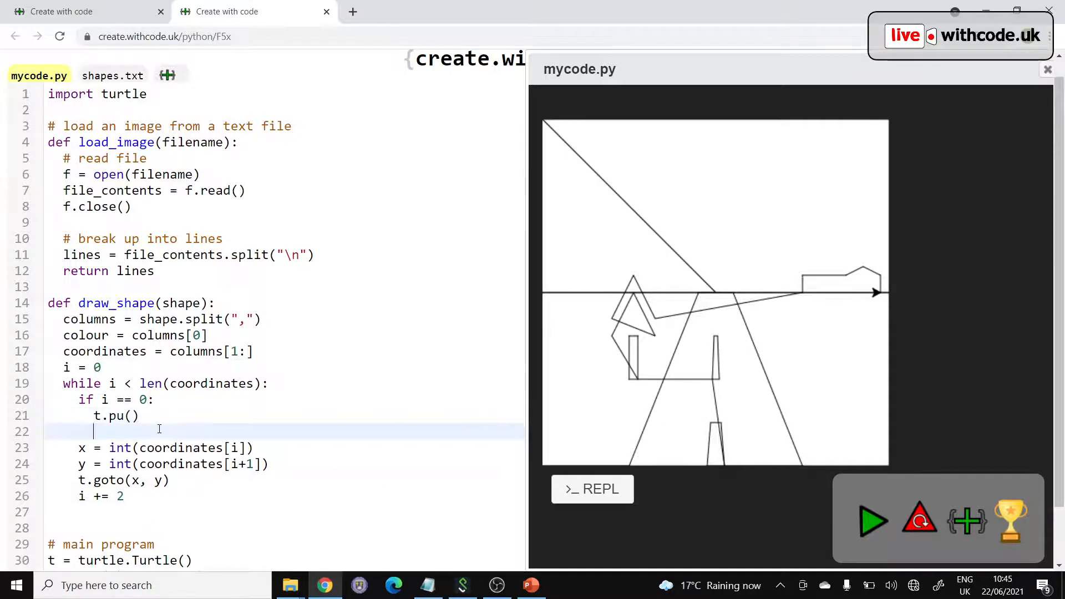
text(else:)
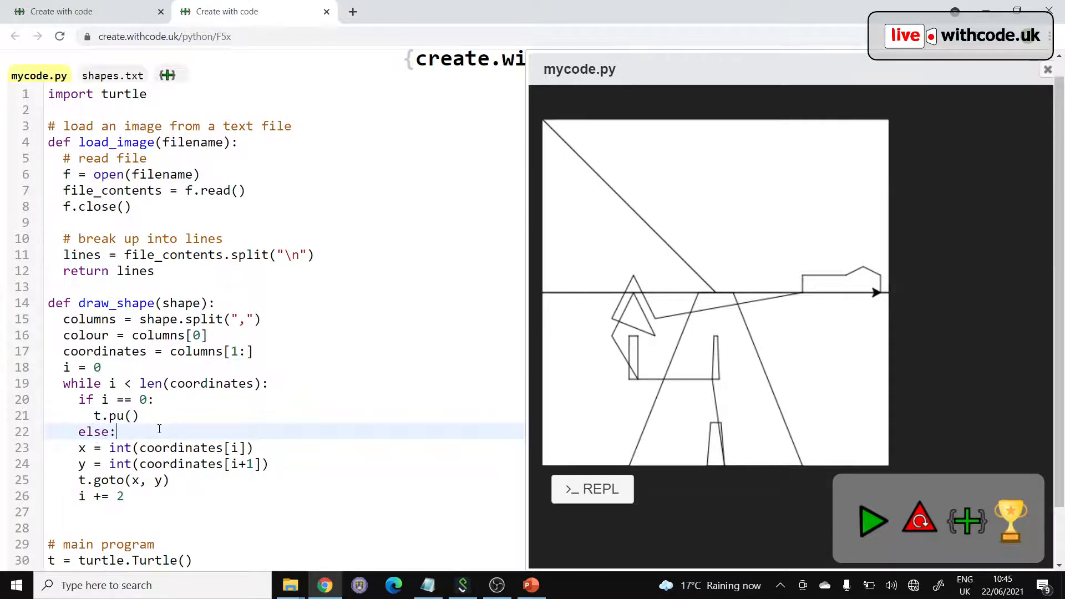
text(t.pd())
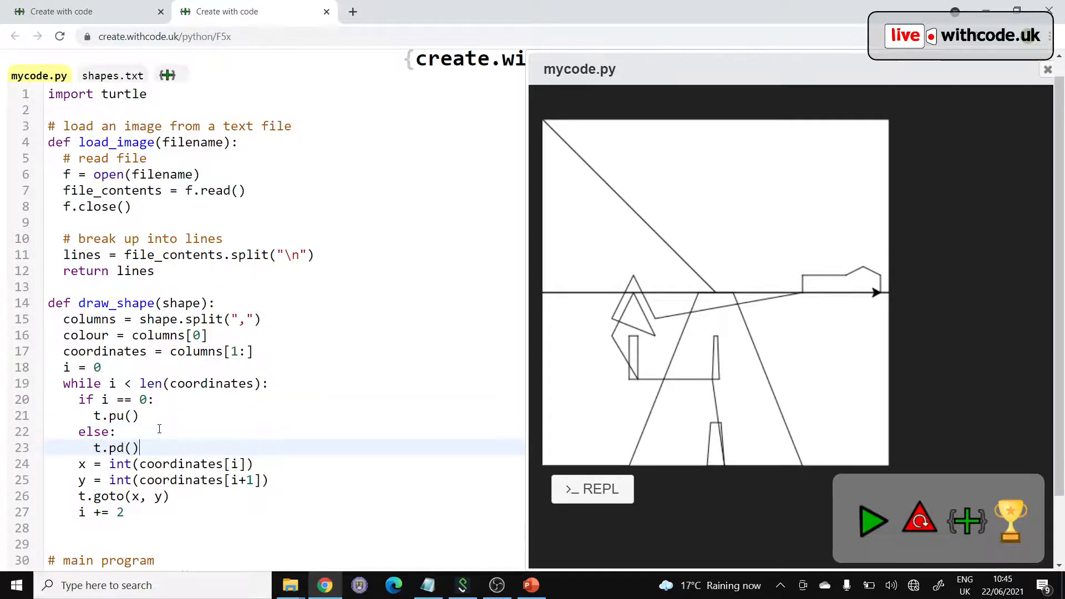
click(874, 521)
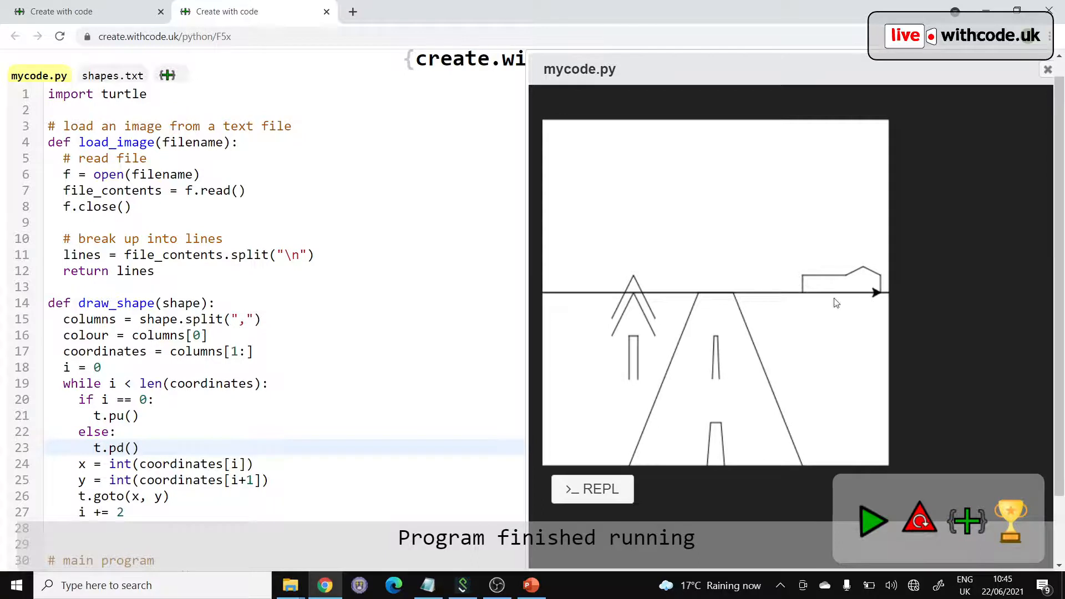
mouse_move(665, 336)
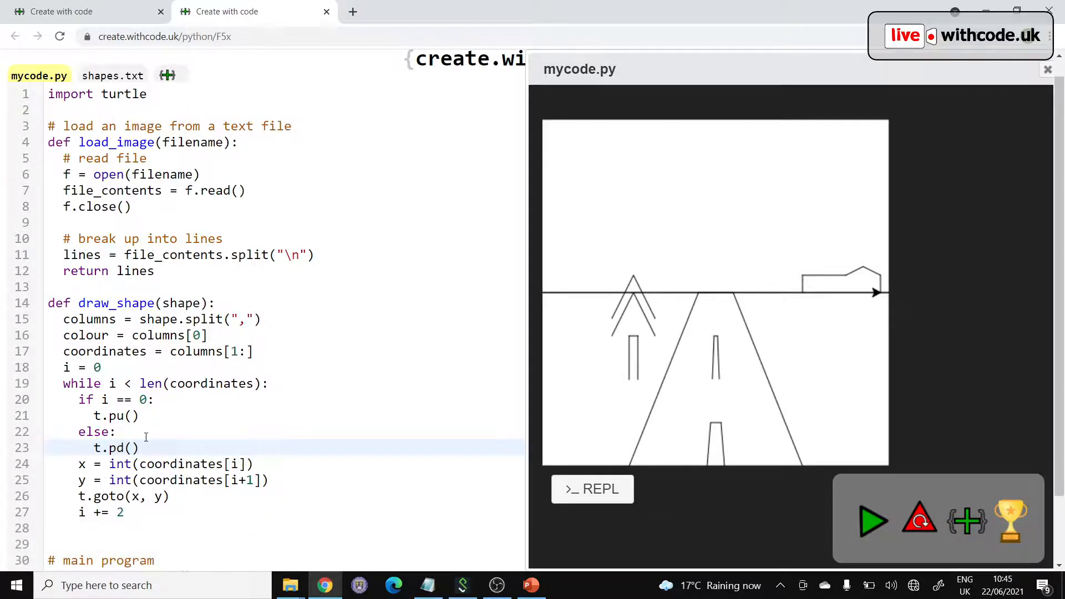
Step: Add 'if i == 0: t.begin_fill()' after t.goto and t.end_fill() after the loop, then run
click(172, 496)
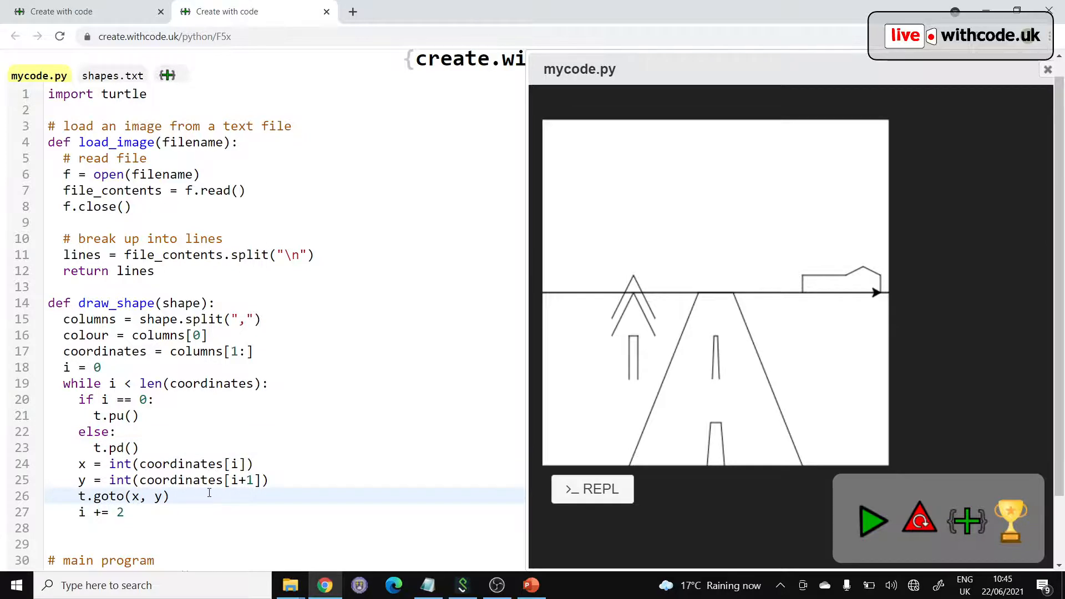
text(if)
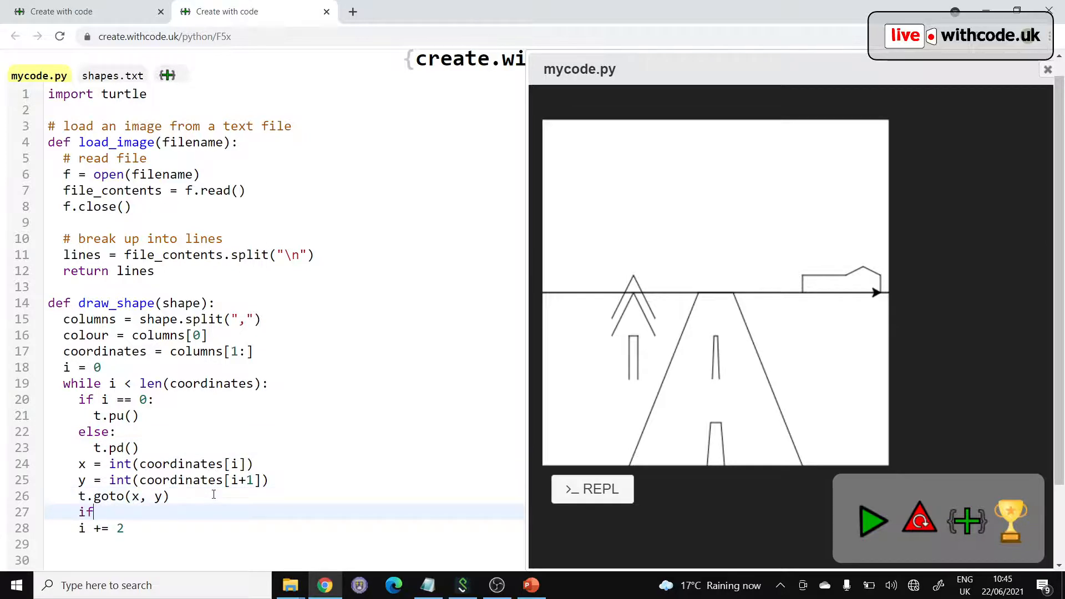
text(i == 0:)
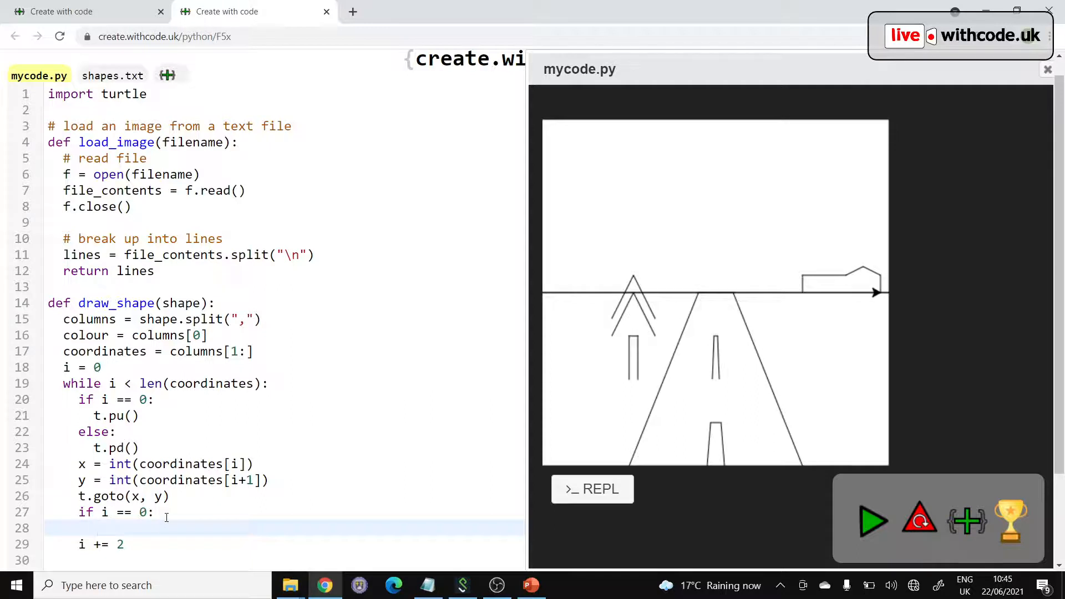
text(t.begin_fill()
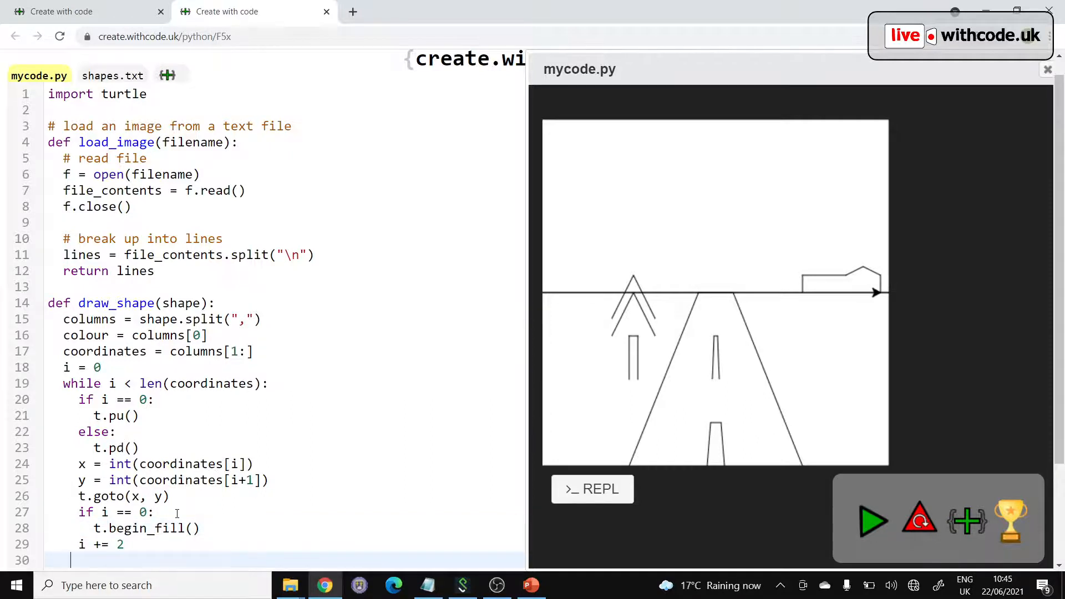
click(82, 384)
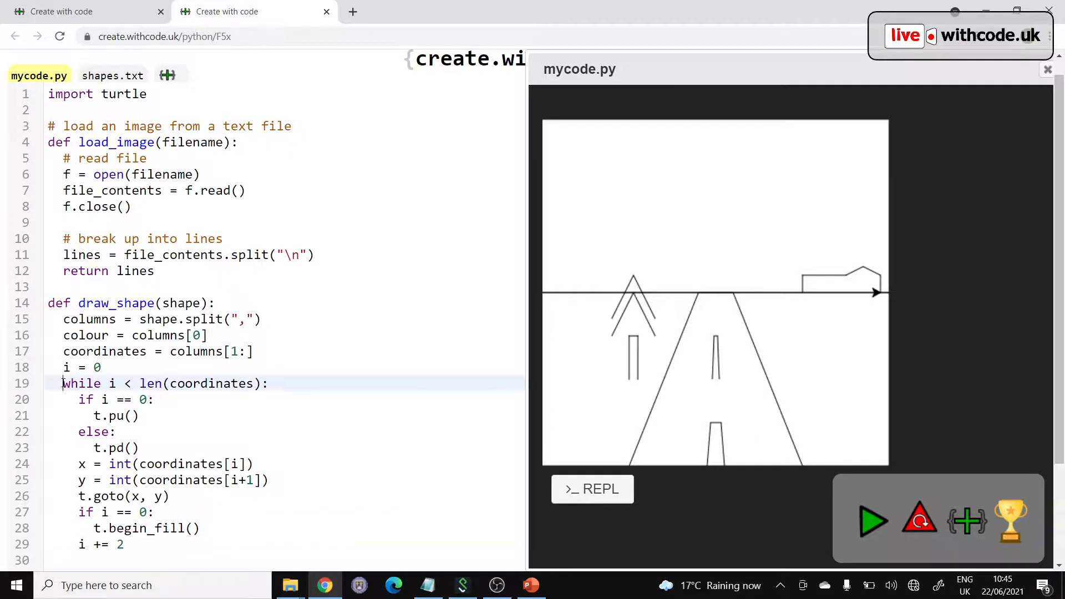
click(102, 544)
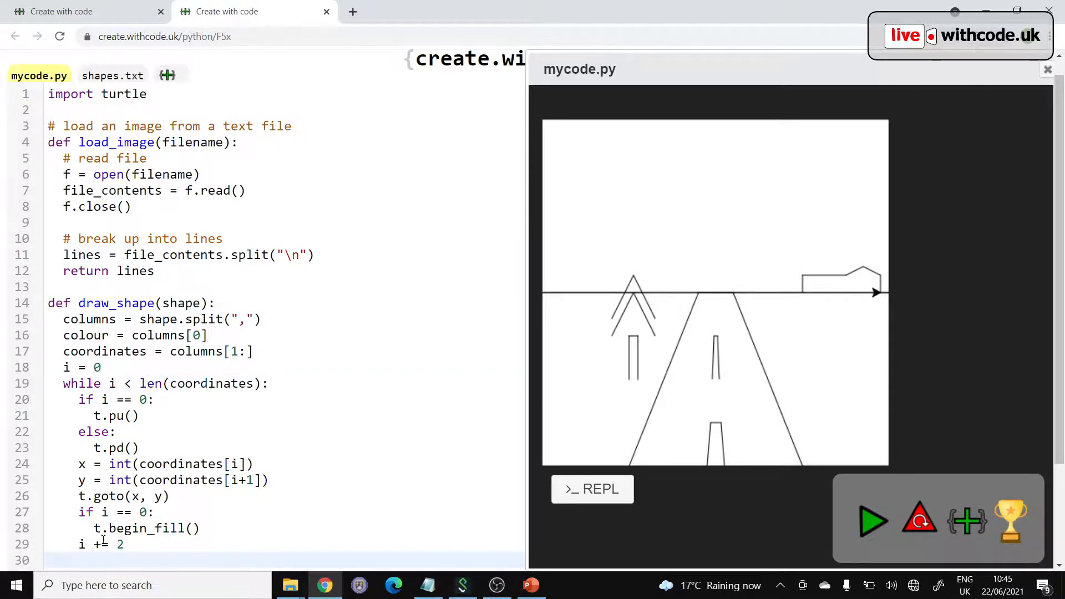
text(t.end)
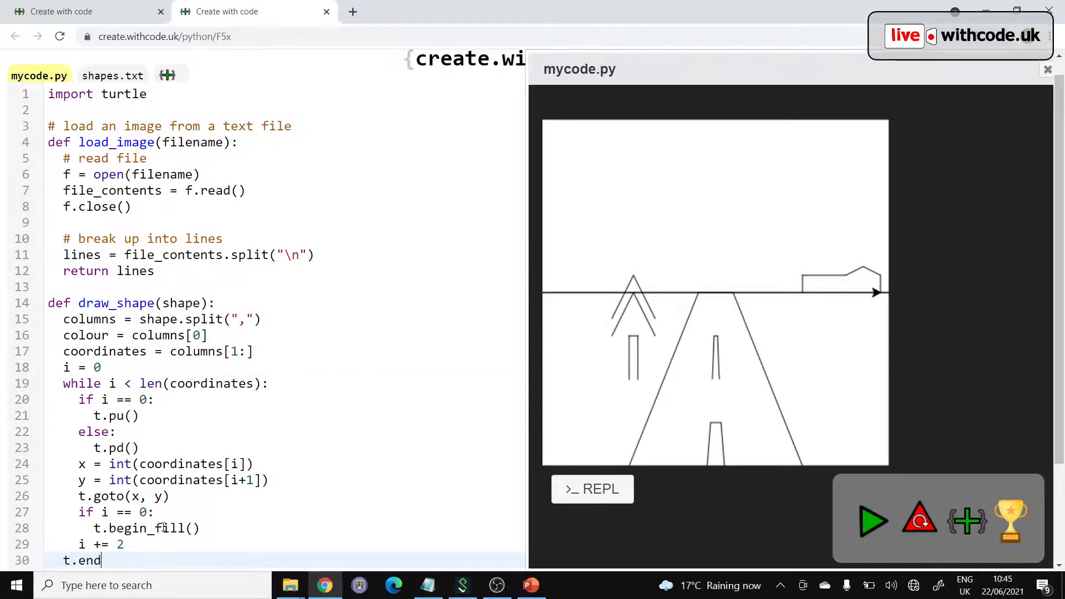
click(874, 521)
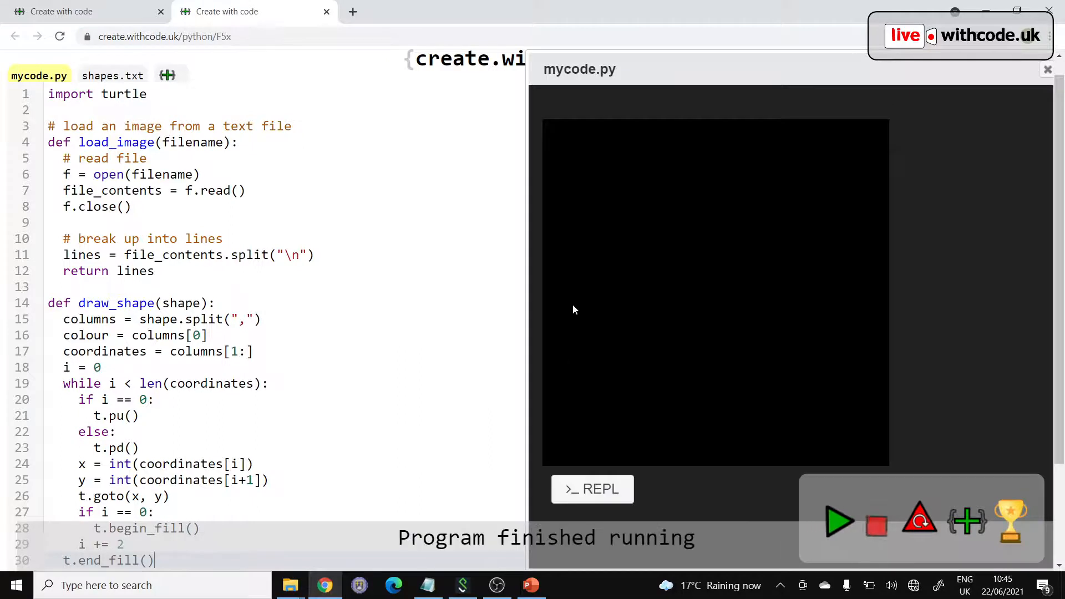
click(877, 521)
text(t.col)
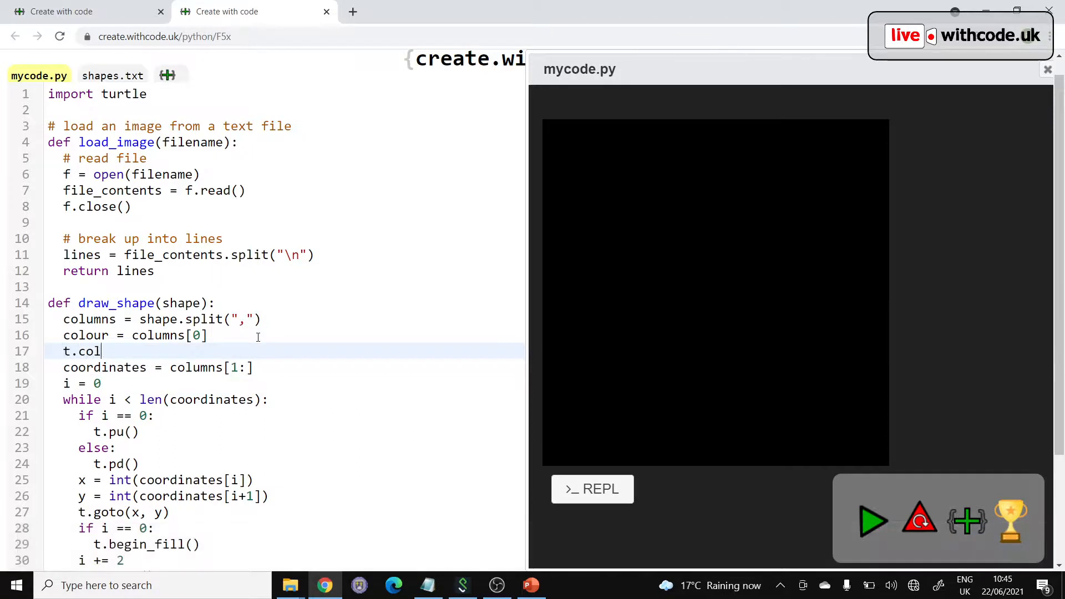
Step: Insert t.color(colour) in draw_shape and rerun to show the full-colour road scene
text(or())
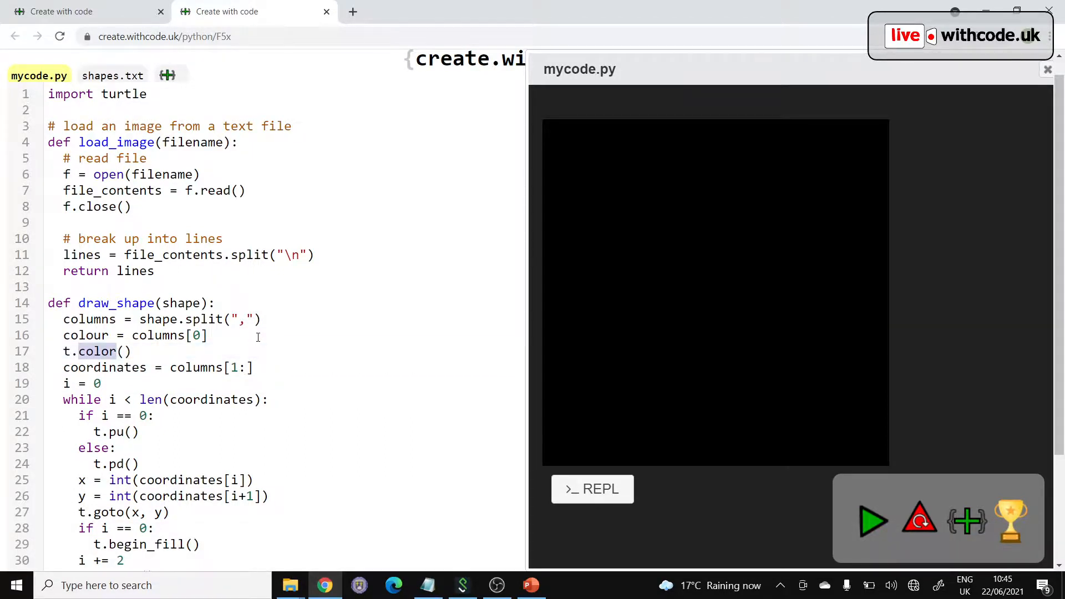
text(colour)
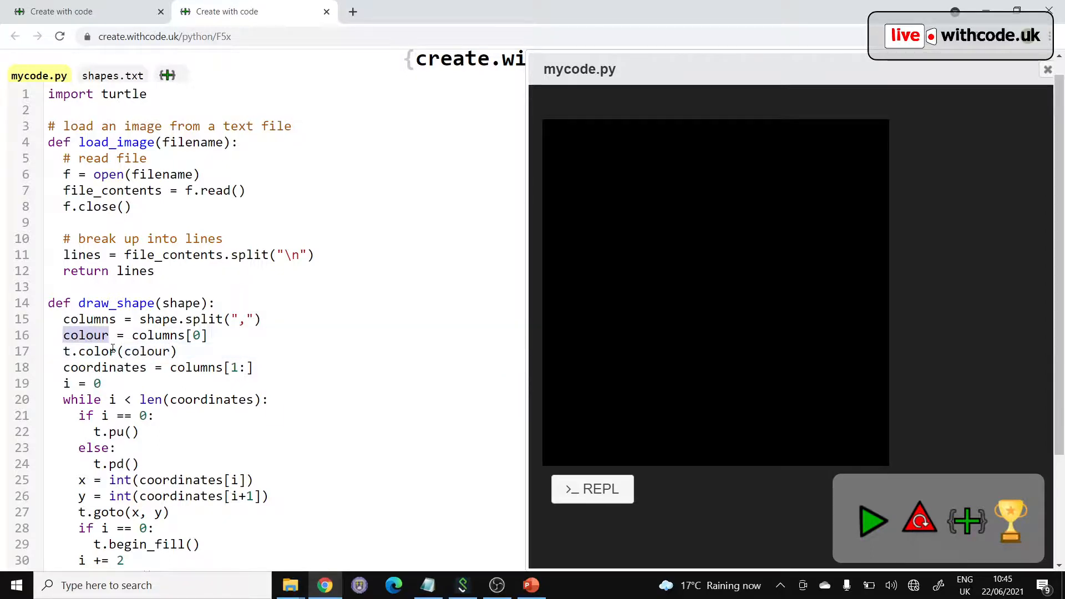
click(874, 521)
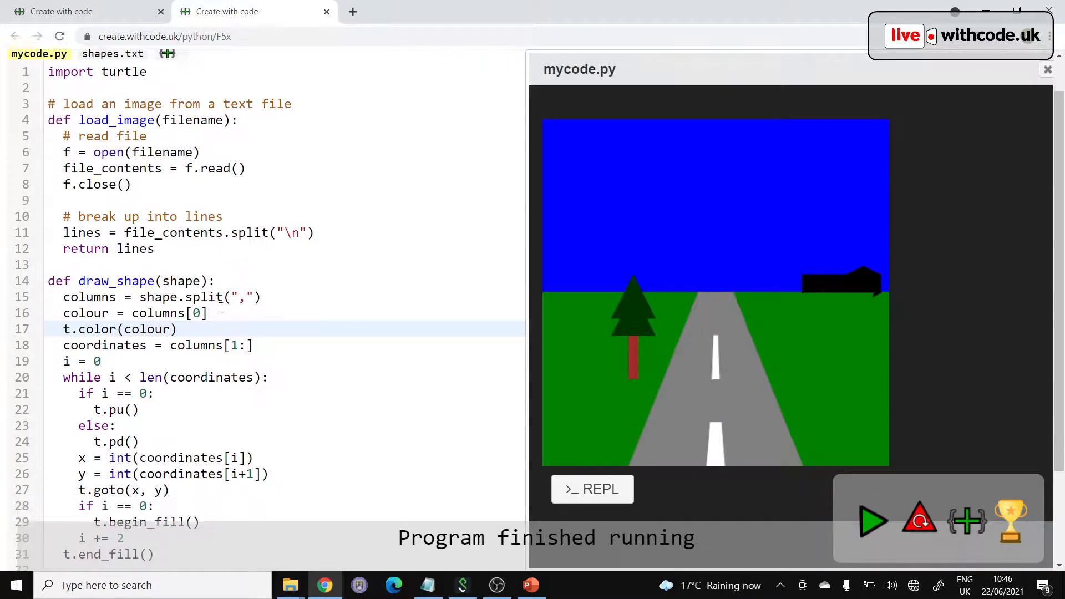
scroll(down, 3)
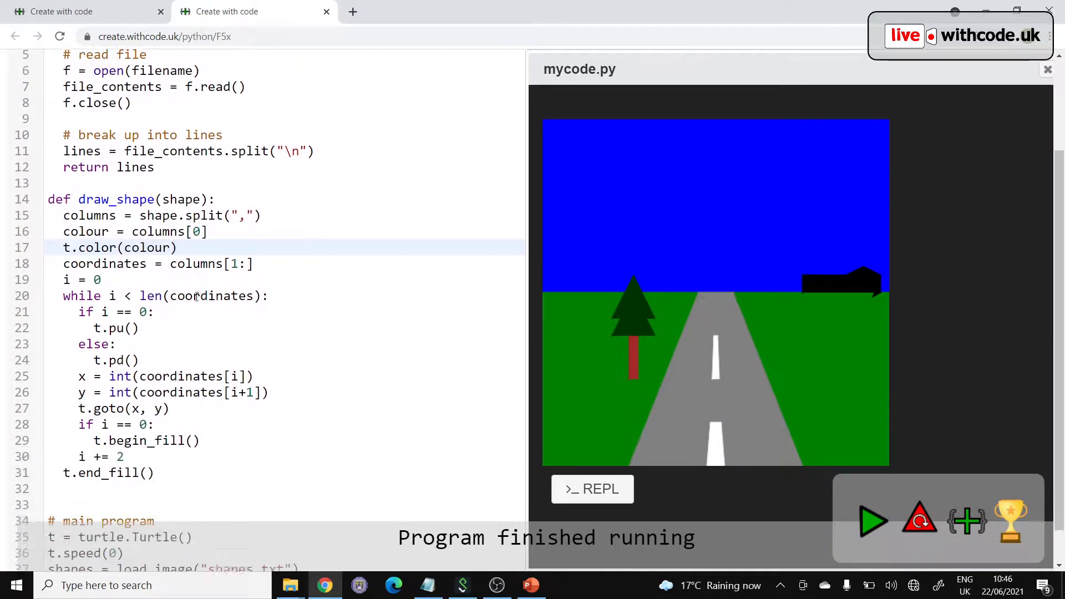
Step: Add '# draw an individual shape' and a '# Challenges:' note starting 'Add more coordinates to shapes.txt'
scroll(down, 3)
text(#)
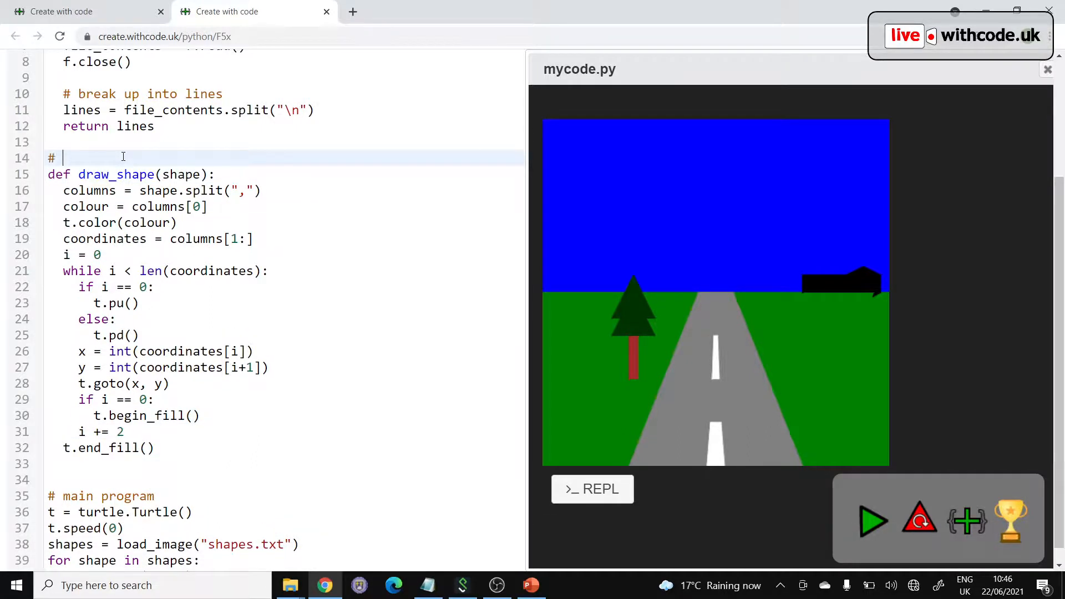
text(draw an individual shape)
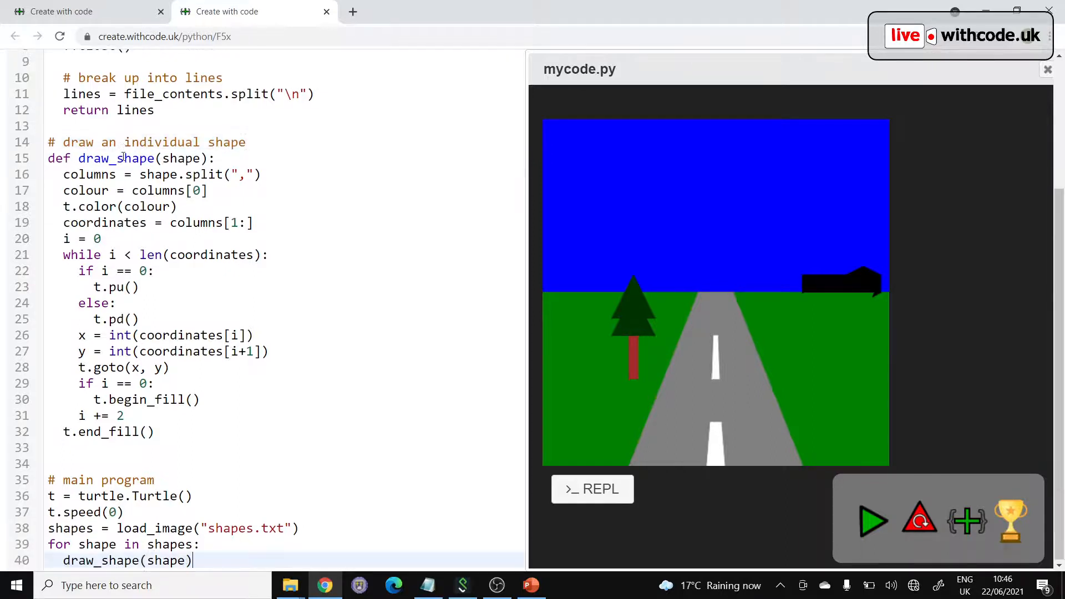
text(# Chall)
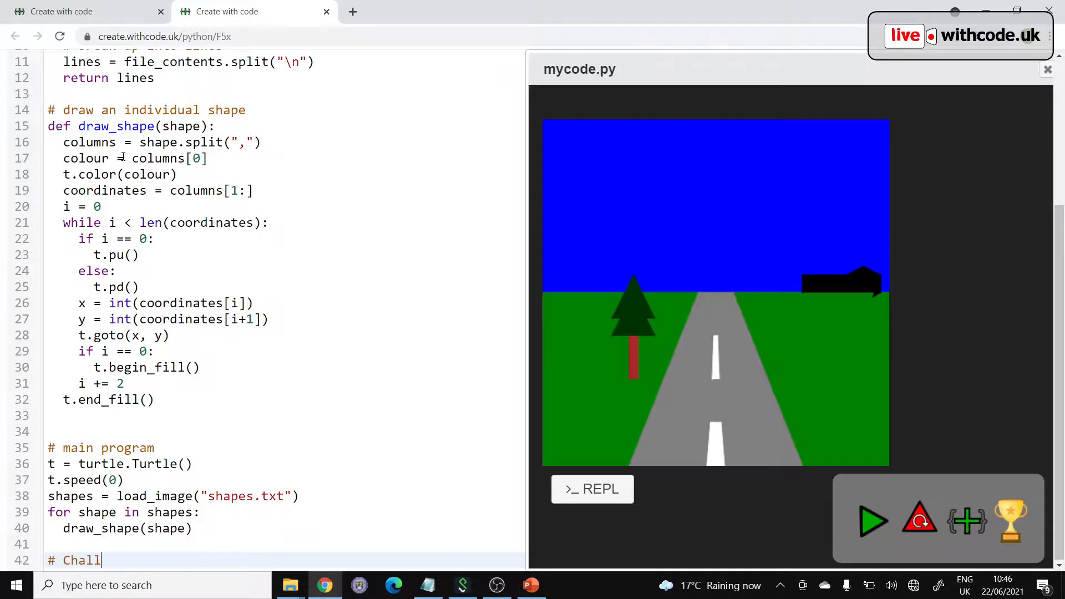
text(enges:)
text(# 1))
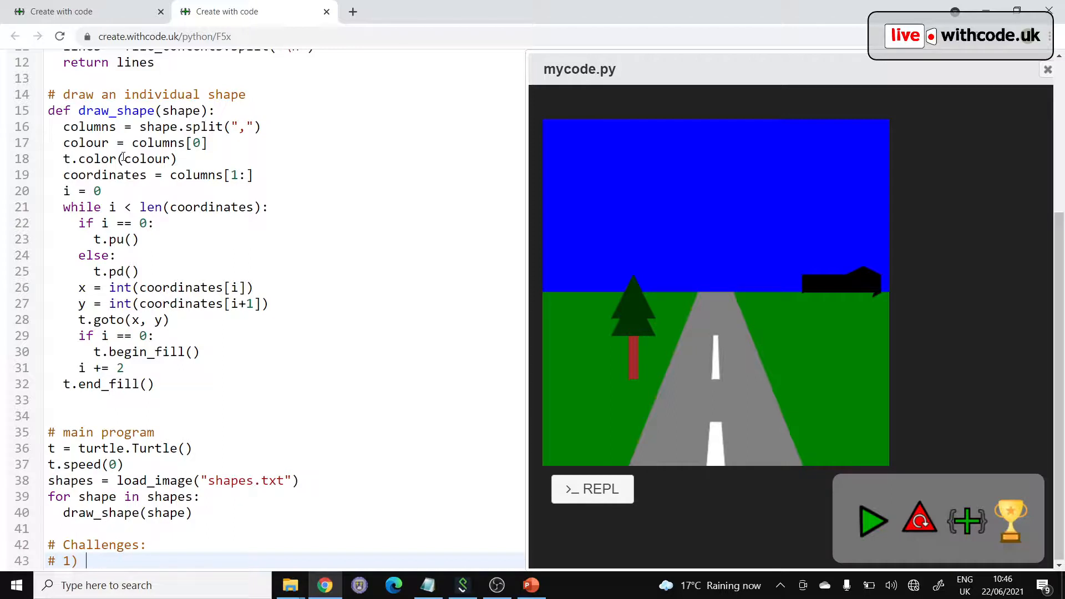
text(Add more)
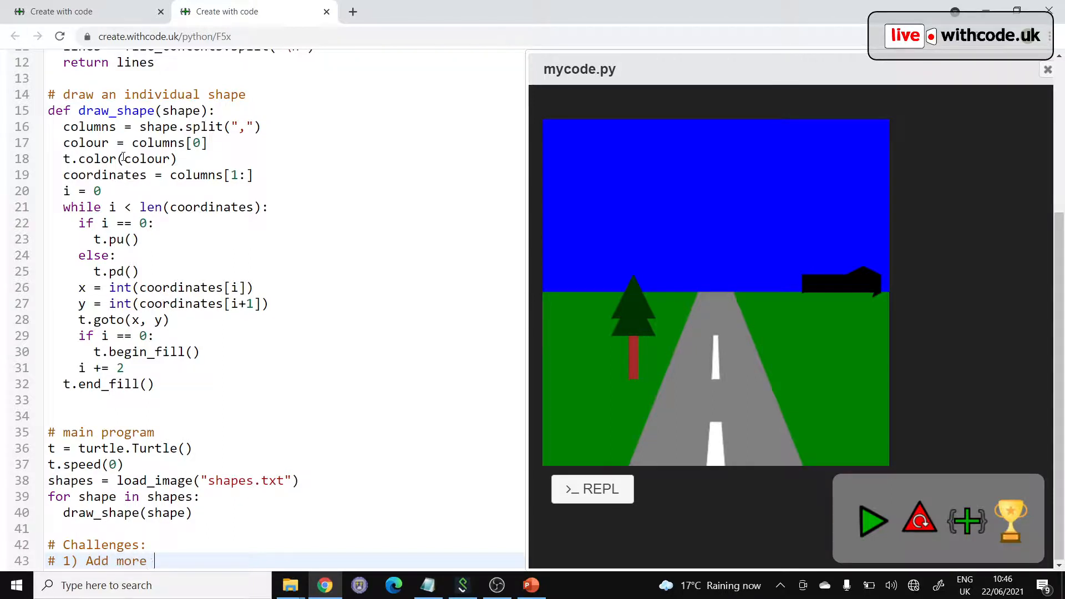
text(coordinates)
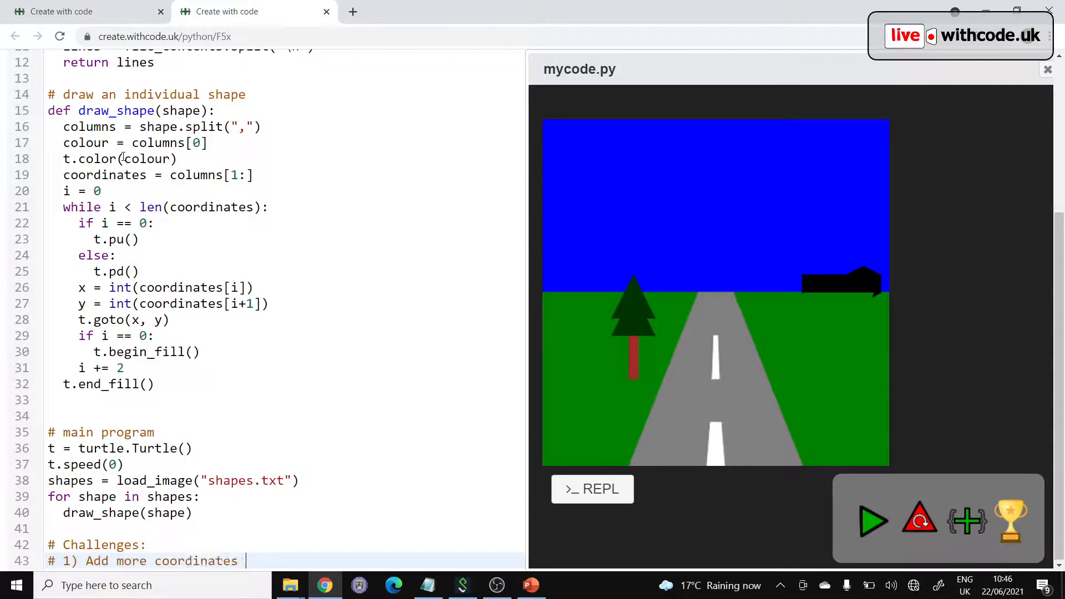
text(to shapes.txt)
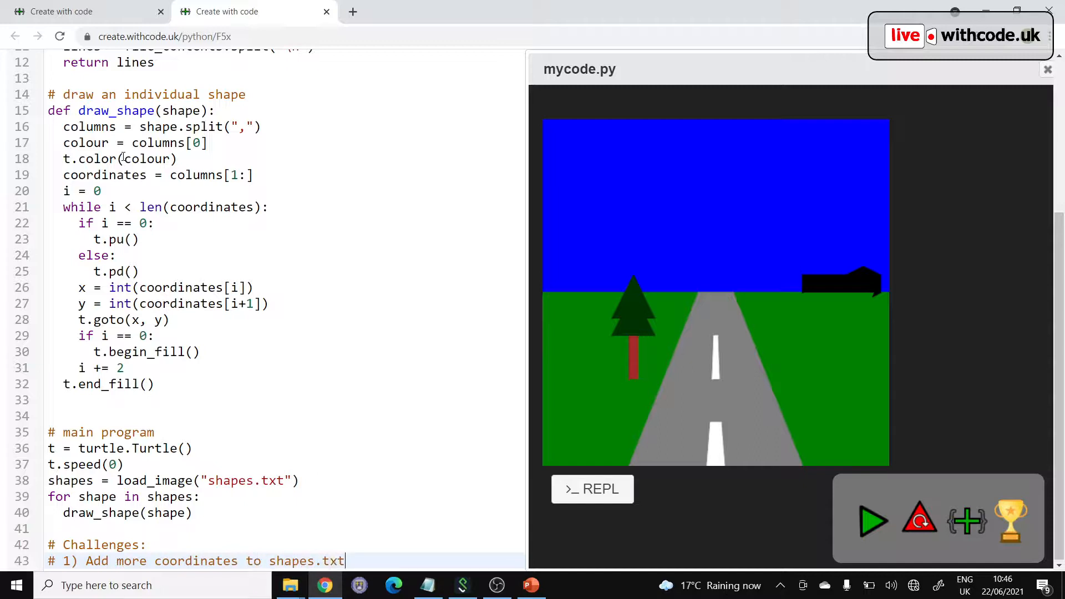
text(tod)
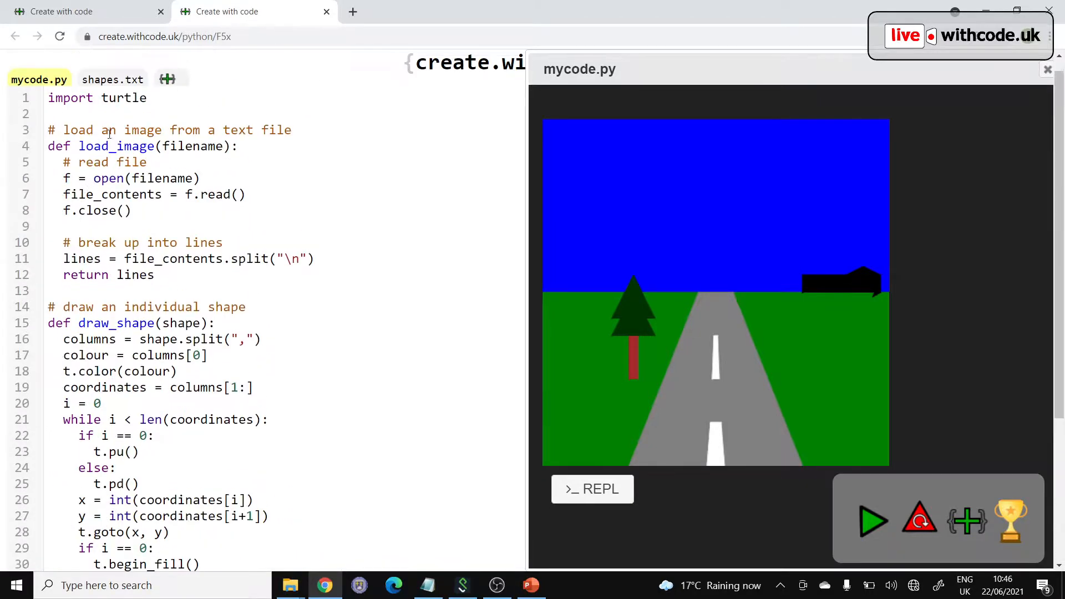
Step: Try a 'red,' line in shapes.txt and undo it, leaving the file unchanged
click(113, 79)
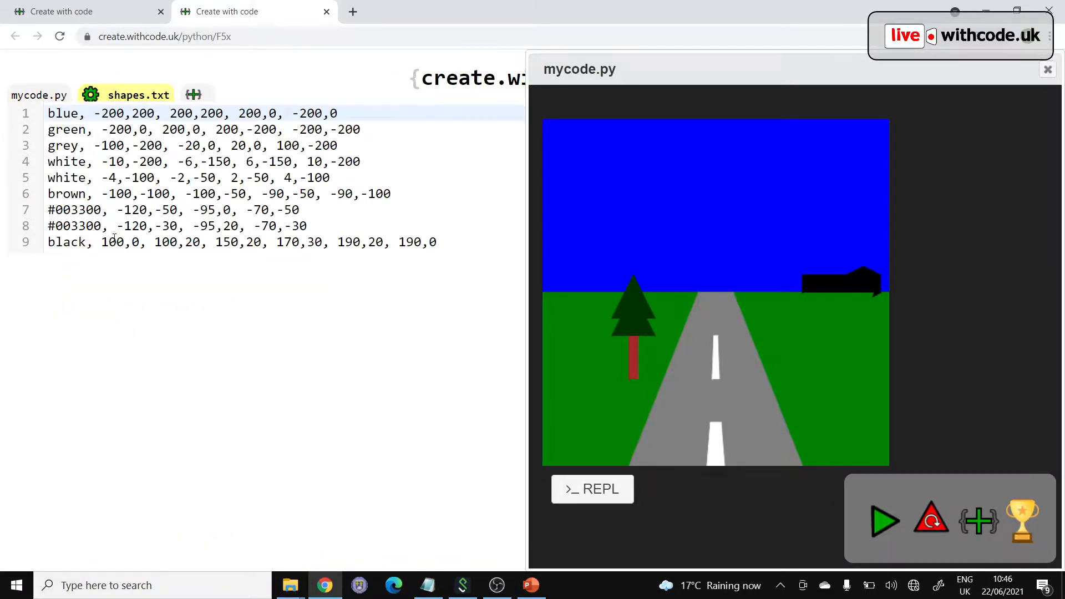
text(h)
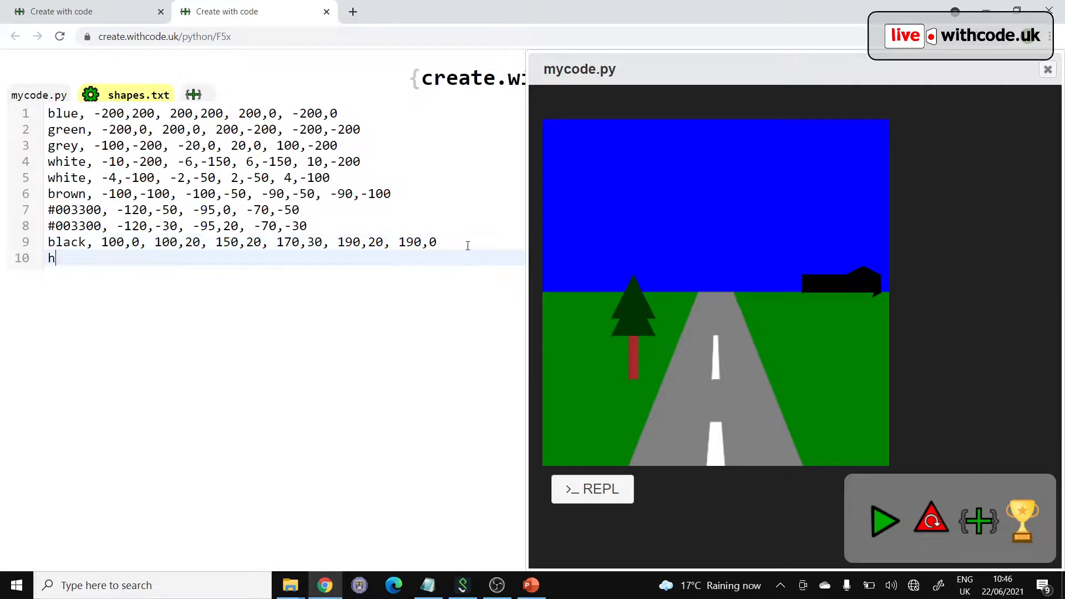
text(red,)
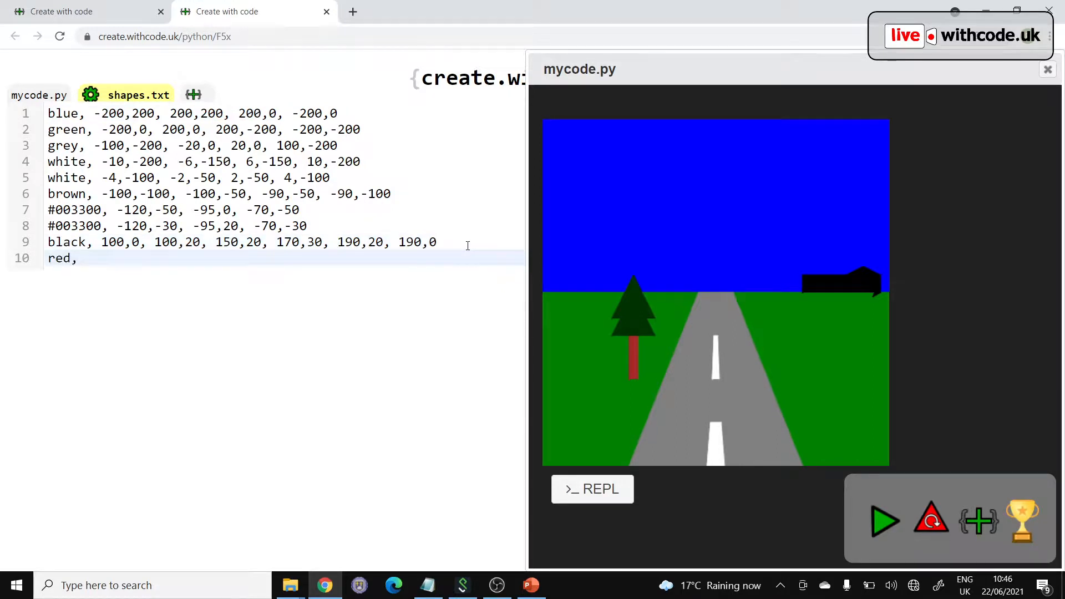
key(backspace)
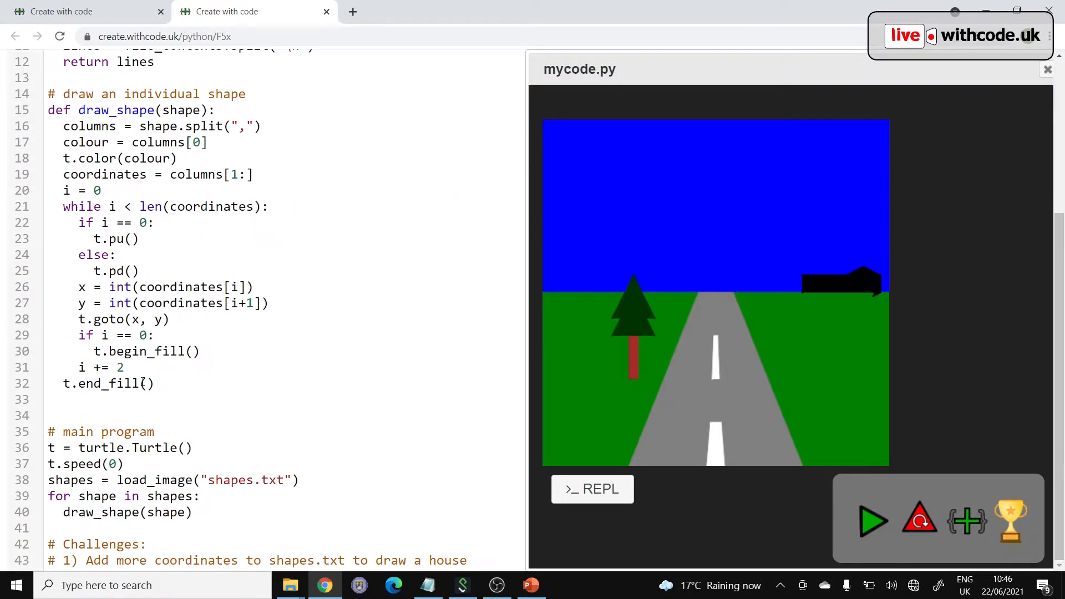
Step: Type challenge 2: 'Create a new file called car.txt to draw a car'
scroll(down, 3)
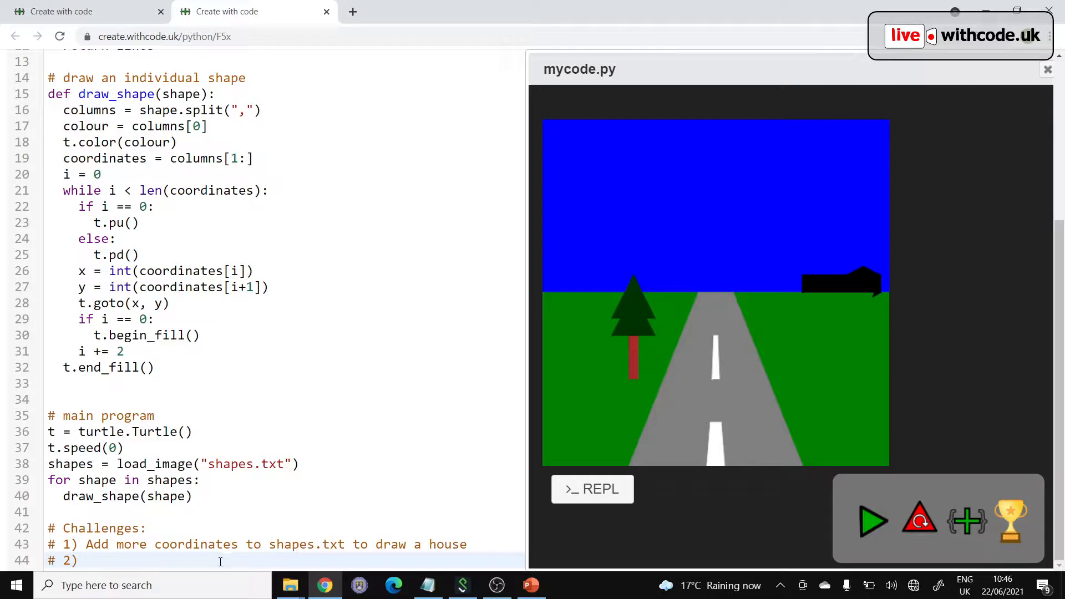
text(Create a new file called c)
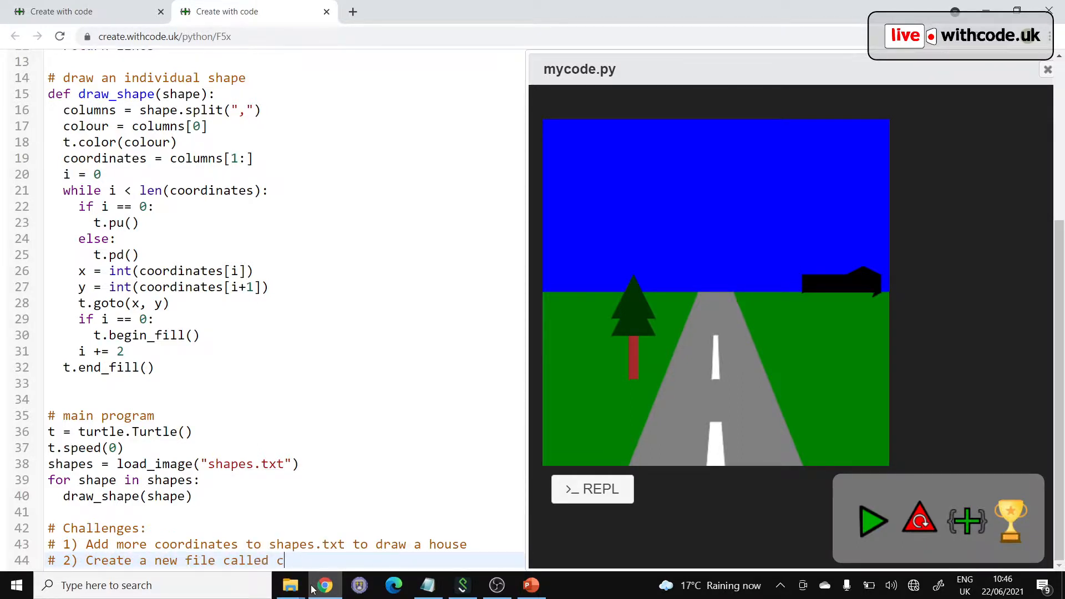
text(ar.txt)
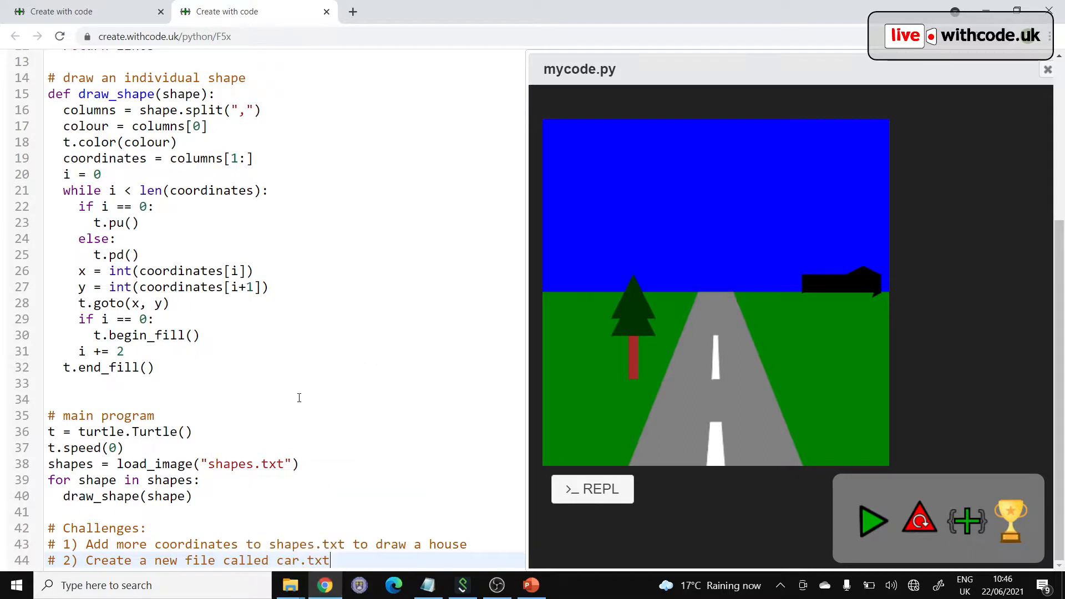
text(to draw)
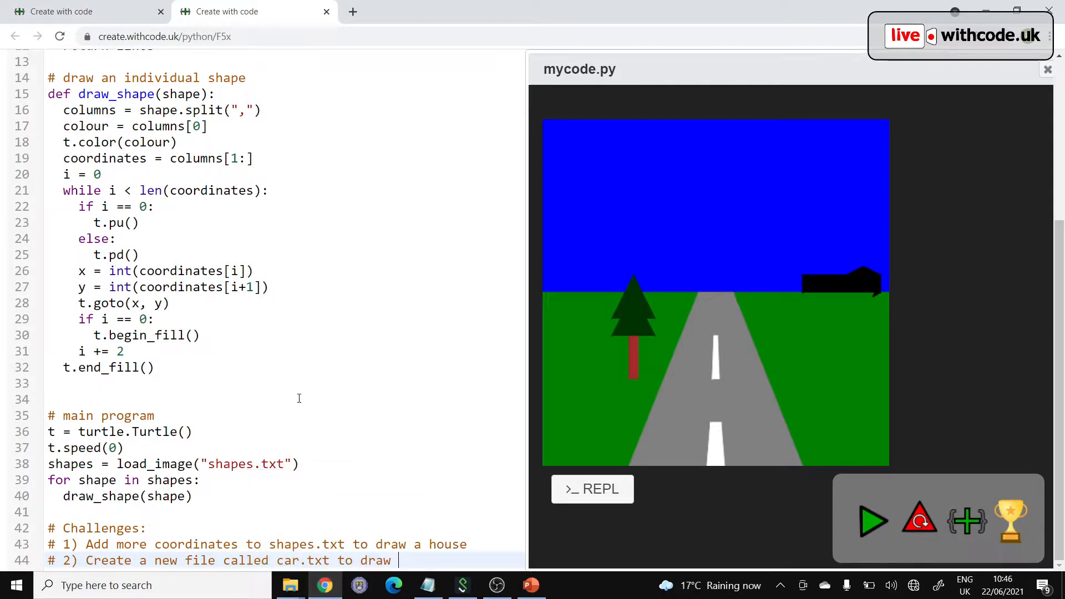
scroll(up, 3)
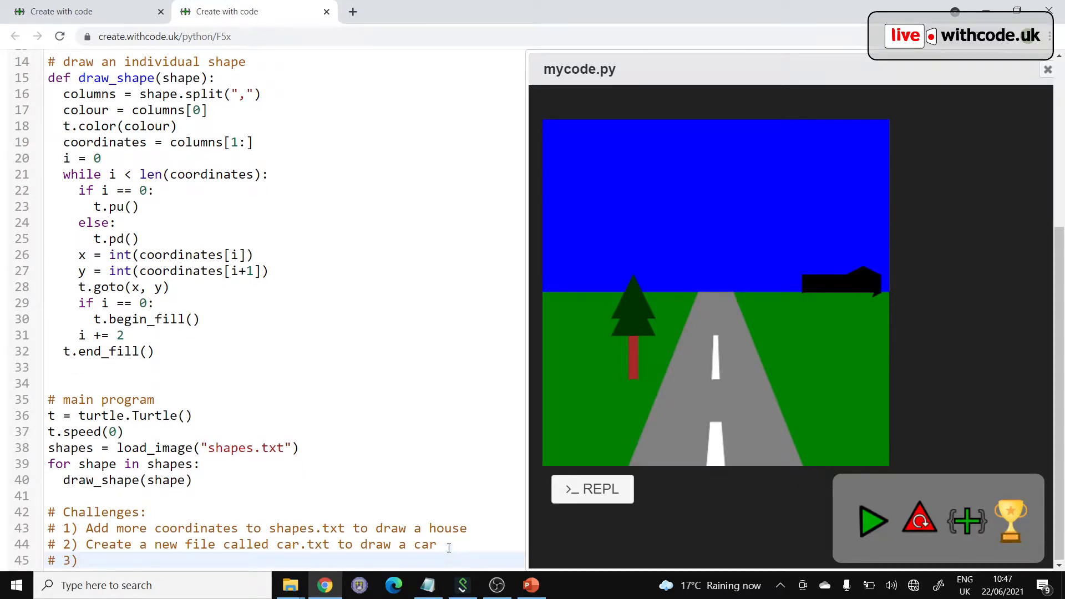
Step: Type challenge 3: 'Add a parameter to draw_shape to adjust the size of the picture'
text(Add)
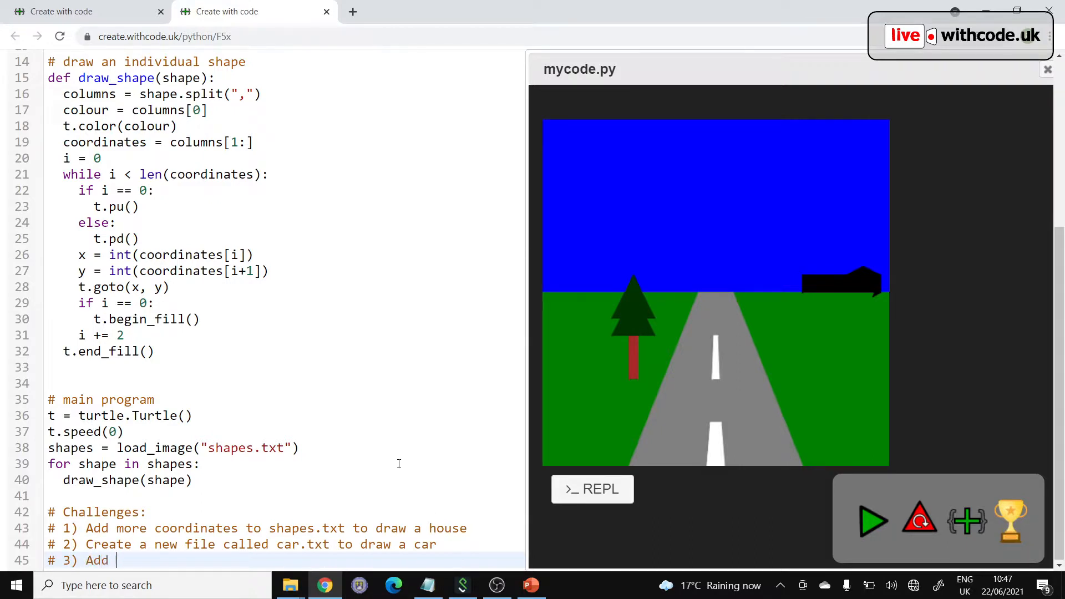
text(a pa)
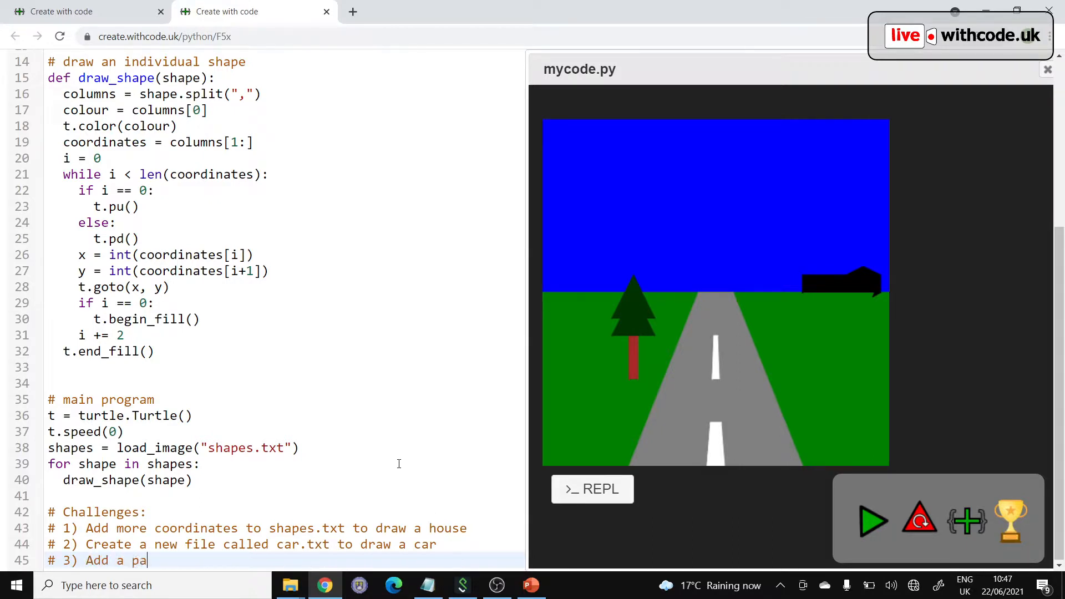
text(rameter to dra)
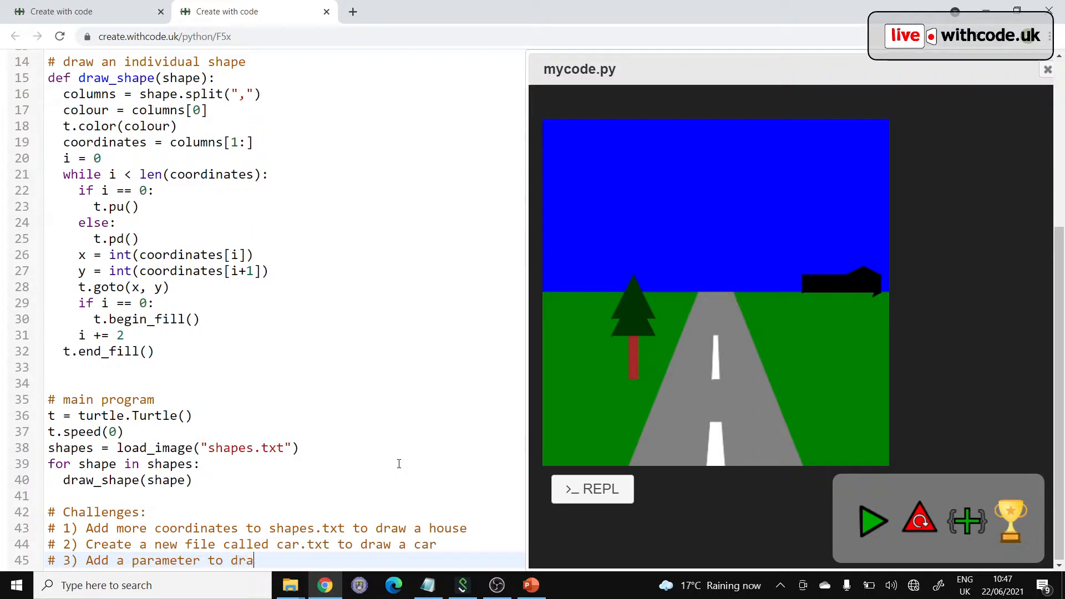
text(w_shape to adjust the size of the pi)
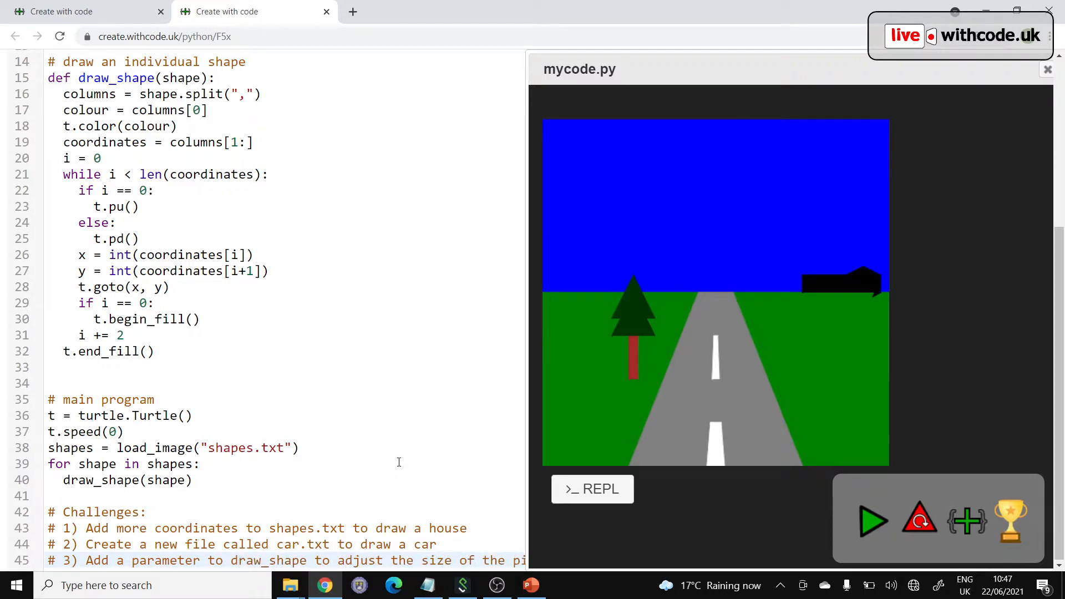
mouse_move(916, 343)
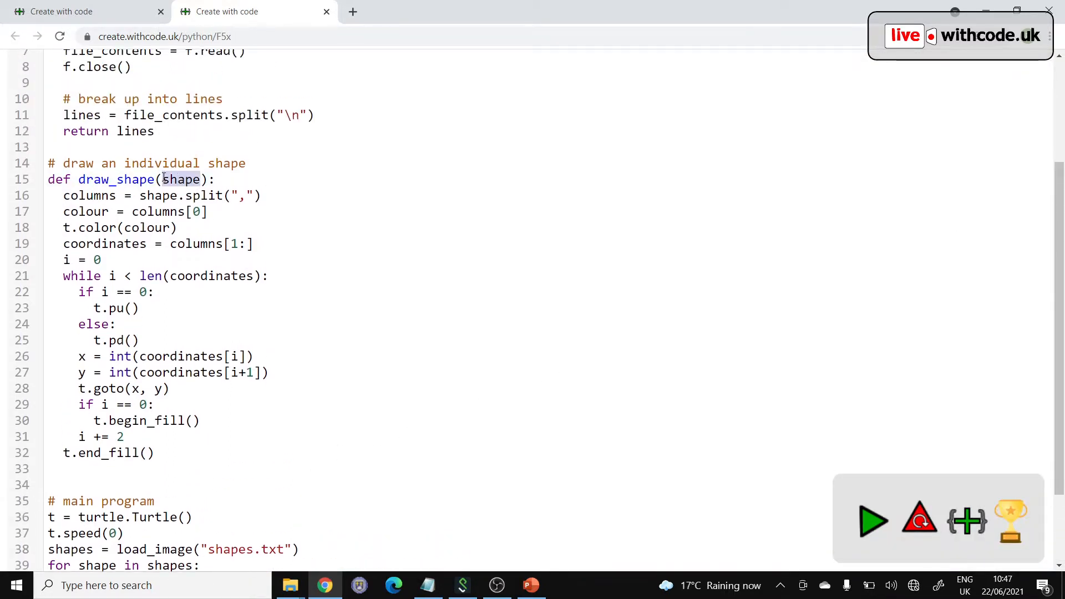
scroll(up, 3)
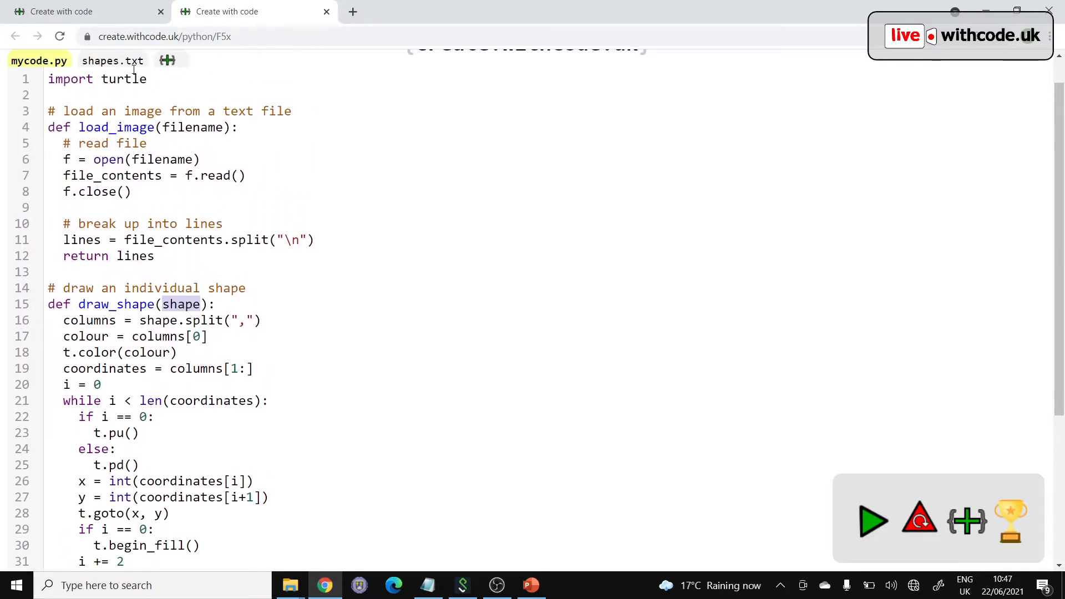
click(112, 60)
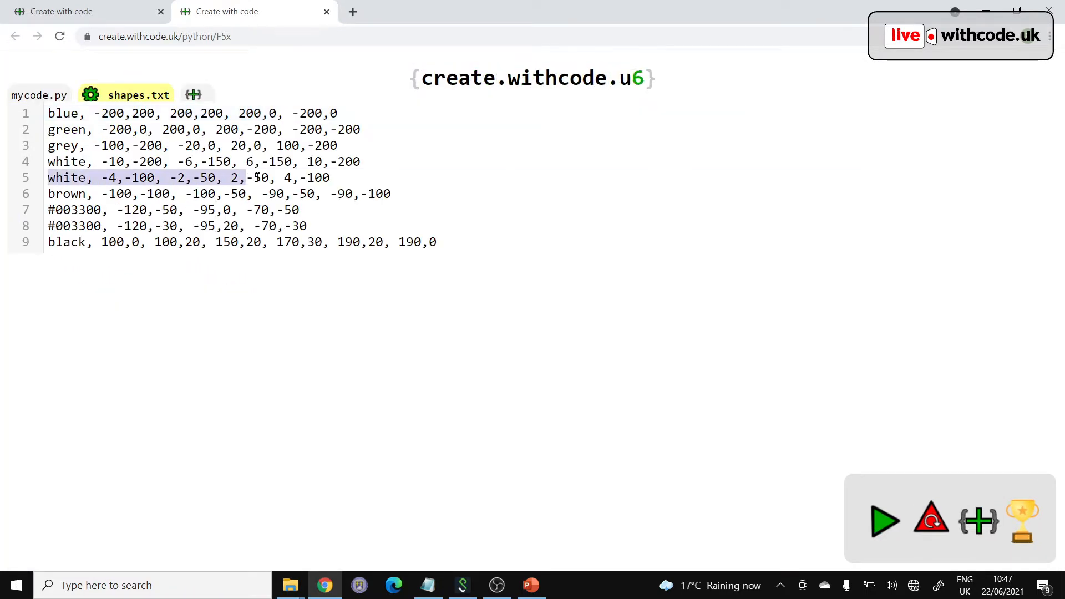
click(39, 94)
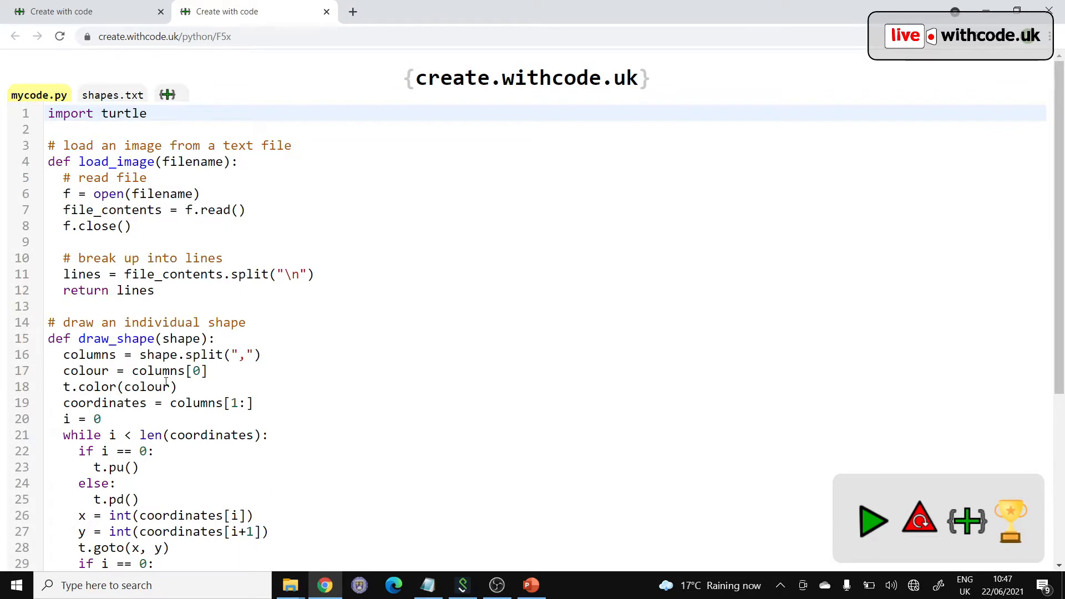
scroll(down, 3)
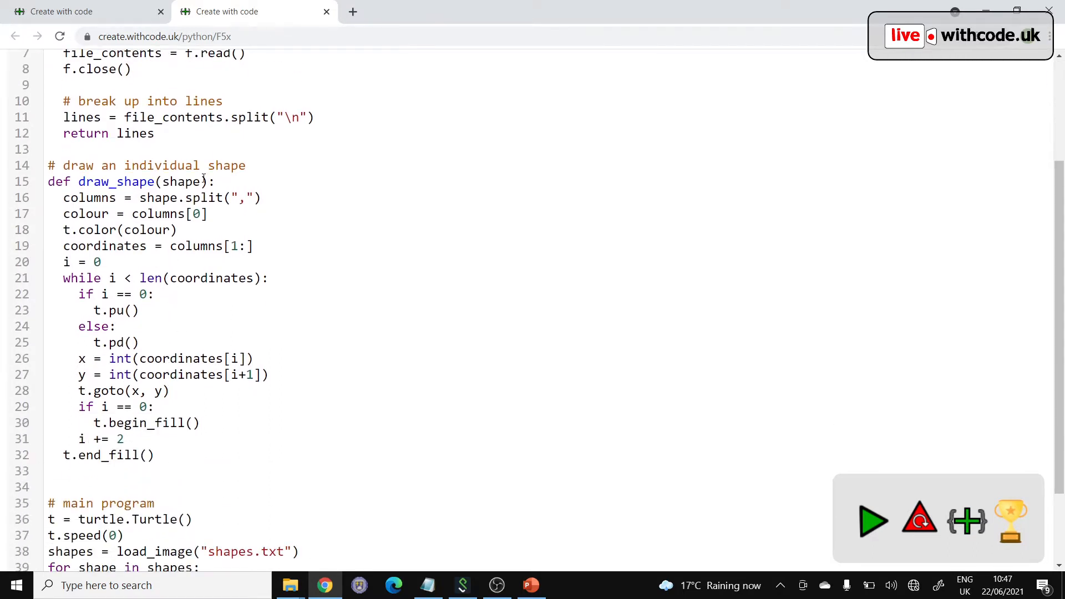
text(, size)
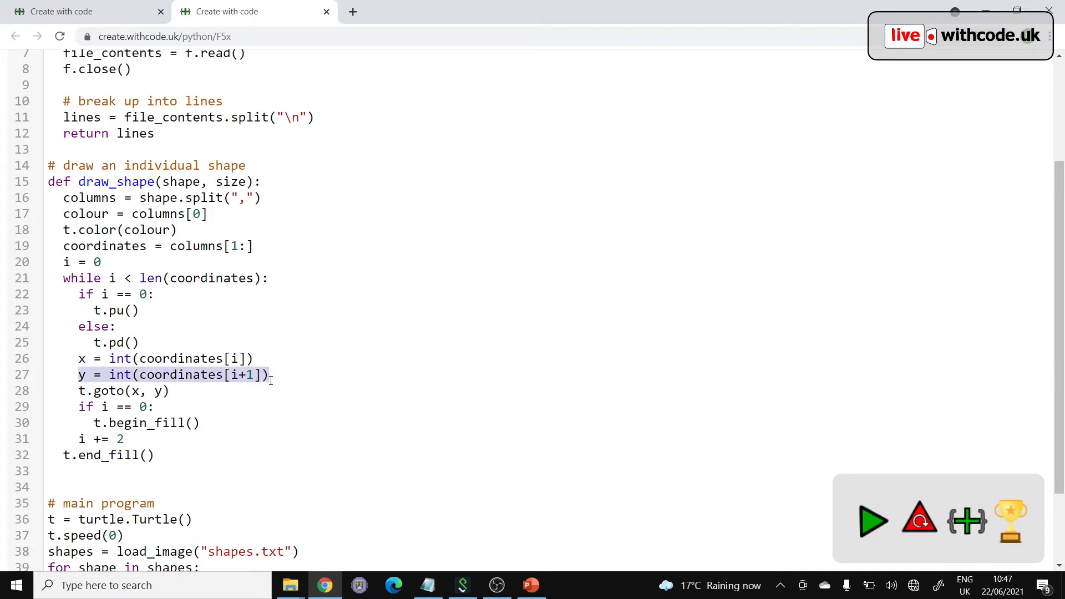
mouse_move(239, 181)
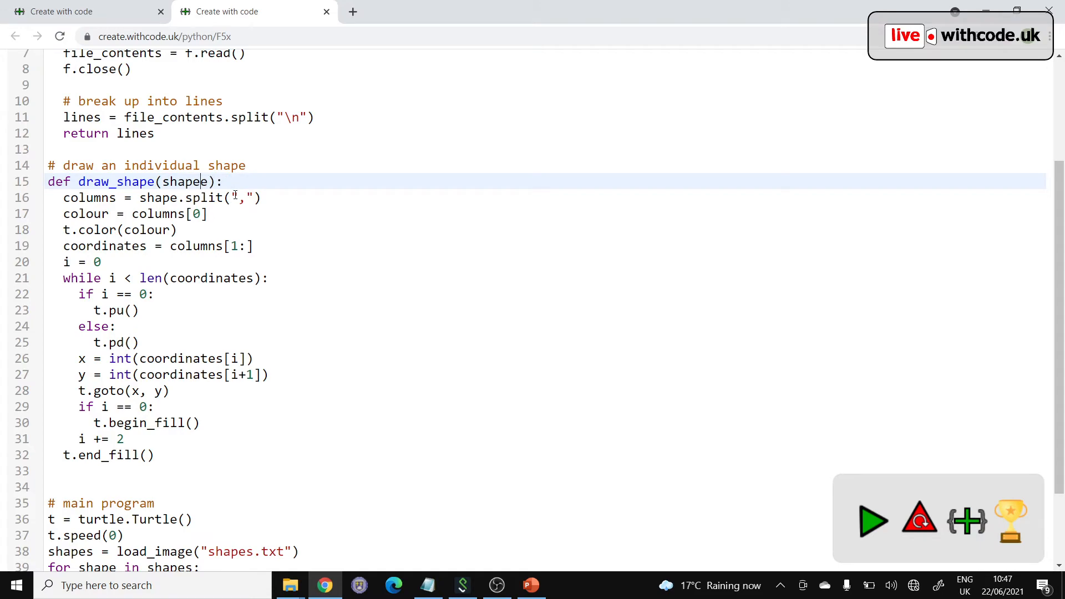
scroll(down, 3)
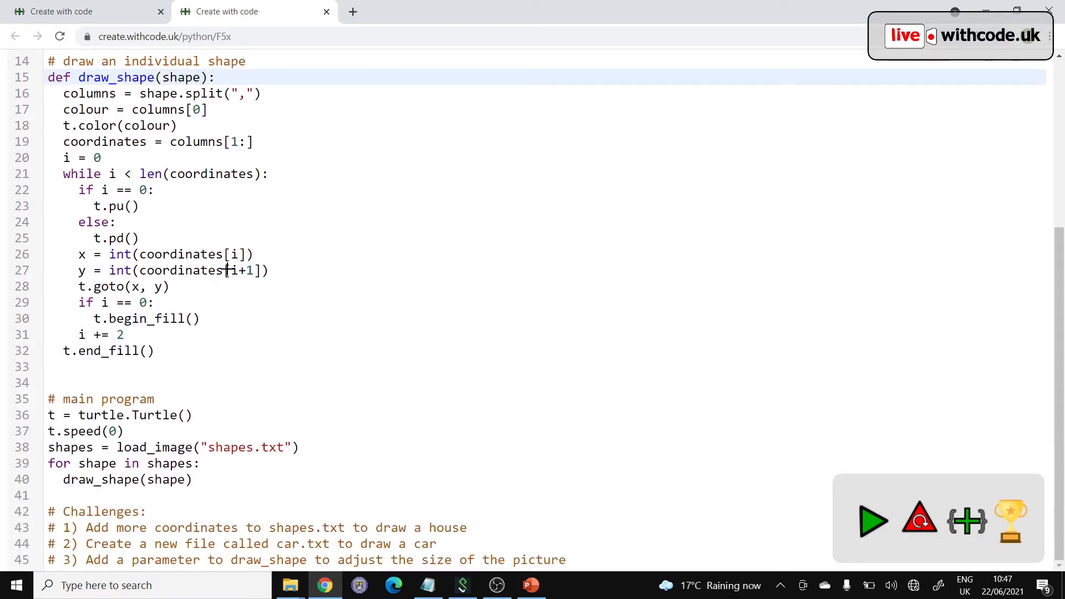